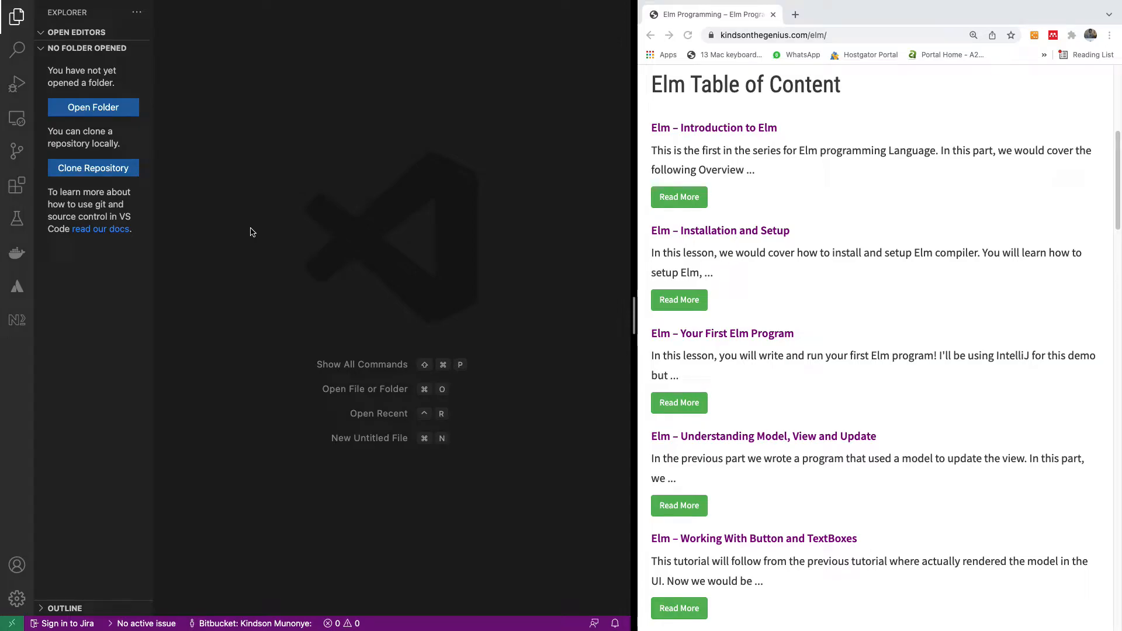
mouse_move(379, 308)
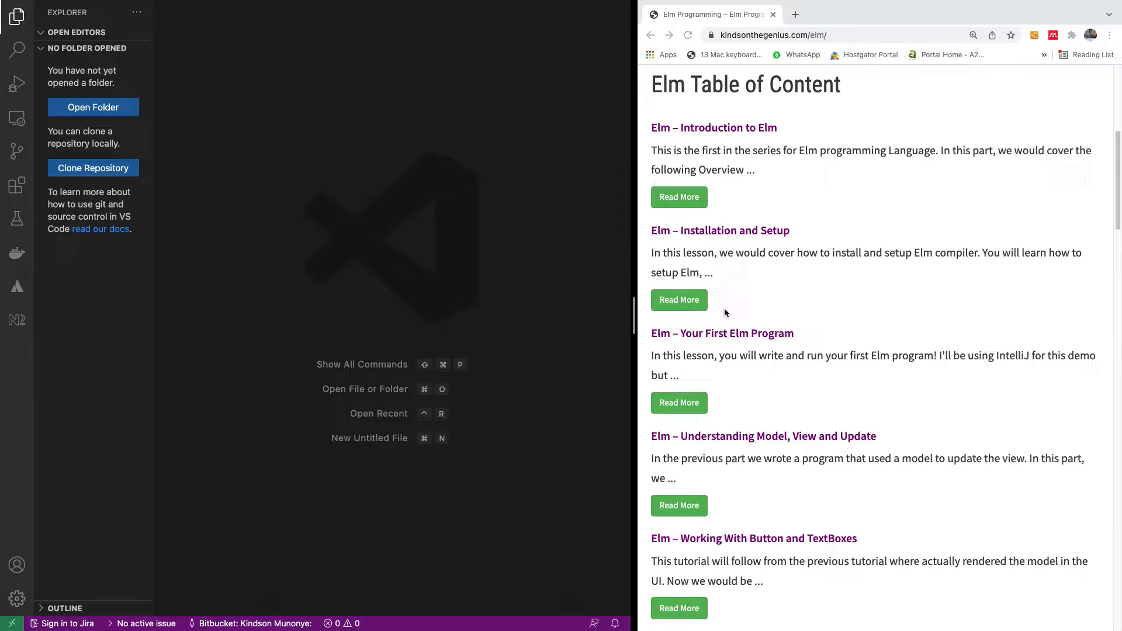
mouse_move(687, 185)
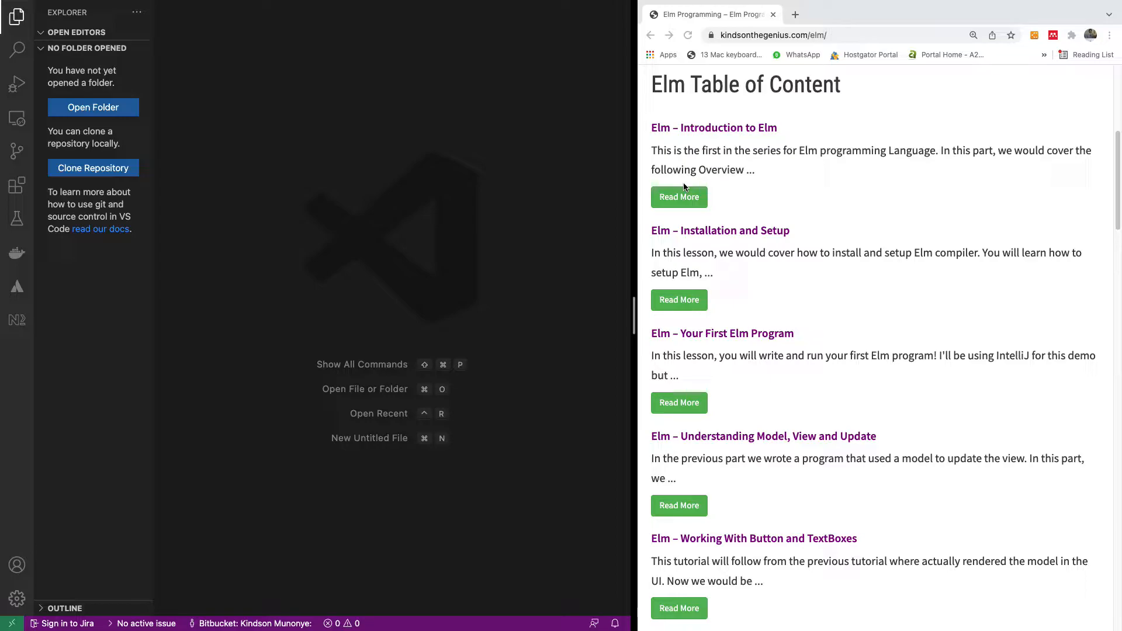
mouse_move(749, 374)
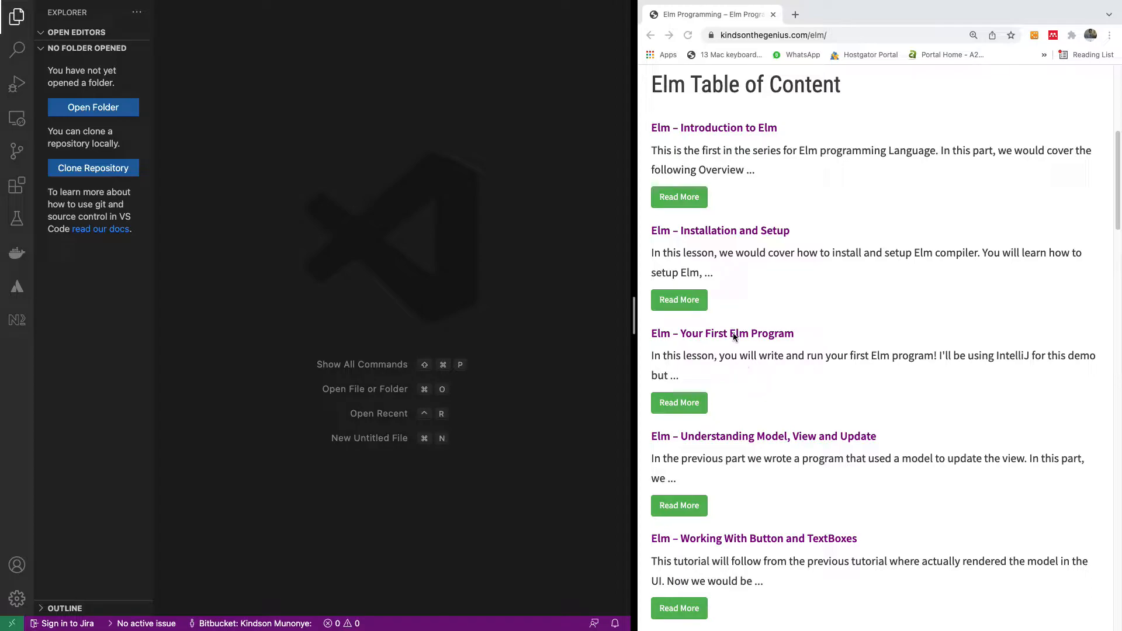
mouse_move(805, 183)
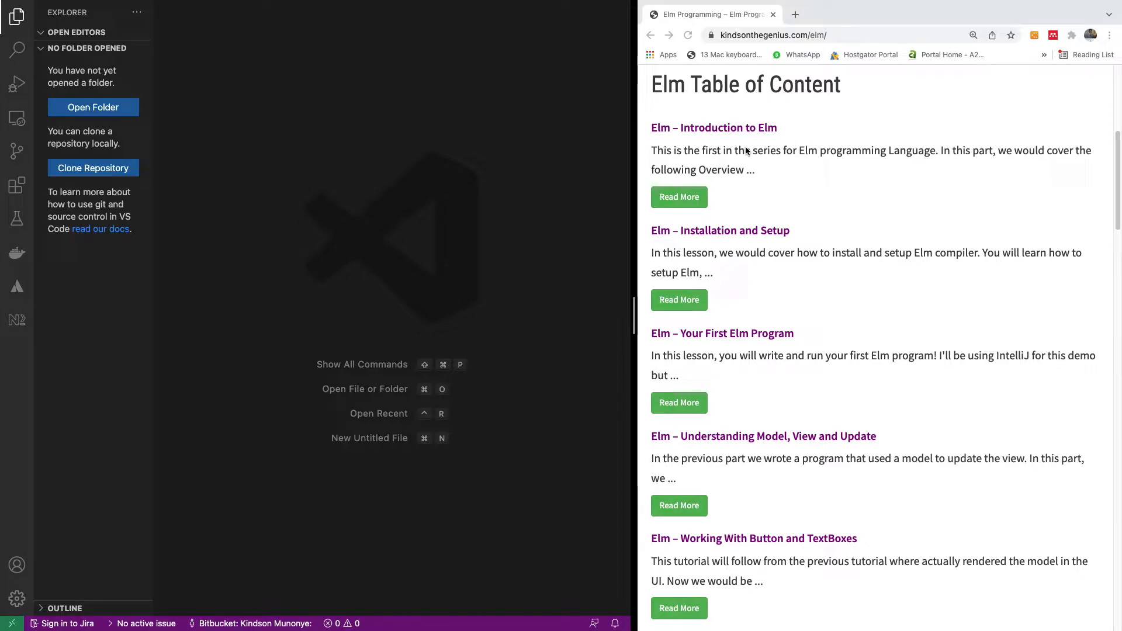
mouse_move(460, 140)
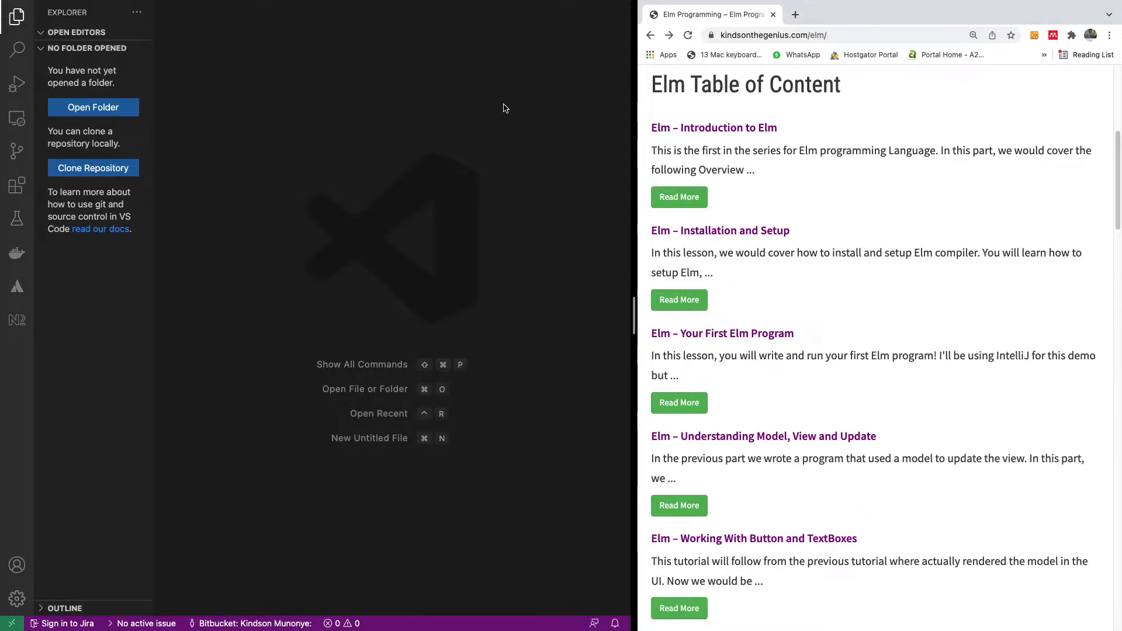
mouse_move(331, 176)
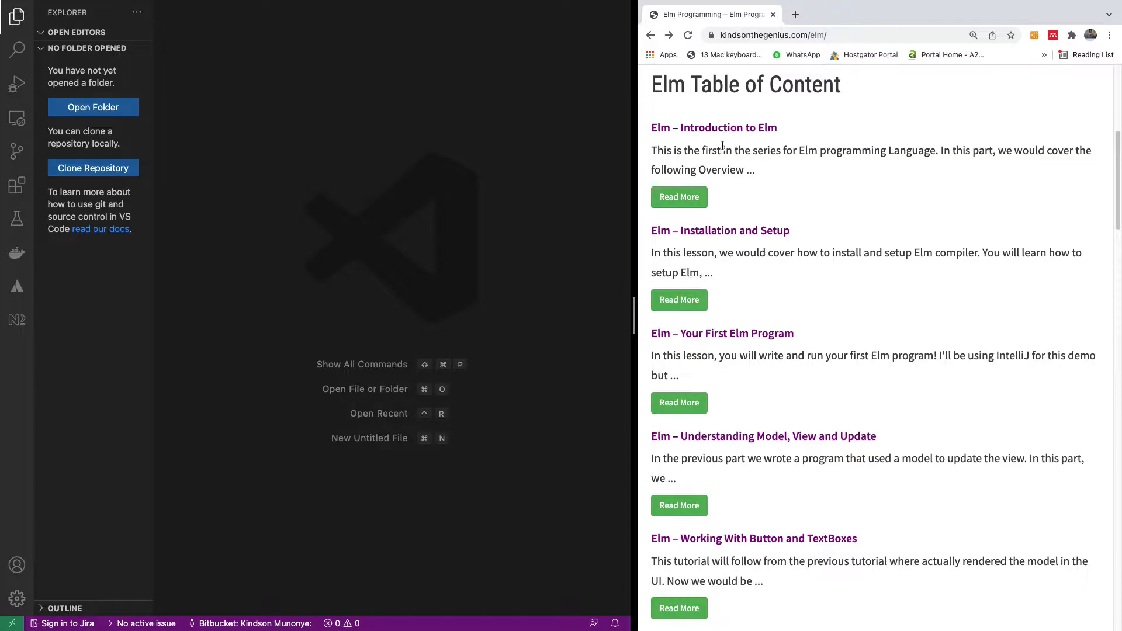
mouse_move(742, 135)
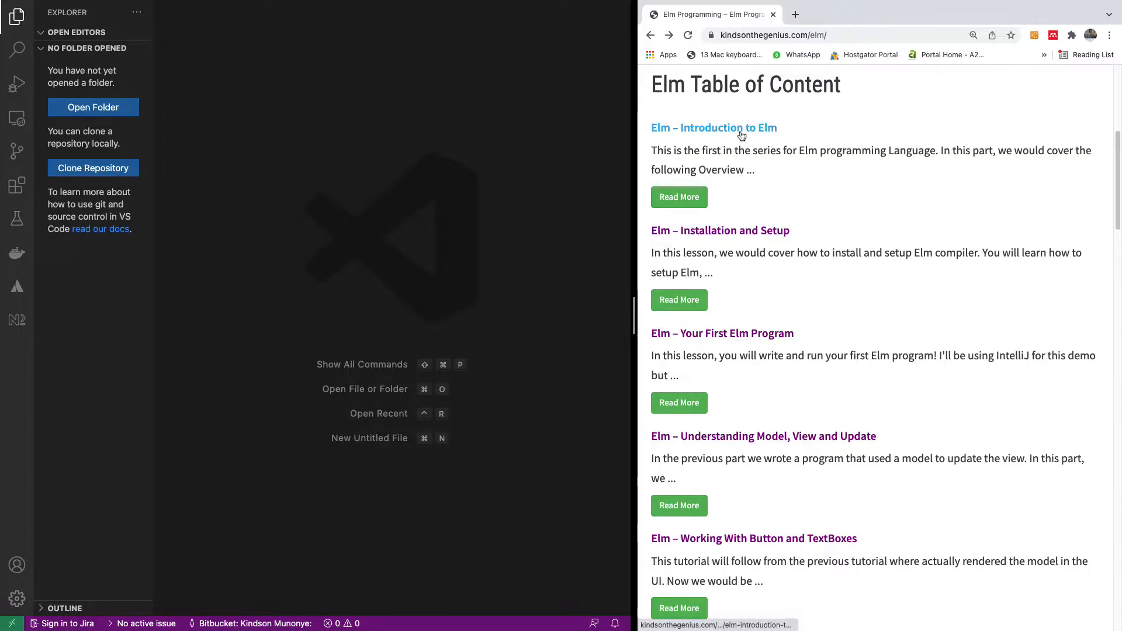
Open the 'Elm – Installation and Setup' tutorial and highlight its npm install command
left_click(722, 332)
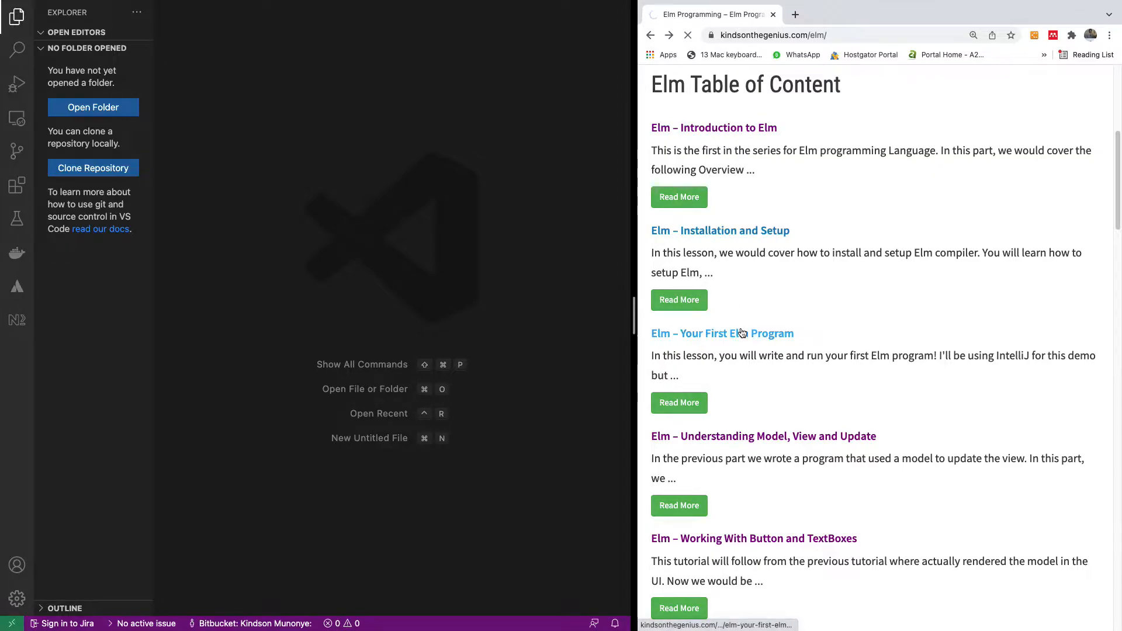
left_click(678, 300)
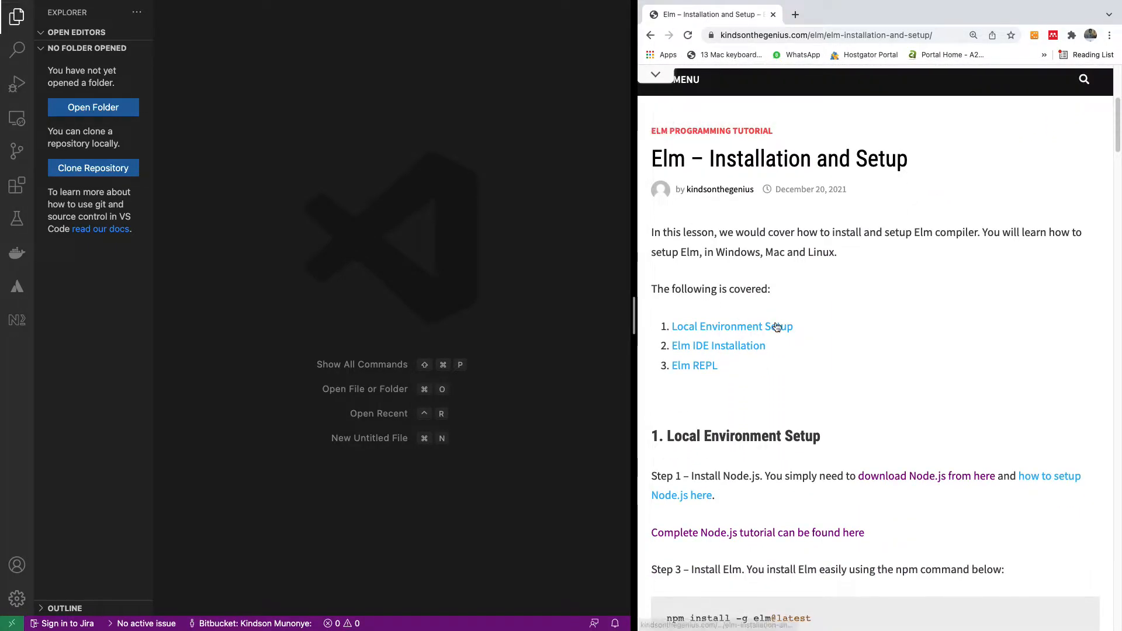
scroll("down", 3)
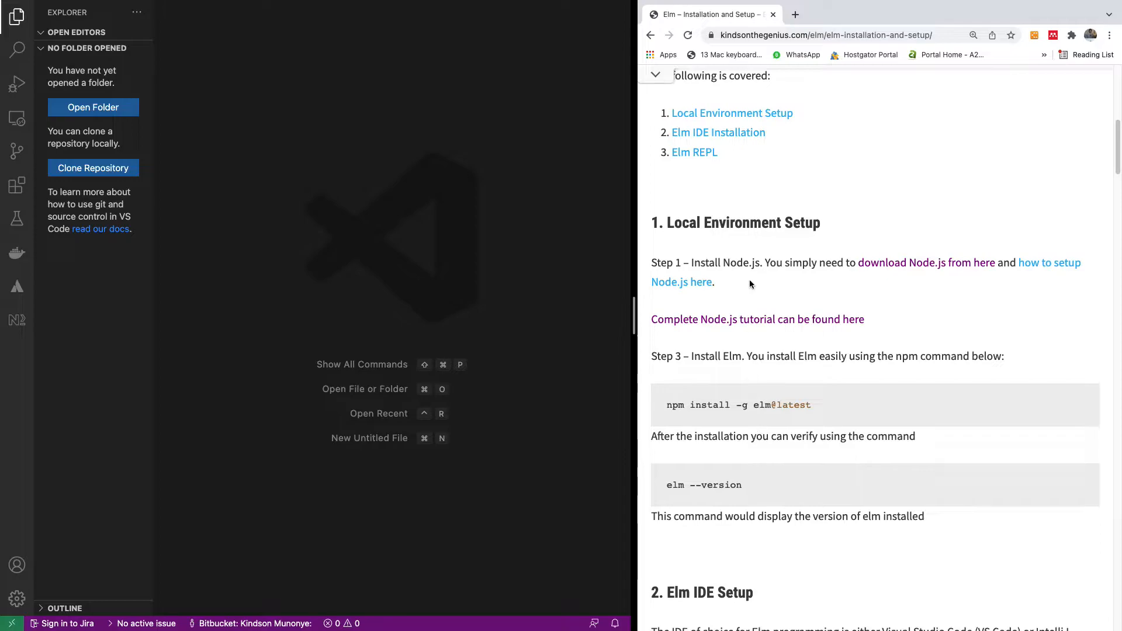
scroll("down", 3)
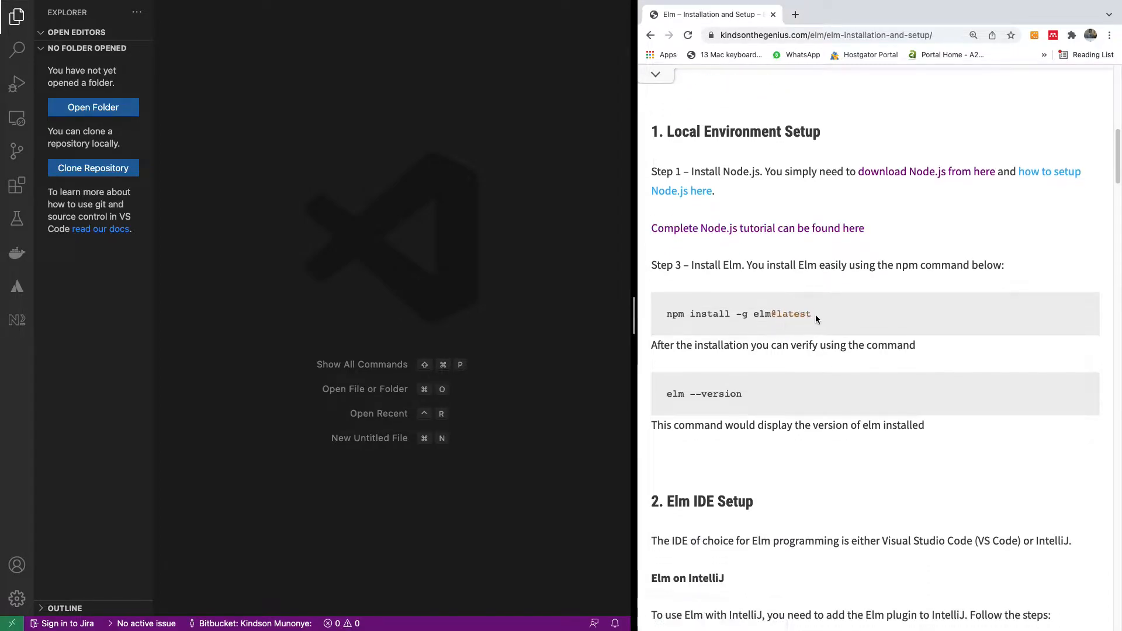
double_click(738, 313)
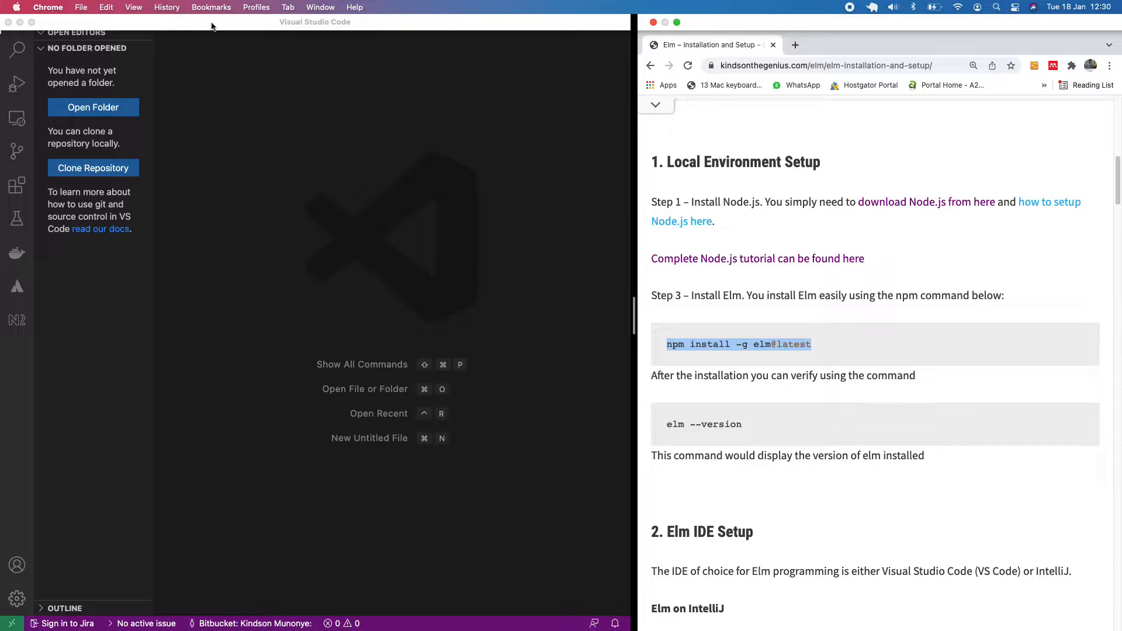
mouse_move(166, 78)
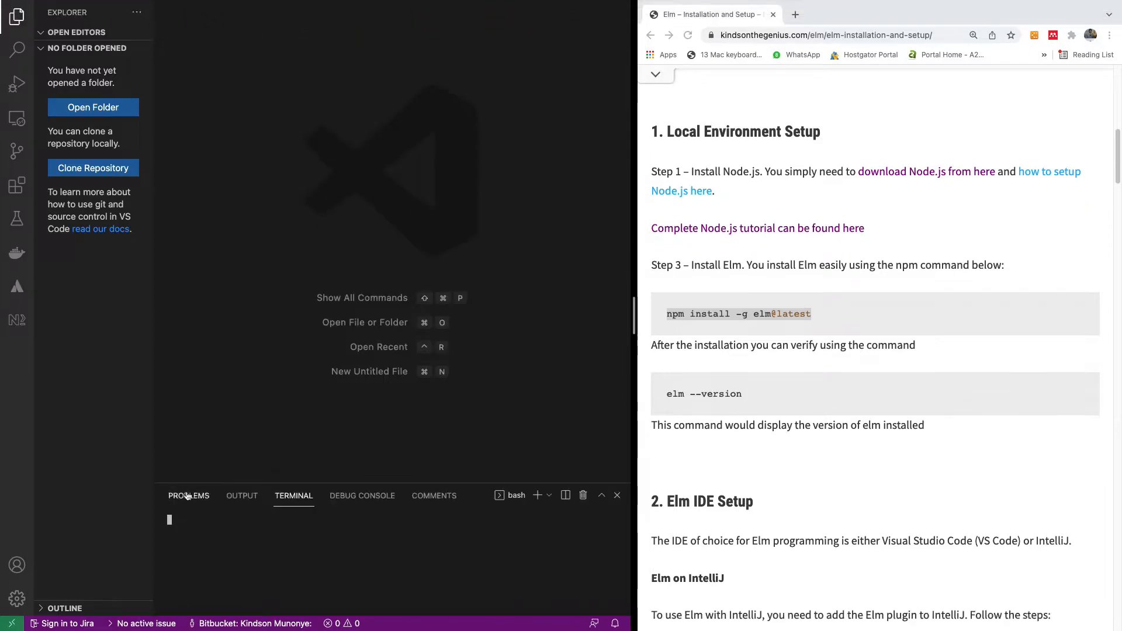
mouse_move(226, 482)
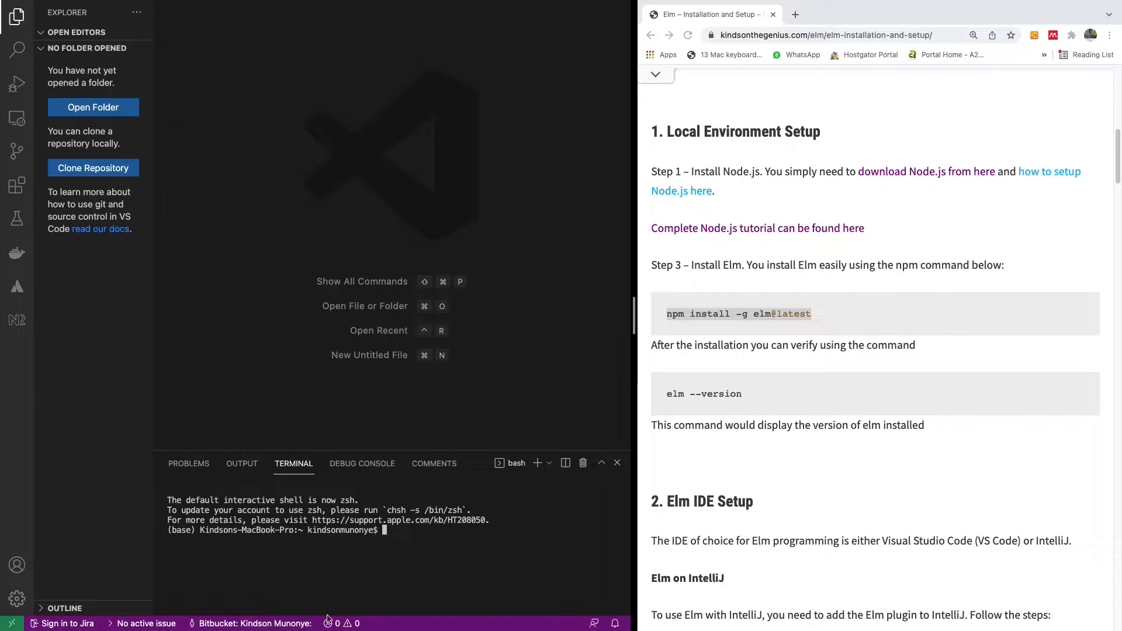
Run elm --version in the terminal to confirm Elm 0.19.1 is installed
type("elm --versio")
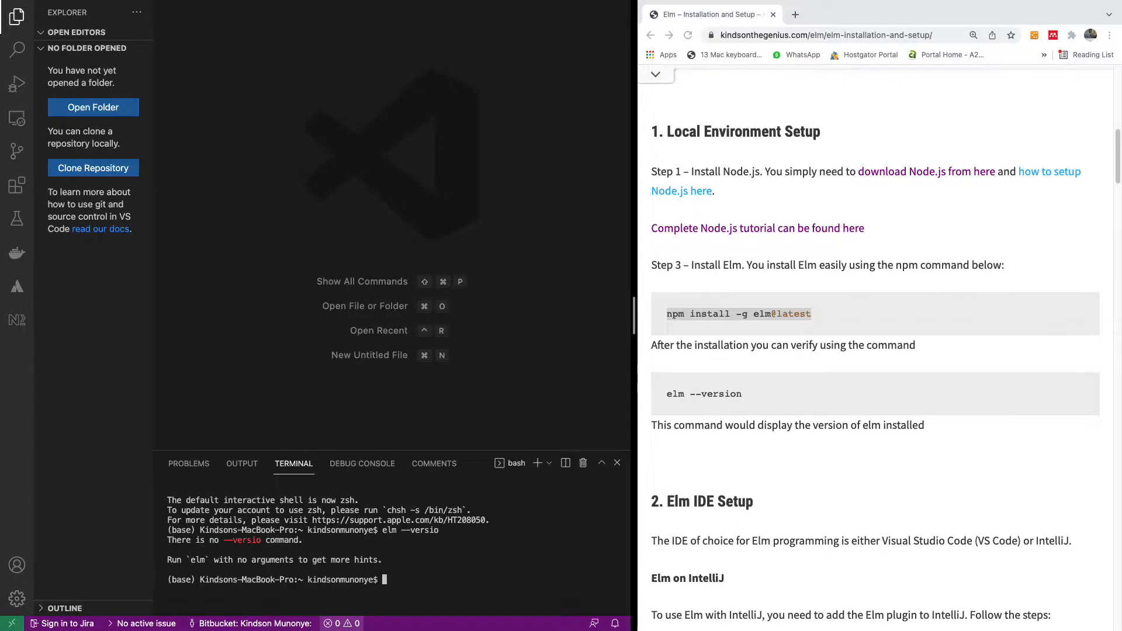
type("elm --version")
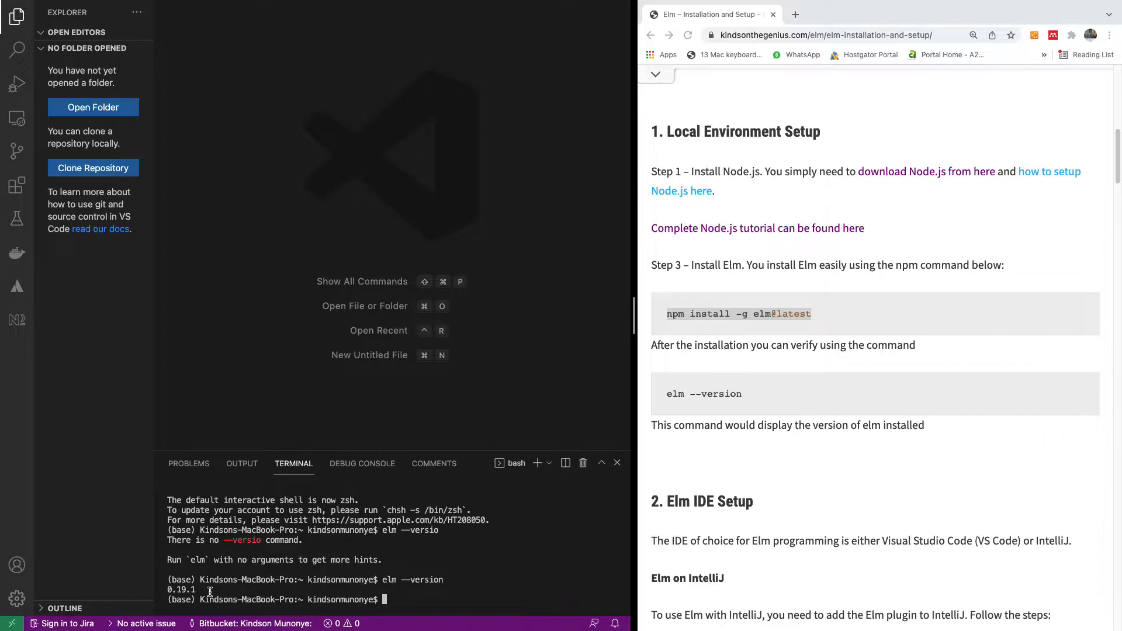
mouse_move(214, 601)
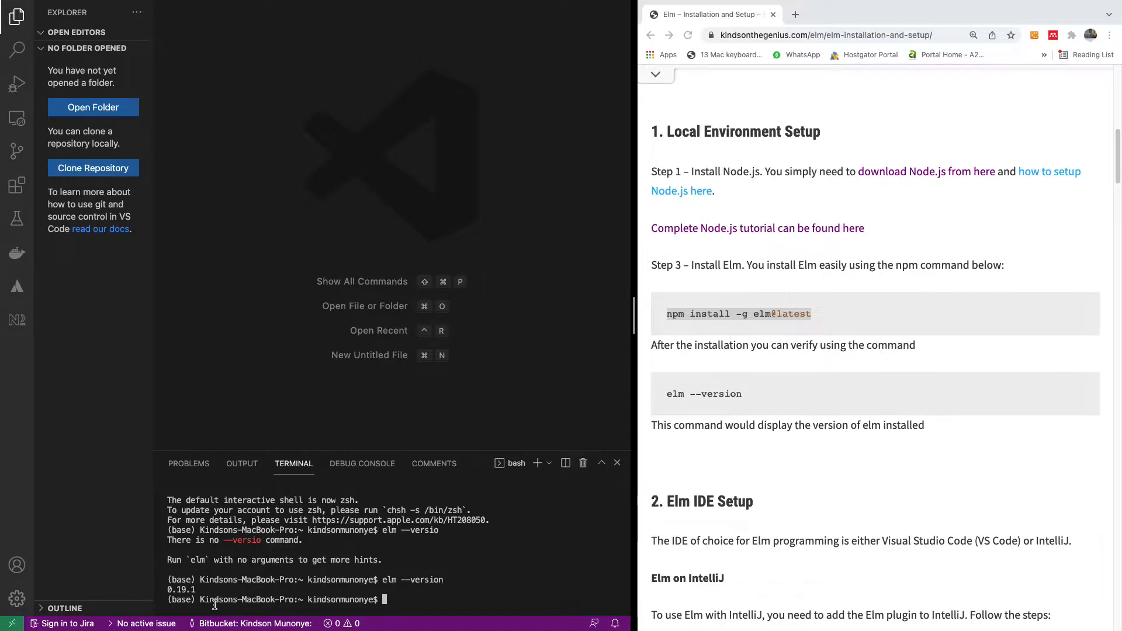
scroll("down", 3)
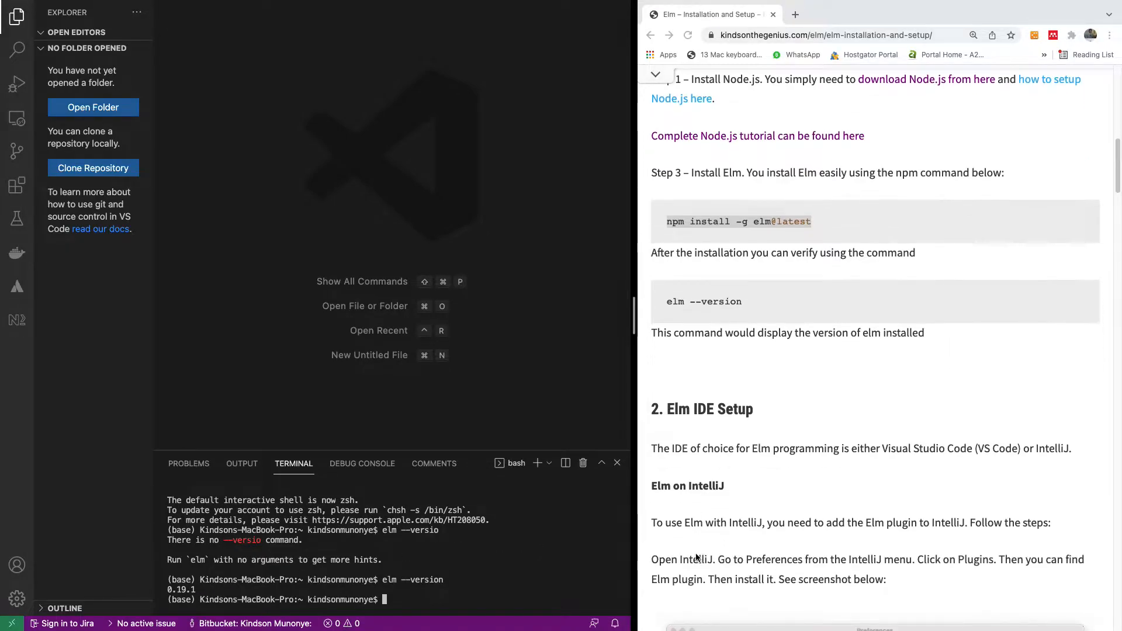
scroll("down", 3)
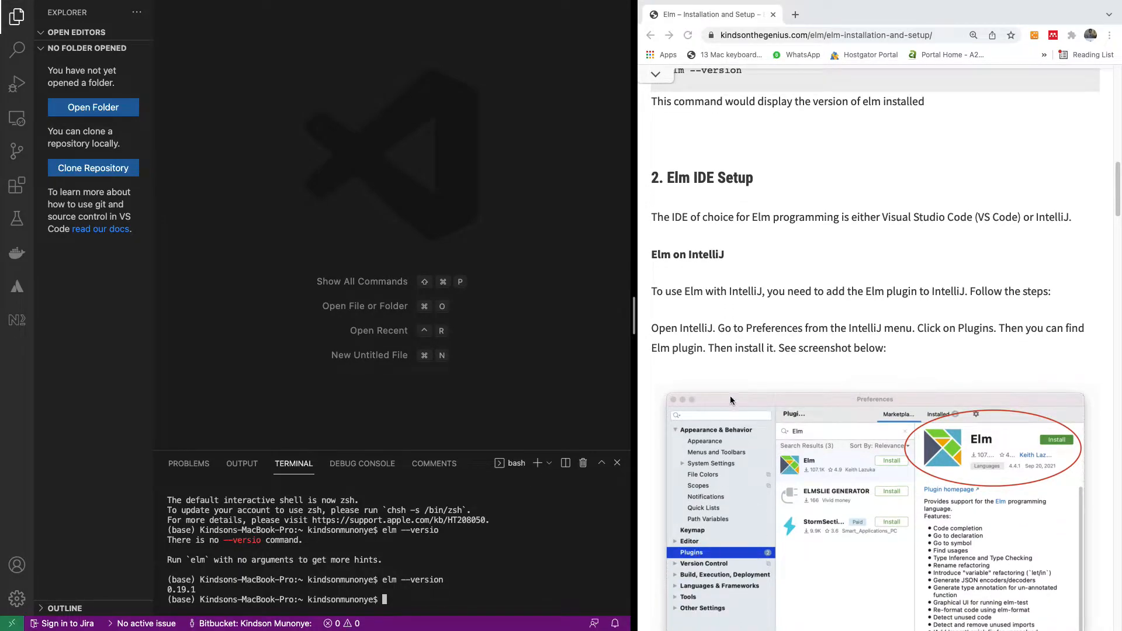
scroll("down", 3)
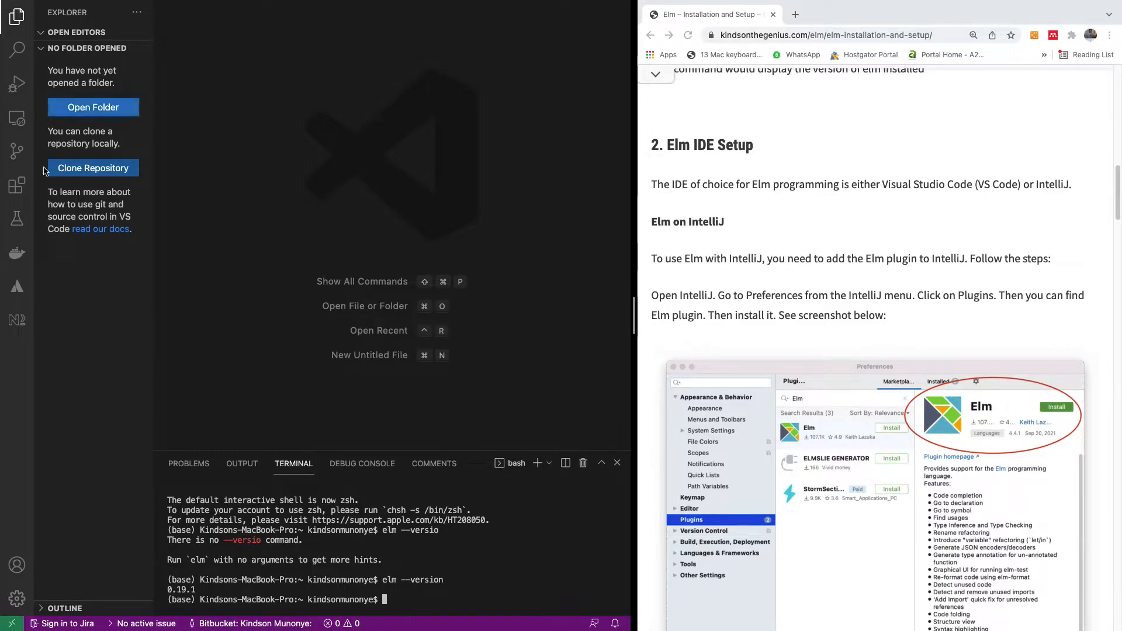
mouse_move(16, 185)
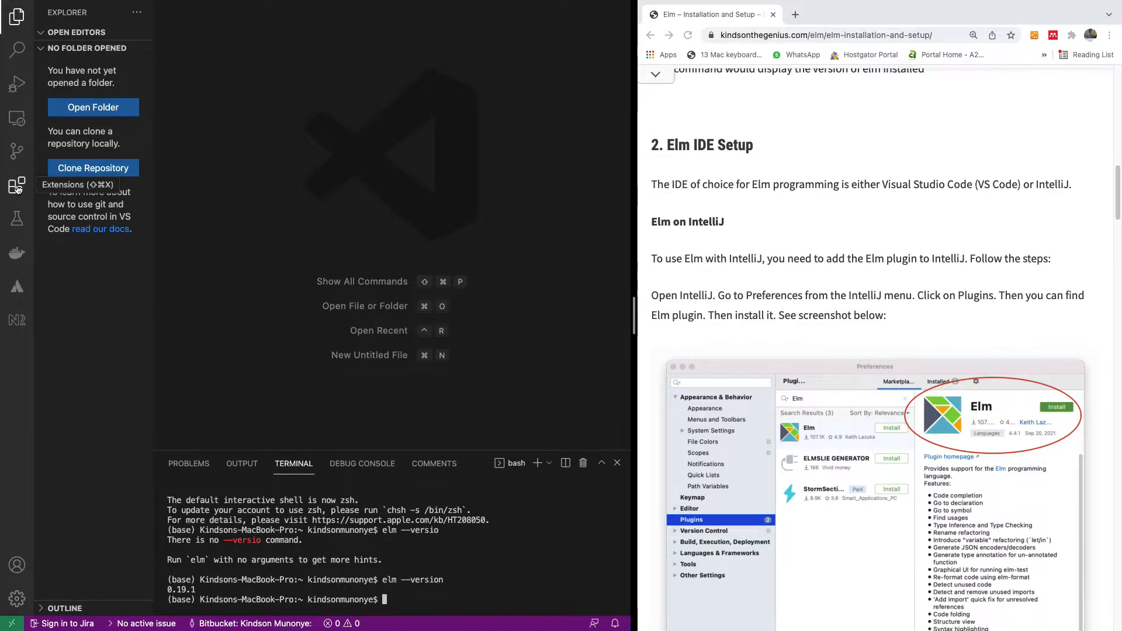
Search the Extensions marketplace for 'elm' to find the Elm tooling extension
left_click(16, 184)
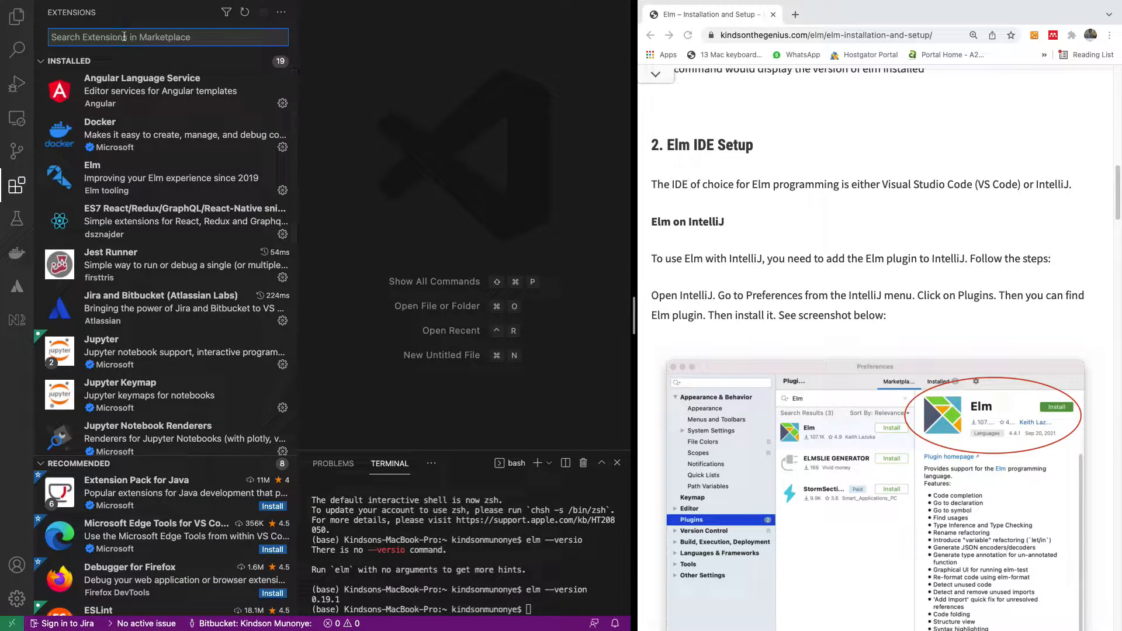
type("elm")
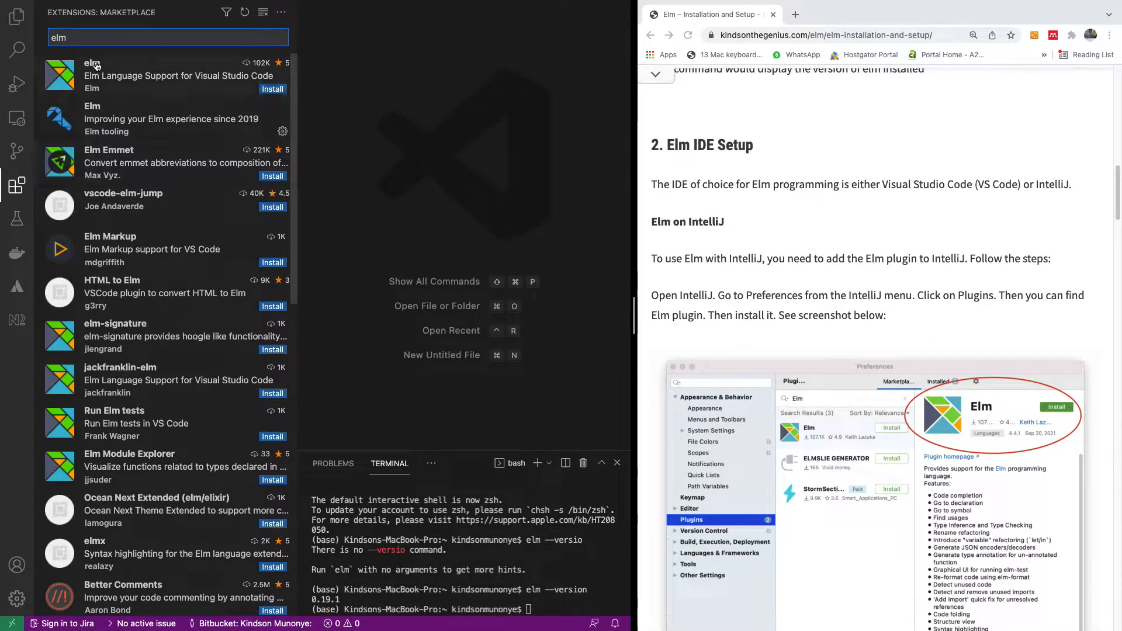
mouse_move(178, 121)
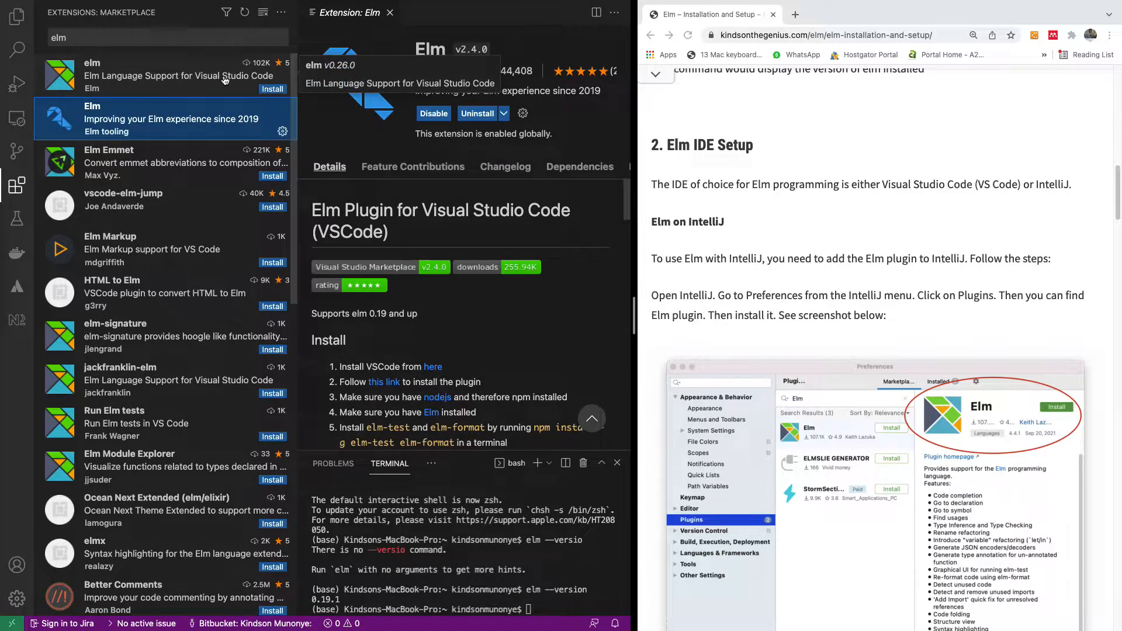
mouse_move(191, 76)
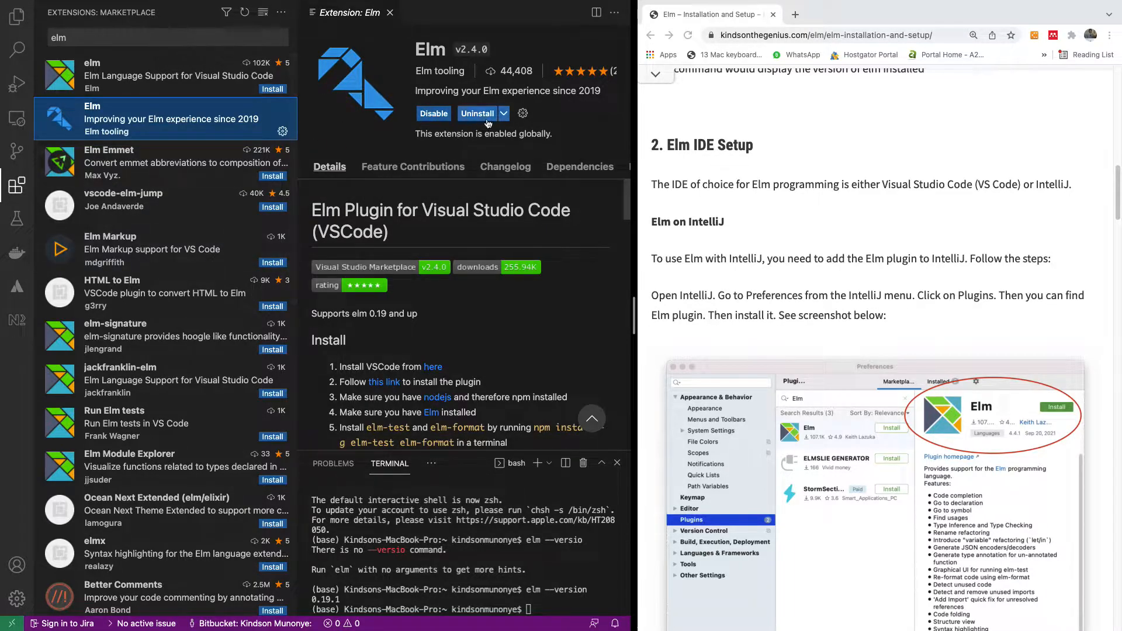
Return to the Explorer and scroll the tutorial down to the '3. Elm REPL' section
left_click(16, 17)
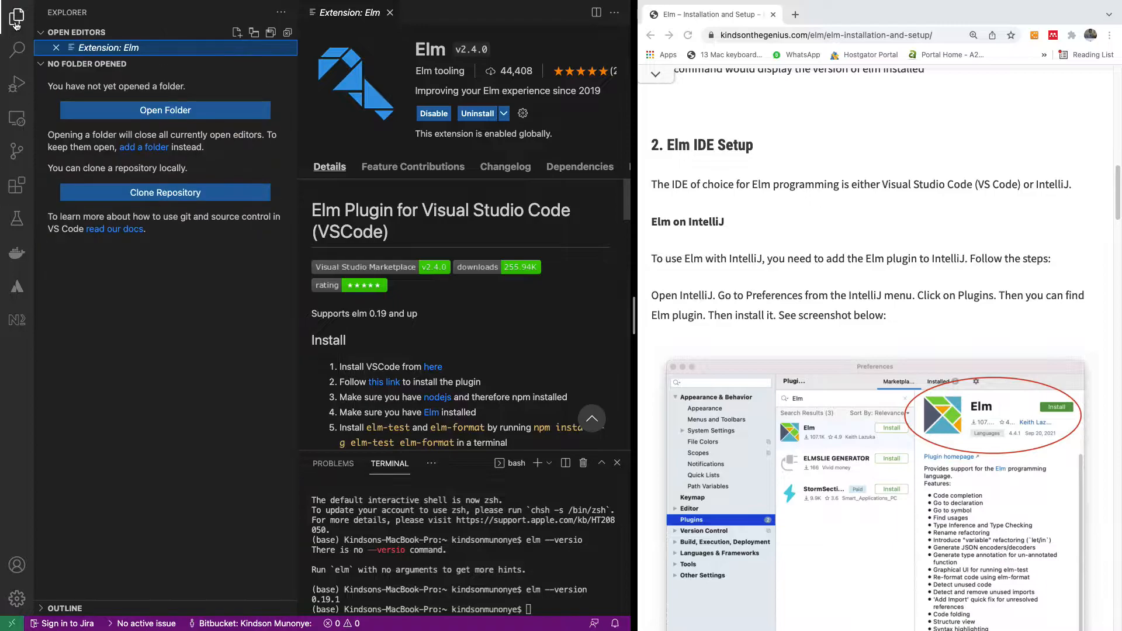
scroll("down", 3)
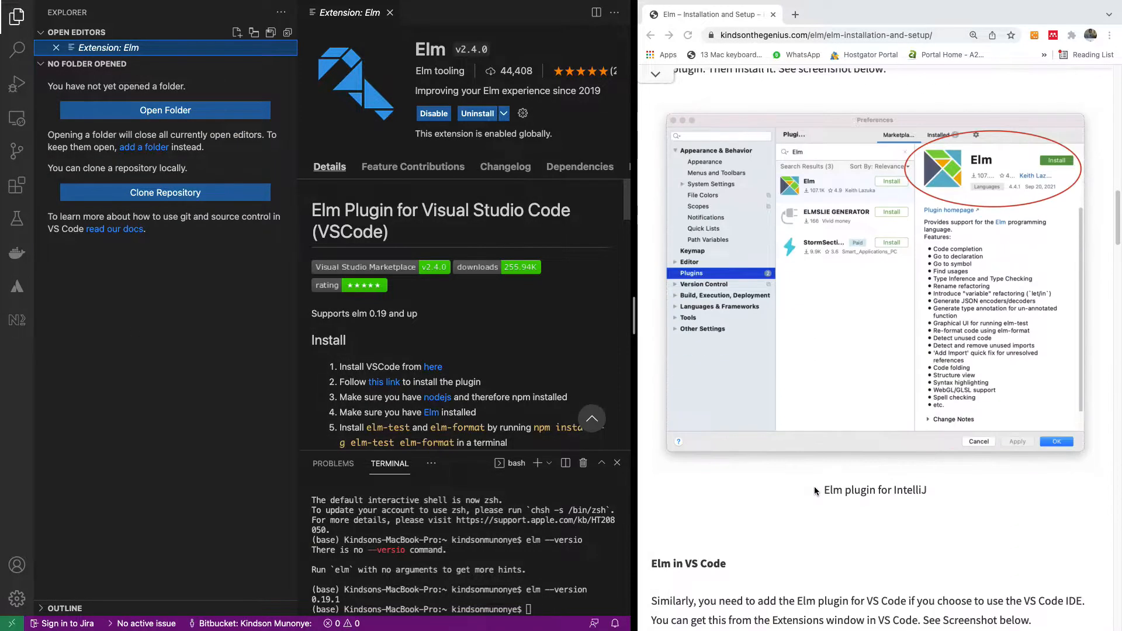
scroll("down", 3)
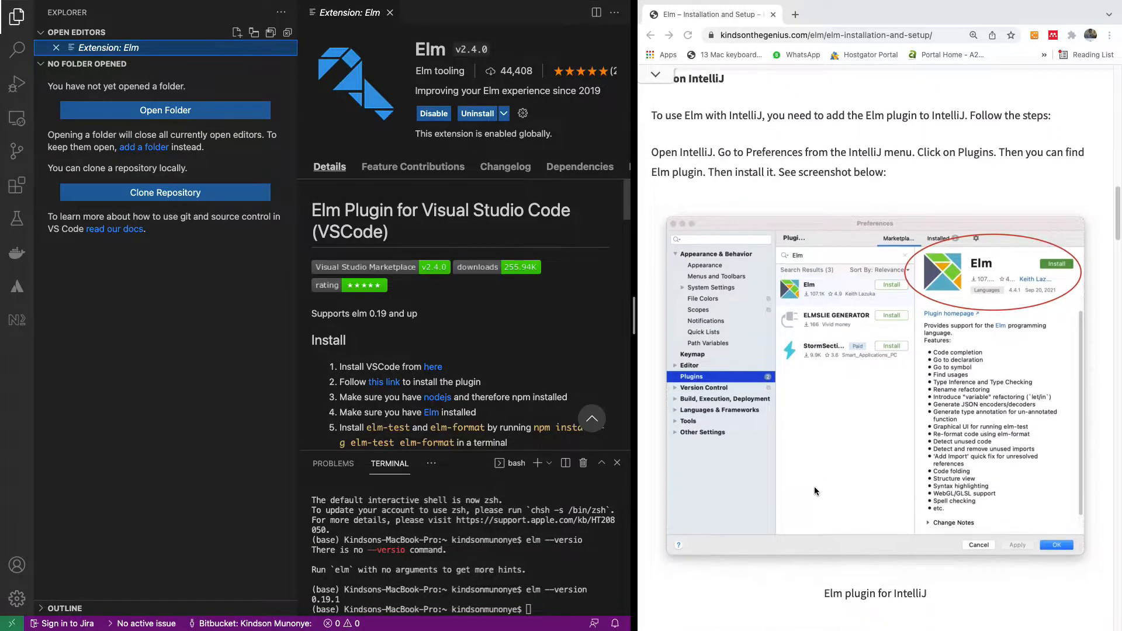
scroll("down", 3)
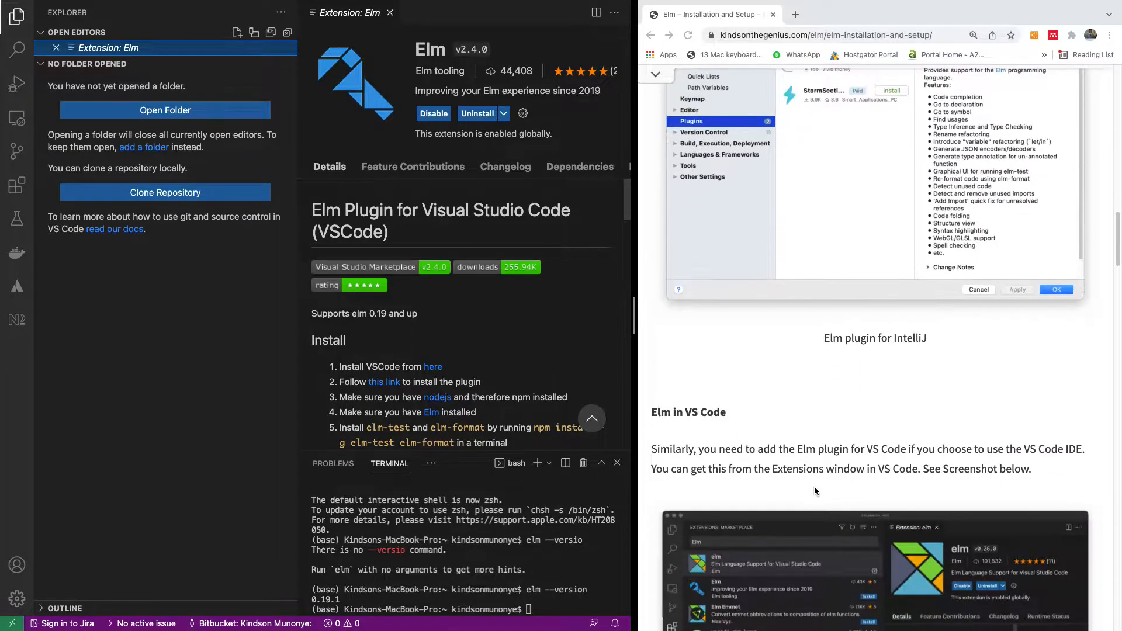
scroll("down", 3)
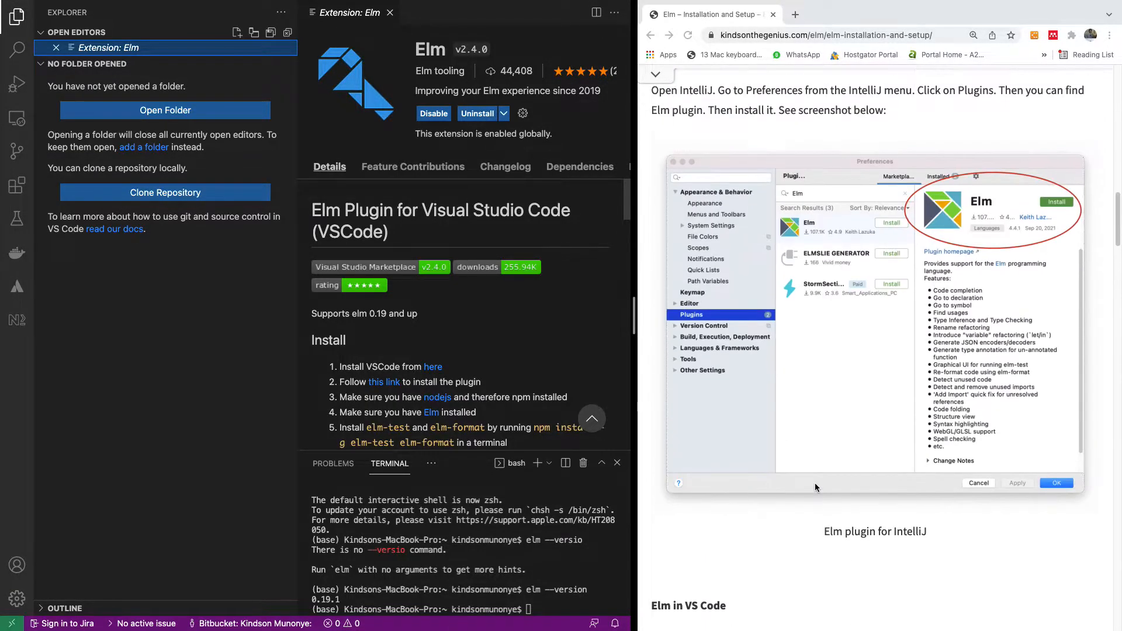
scroll("down", 3)
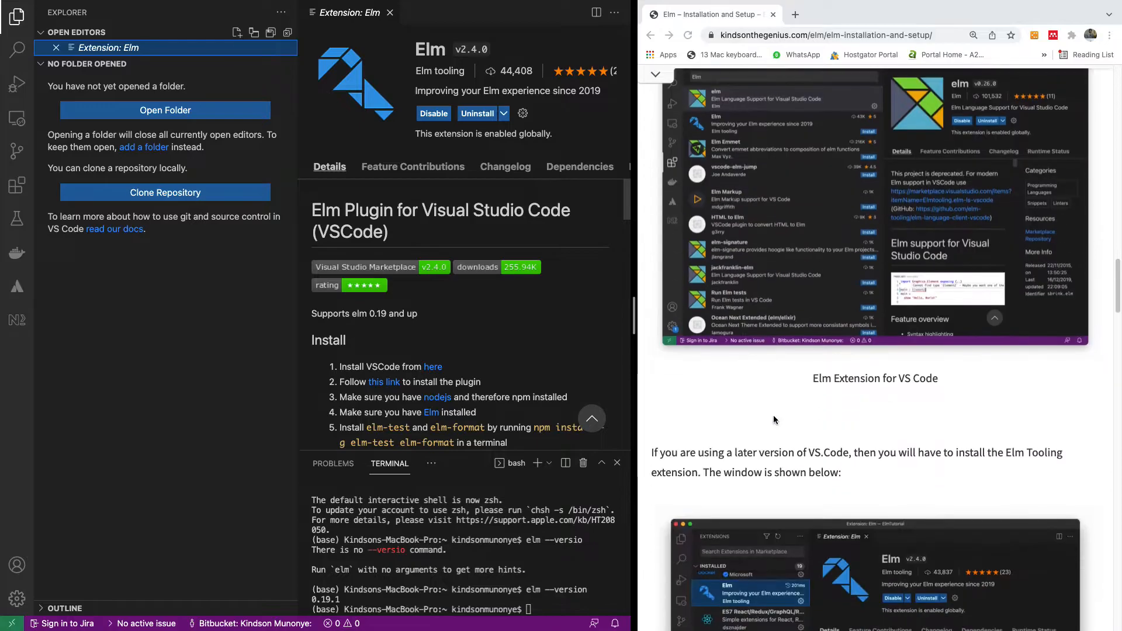
scroll("down", 3)
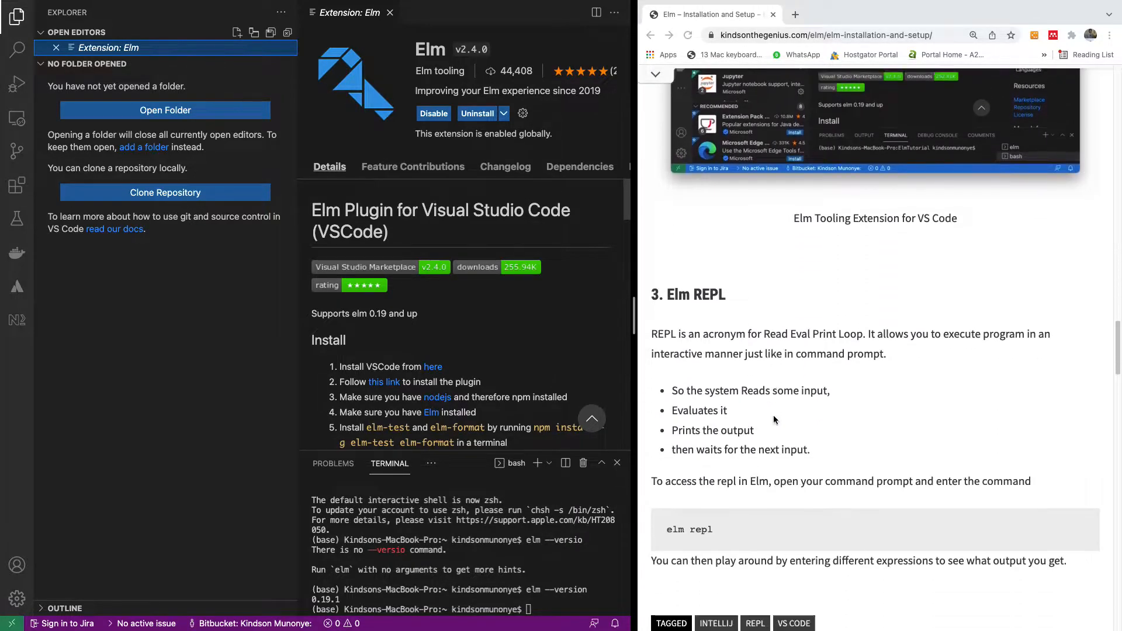
scroll("down", 3)
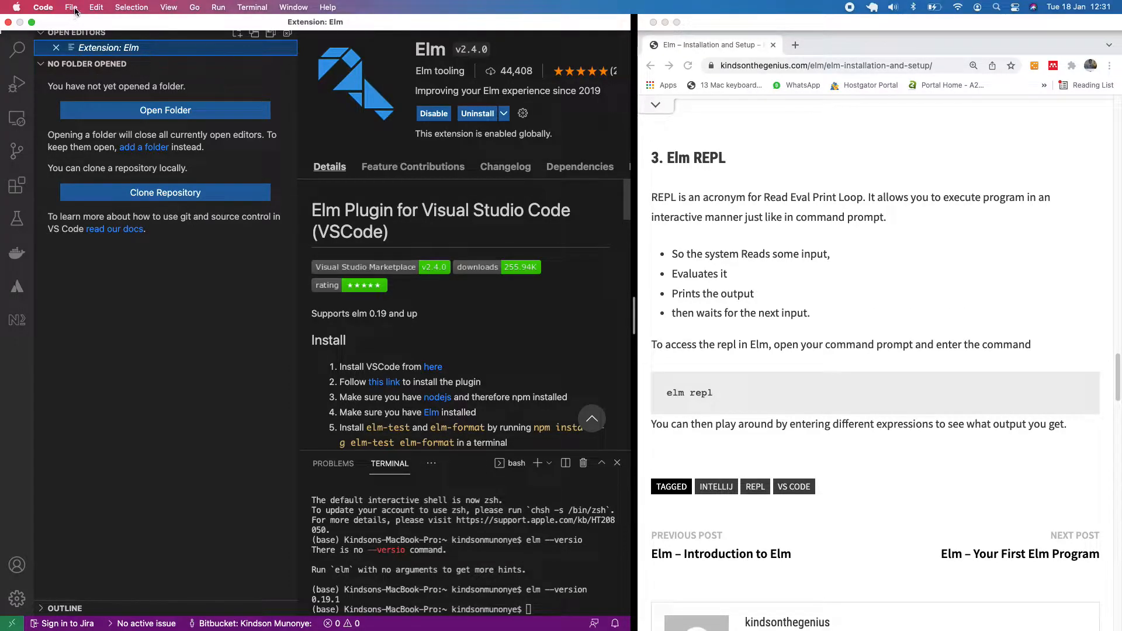
Create a new ElmTutorial1 folder in Documents and open it as the workspace
left_click(71, 7)
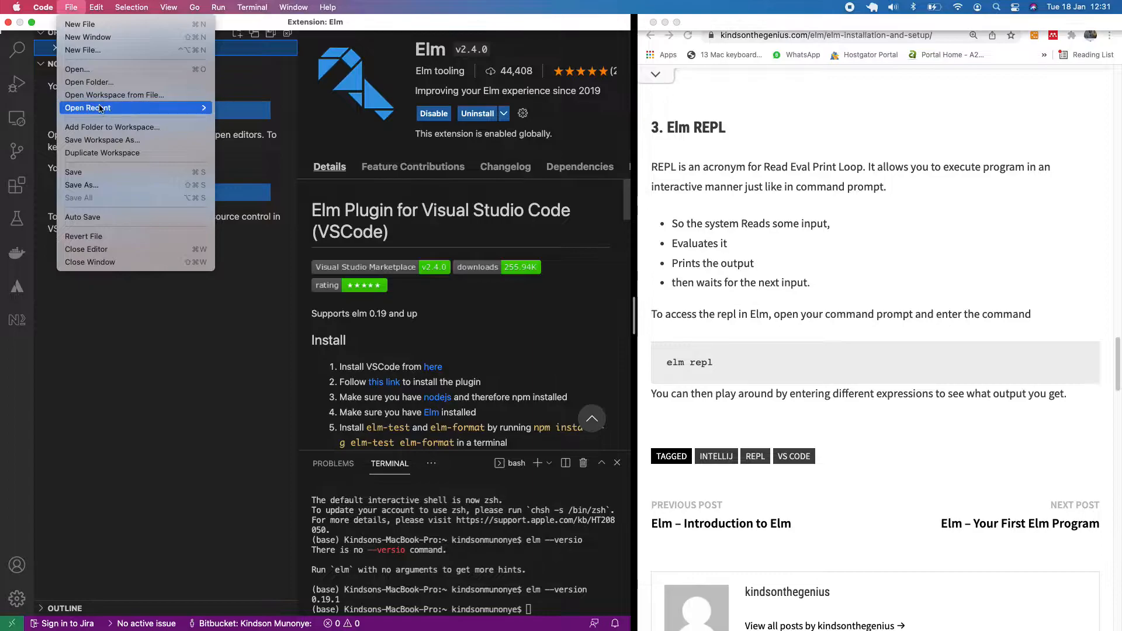
mouse_move(89, 82)
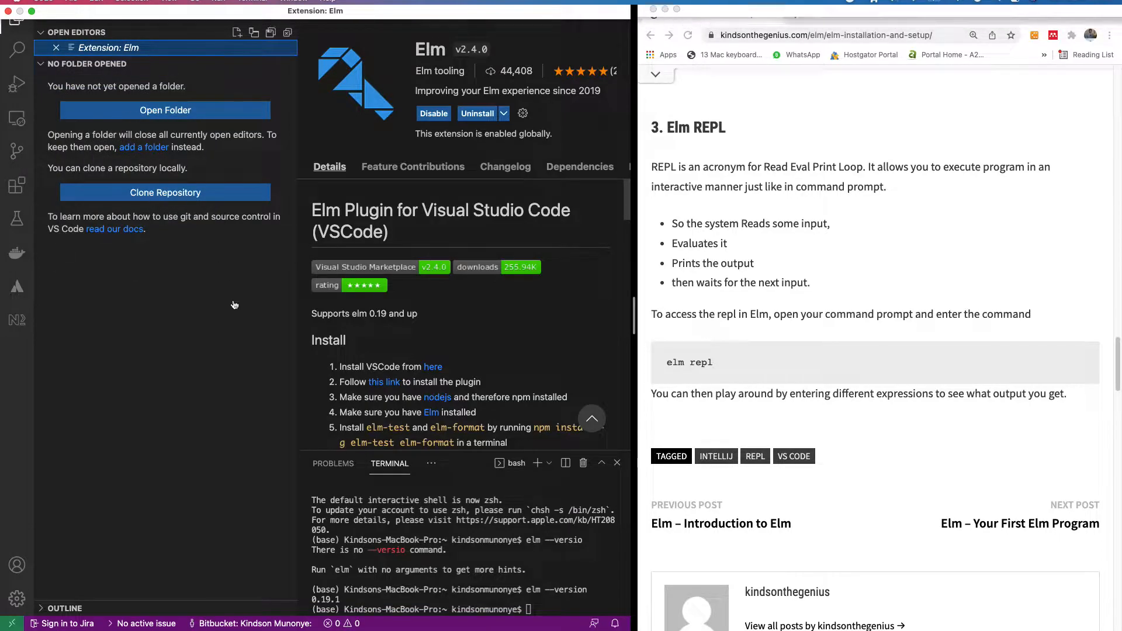
left_click(165, 111)
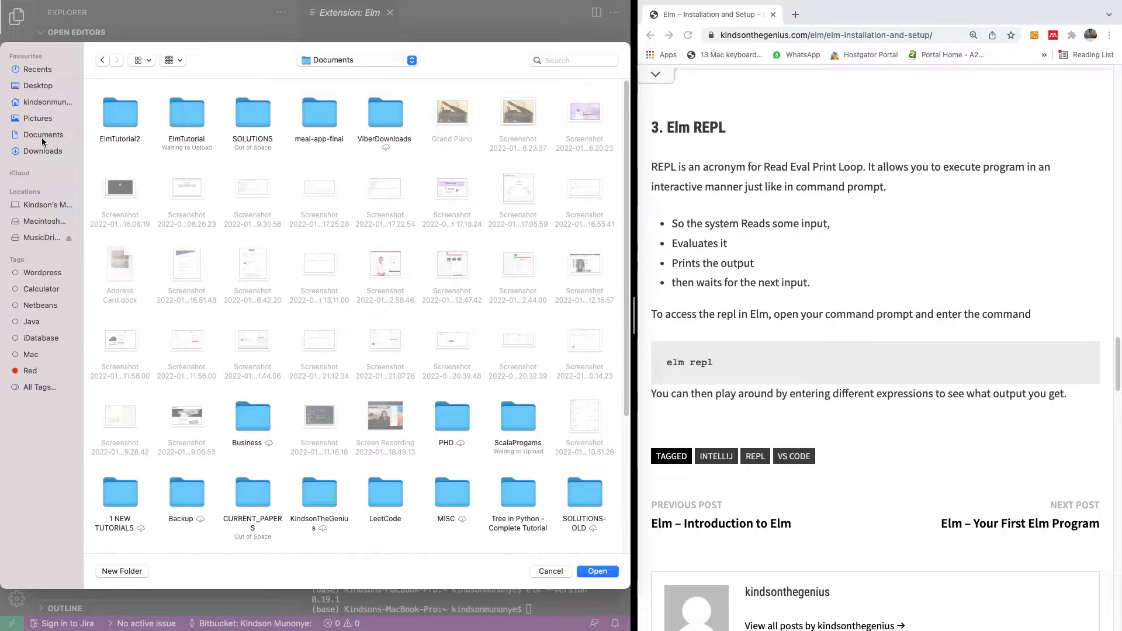
left_click(121, 571)
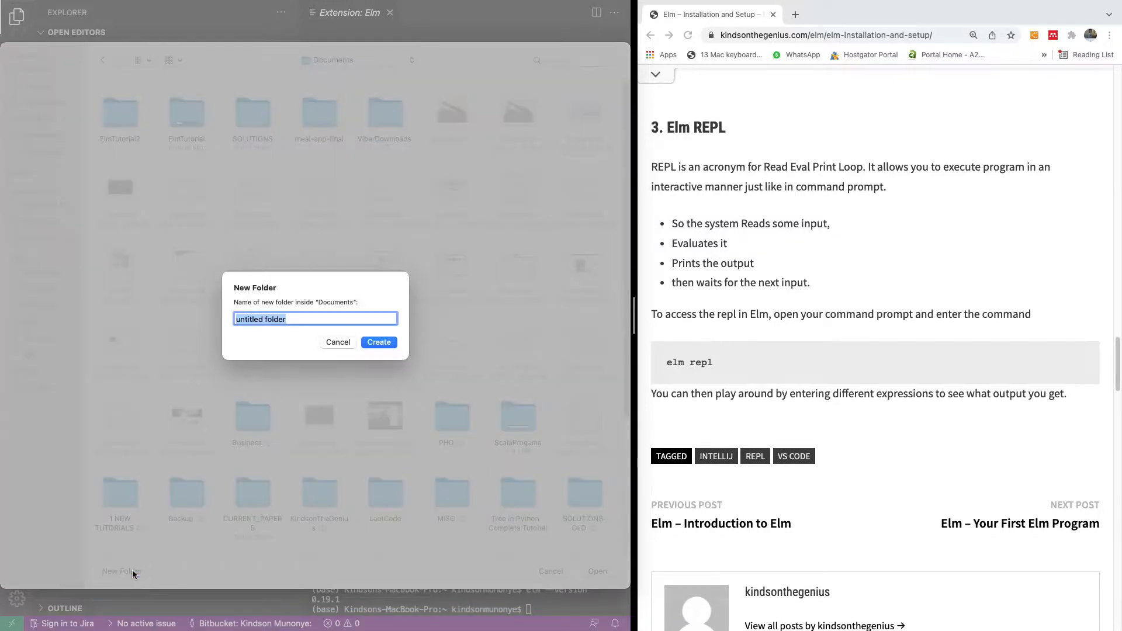
type("ElmT")
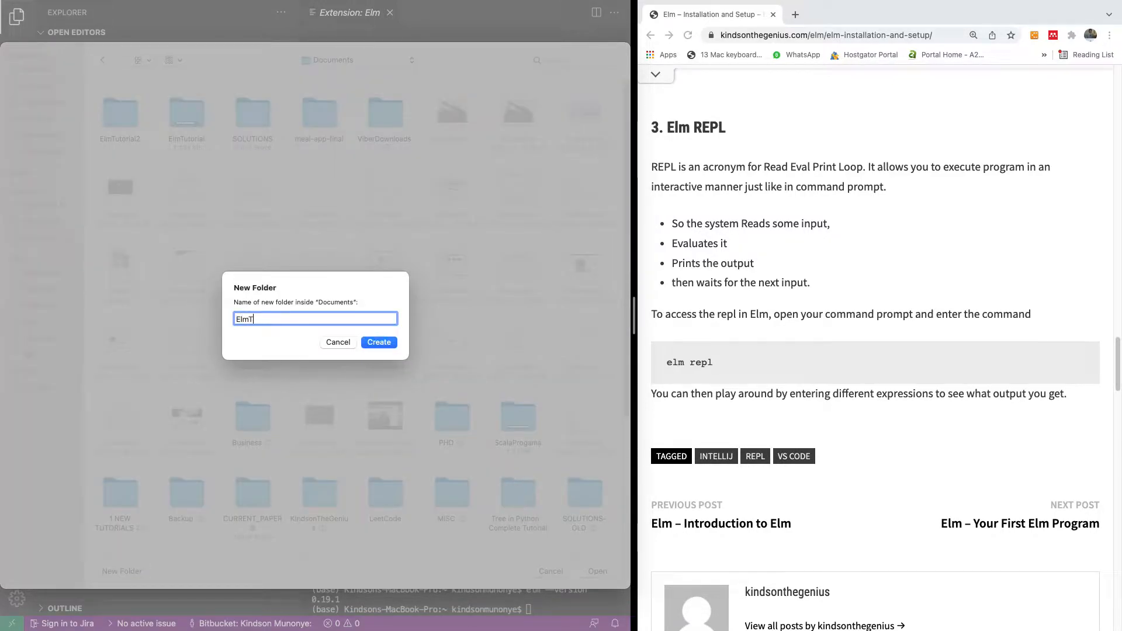
type("utorial1")
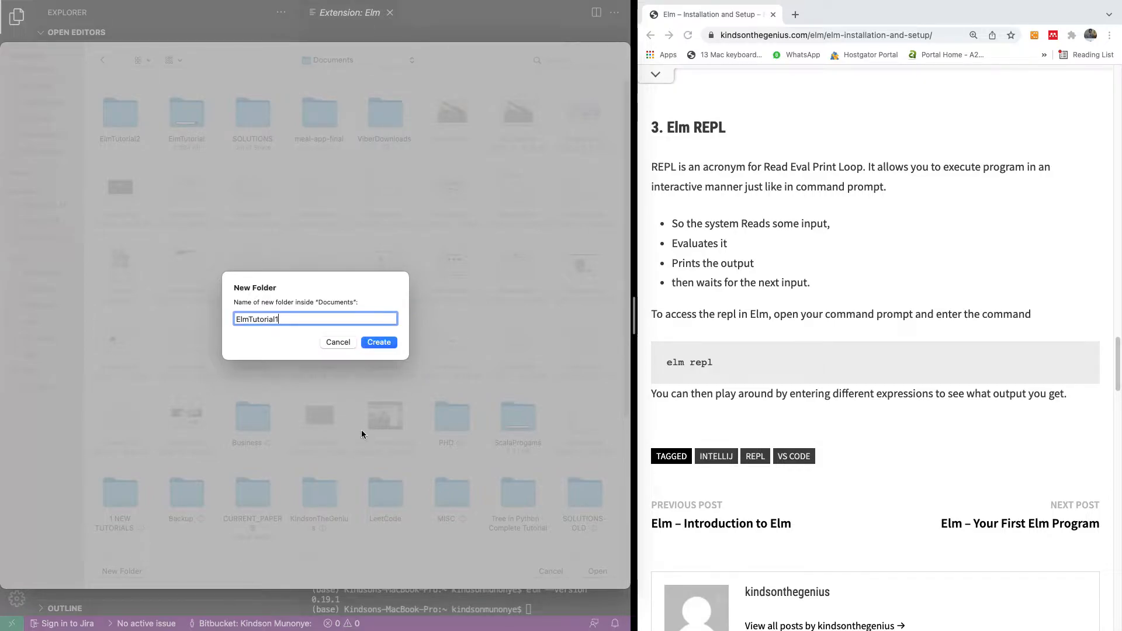
left_click(378, 342)
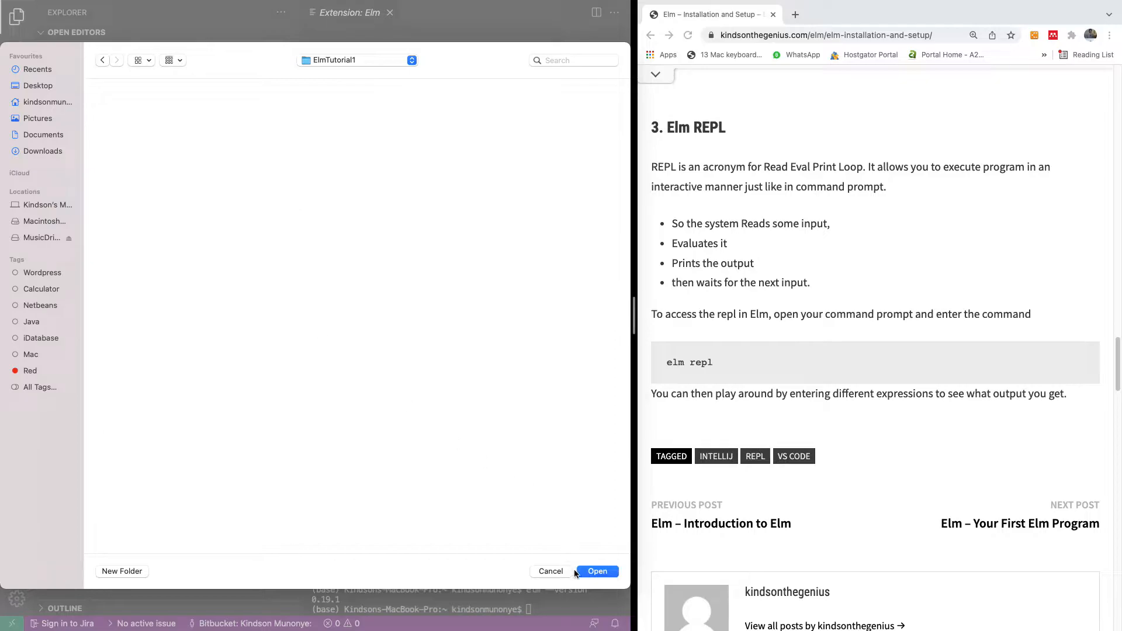
left_click(596, 571)
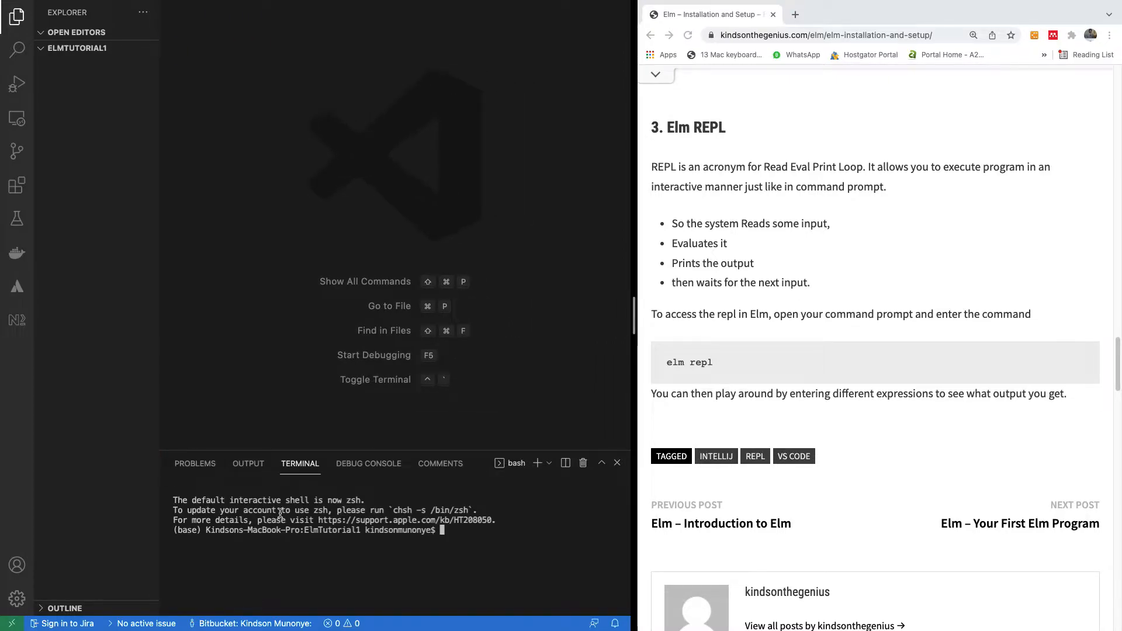
Run elm repl, enlarge the terminal, and define x = 4, name = "Kindson", y = 5
type("elm repls")
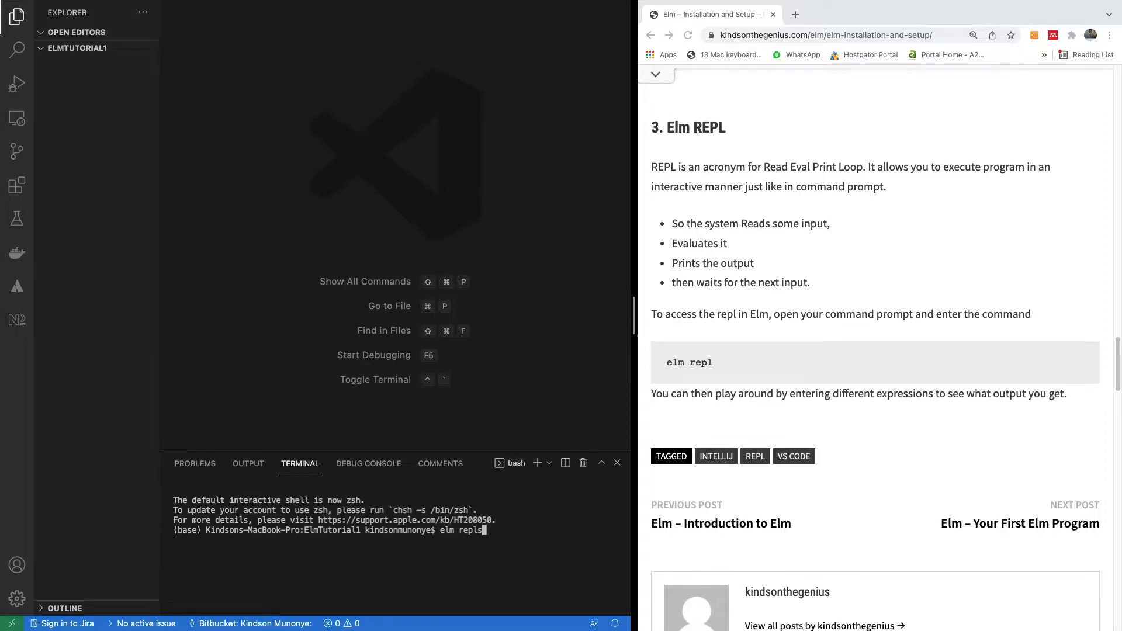
key("Enter")
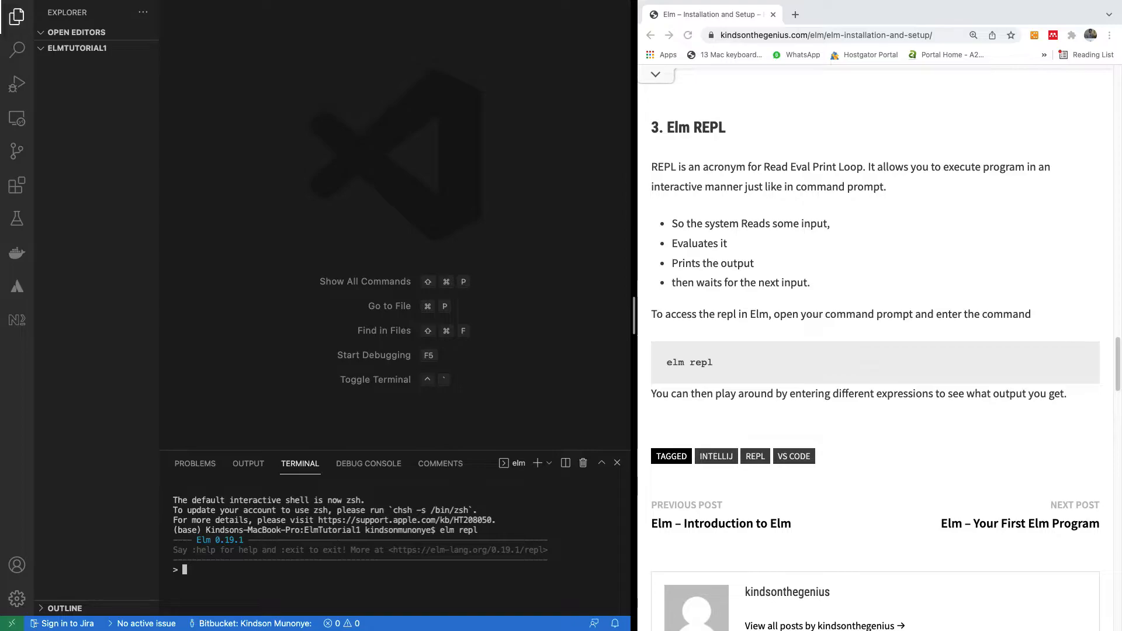
type("name = \"K")
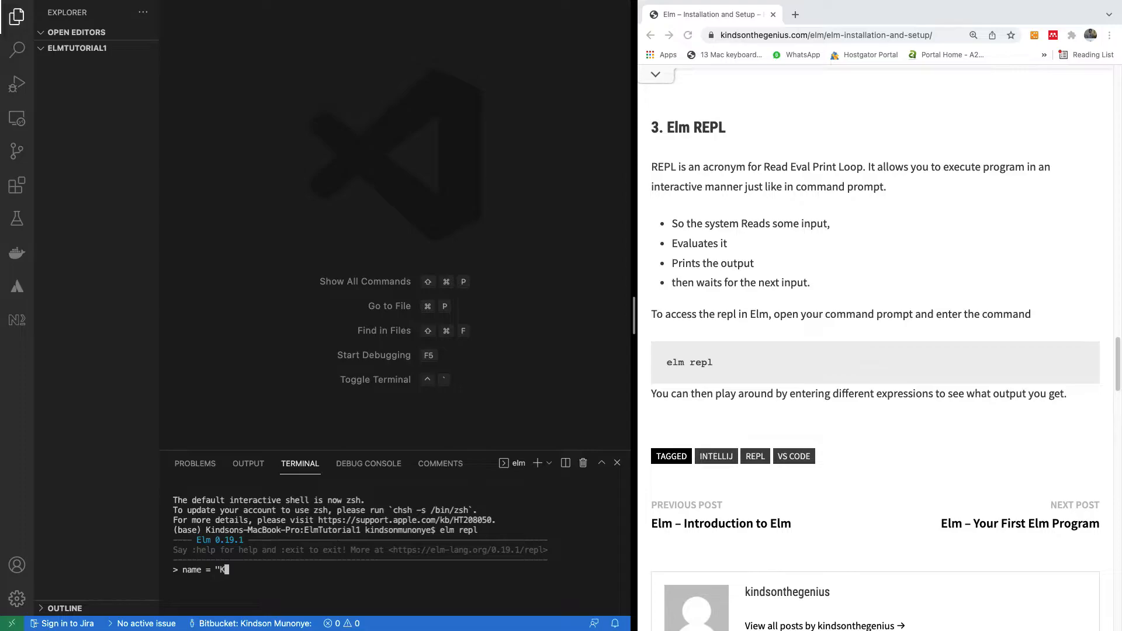
type("indson\"")
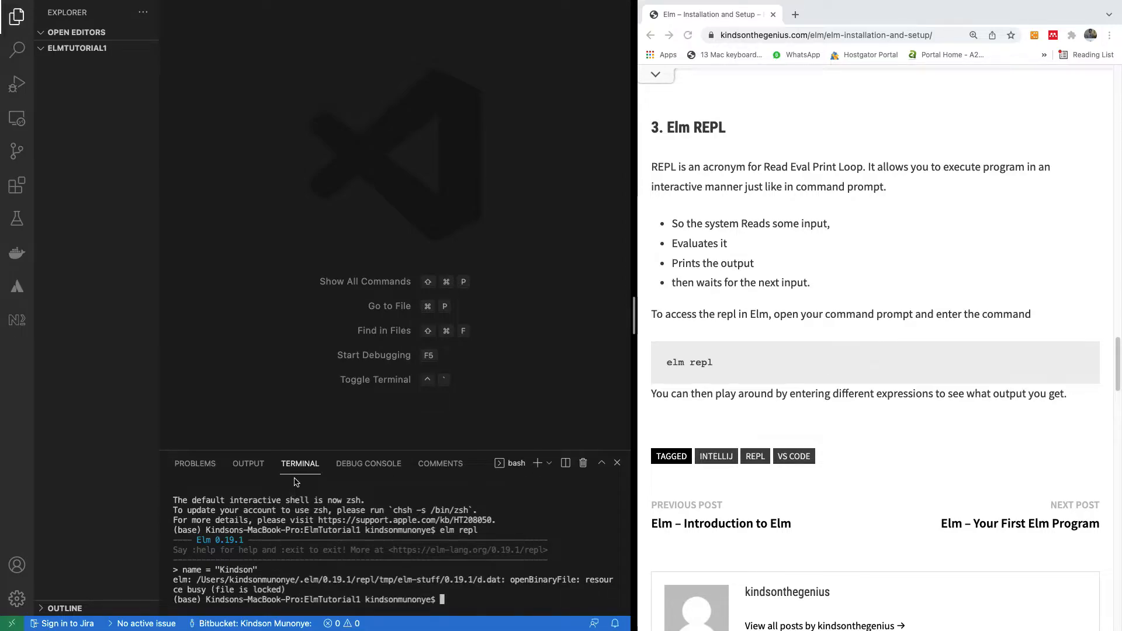
left_click_drag(265, 462, 264, 417)
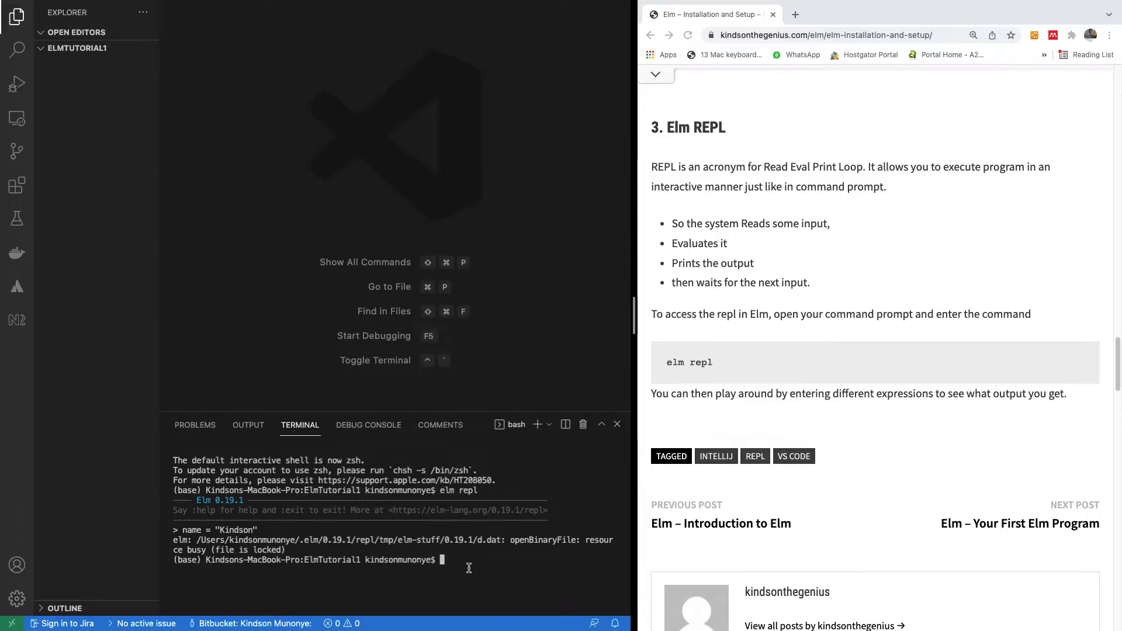
type("elm repl")
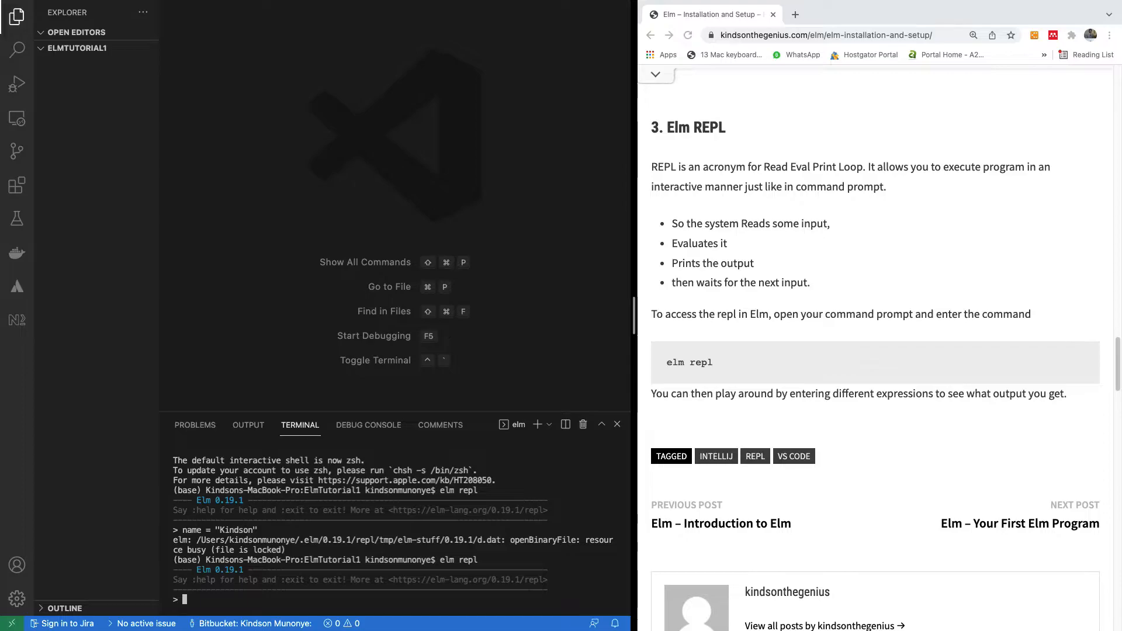
type("x = 4")
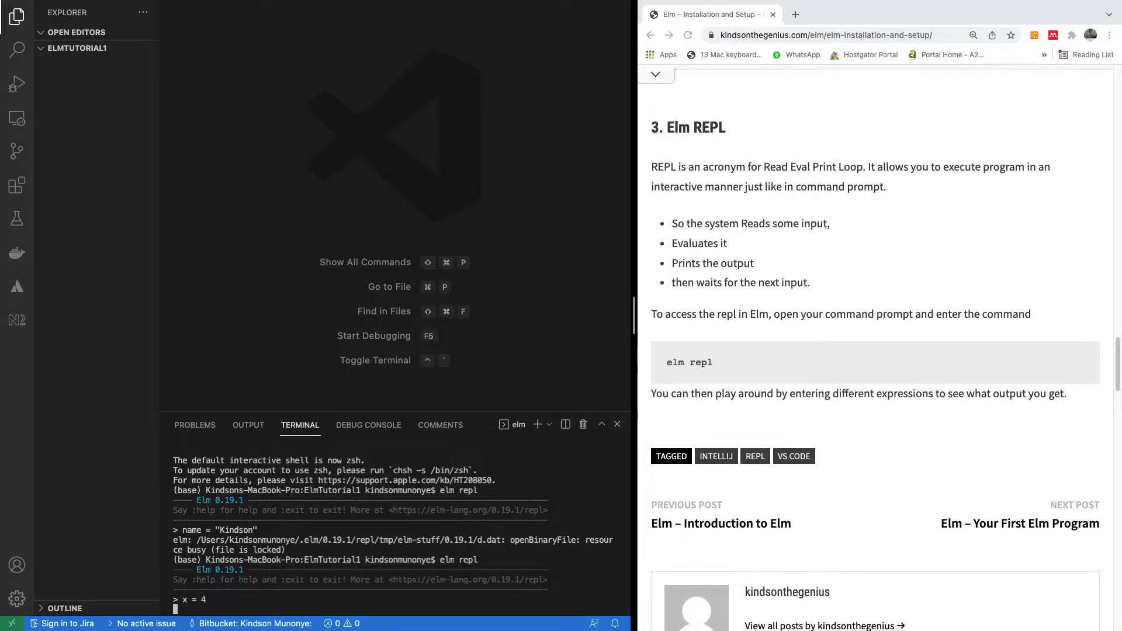
key("enter")
type("name =")
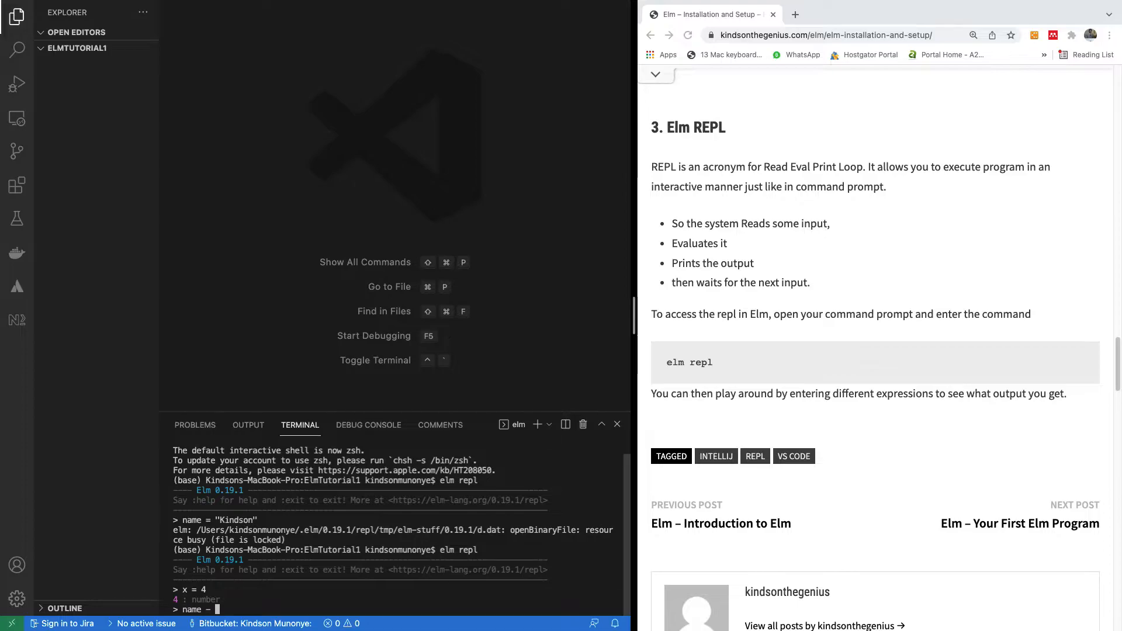
type("\"Kindson")
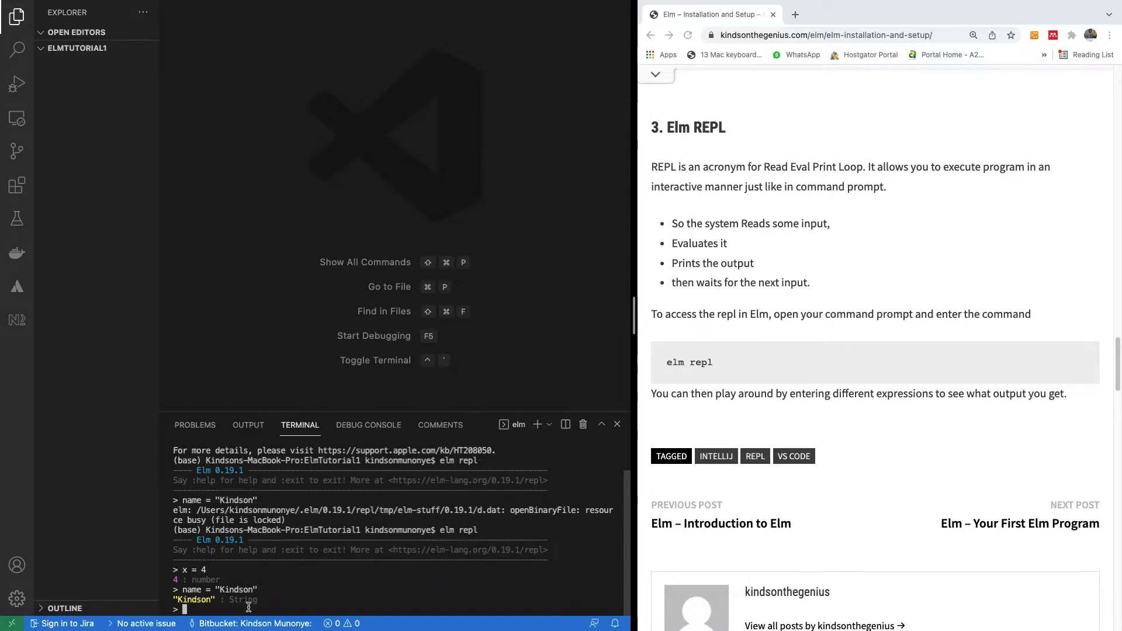
type("y = 5")
type("x * y")
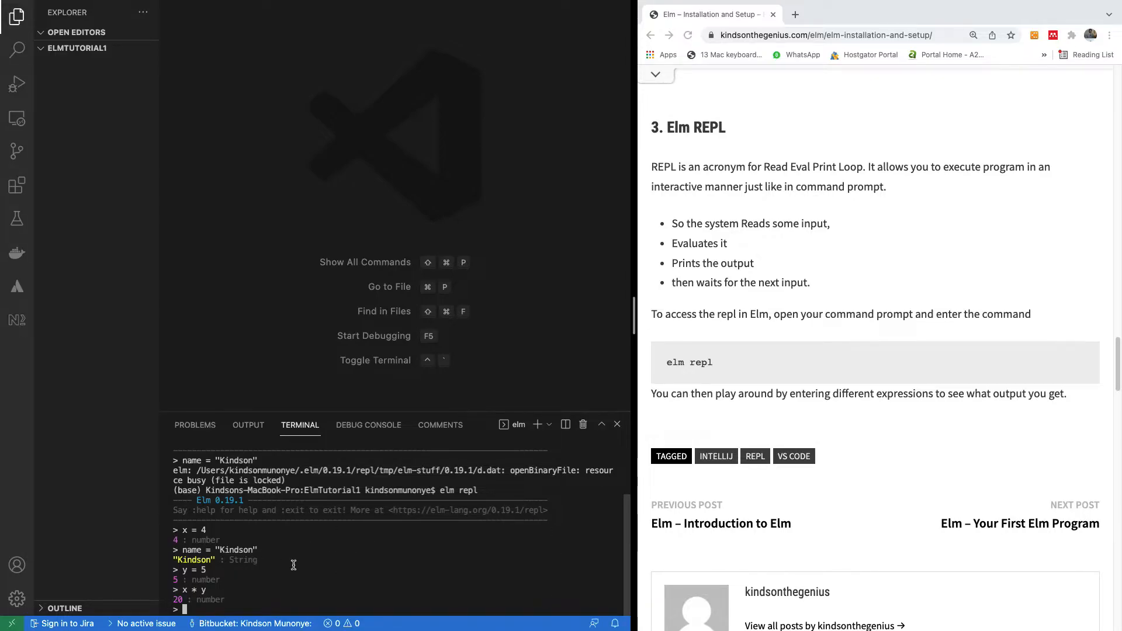
mouse_move(303, 580)
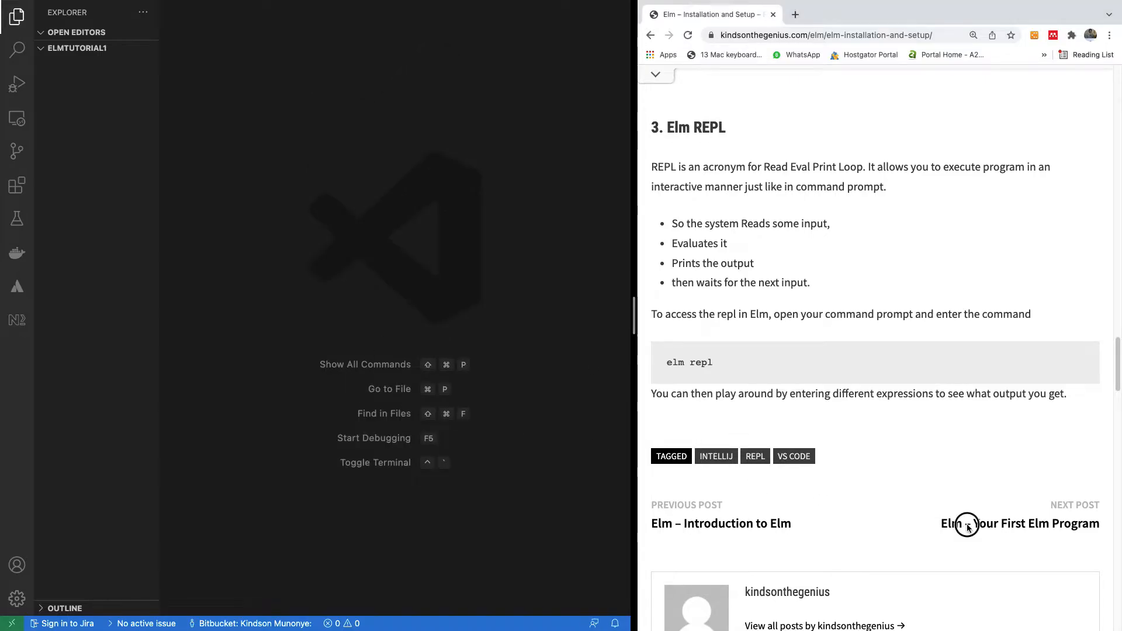
Open the next post 'Elm – Your First Elm Program' and scroll to its Hello World section
left_click(1019, 523)
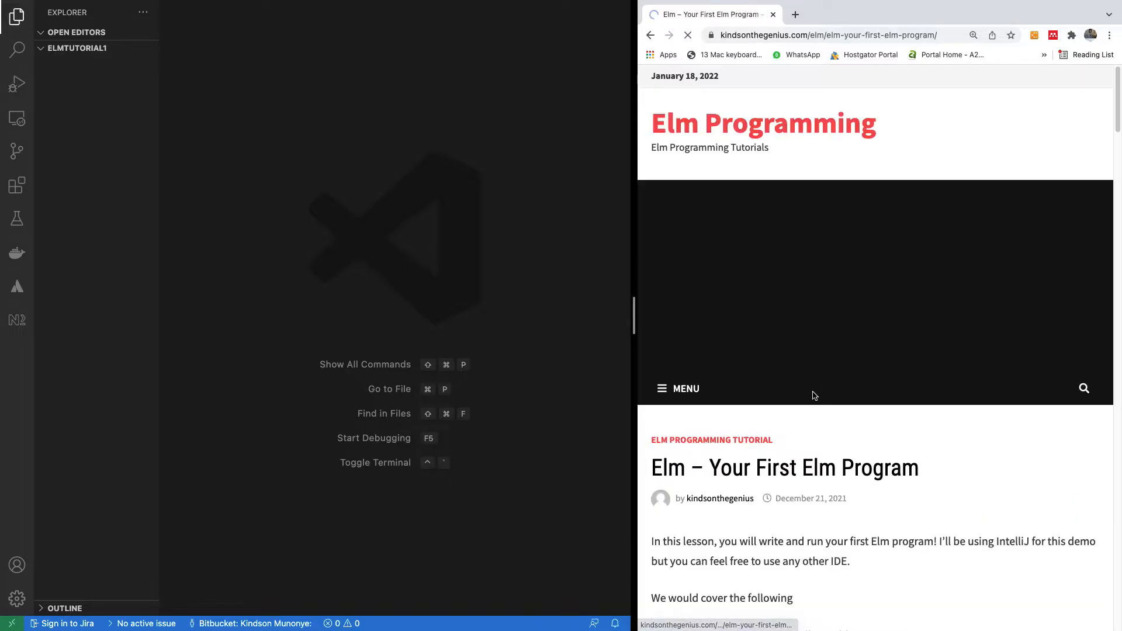
scroll("down", 3)
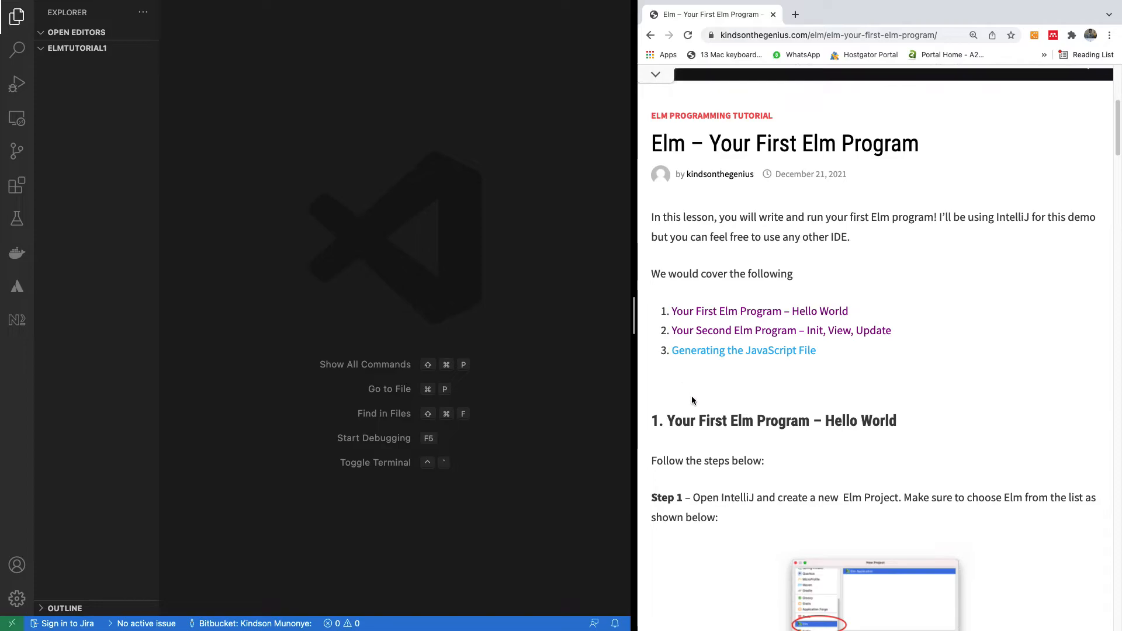
scroll("down", 3)
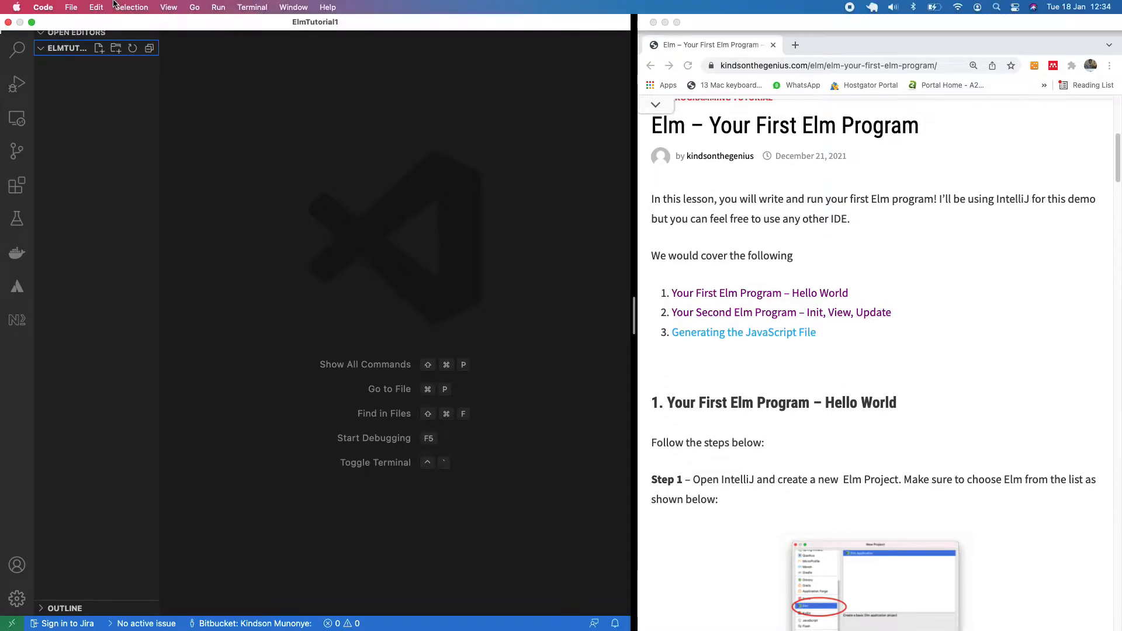
Open a new terminal in ElmTutorial1 and run elm init, answering y to create elm.json
left_click(251, 7)
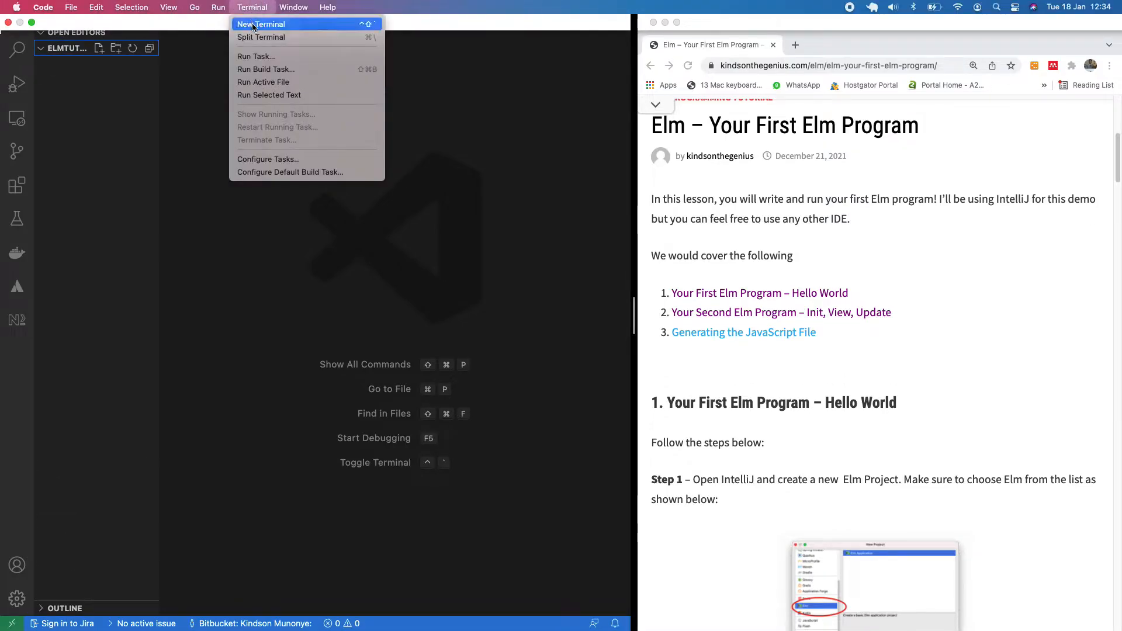
left_click(261, 24)
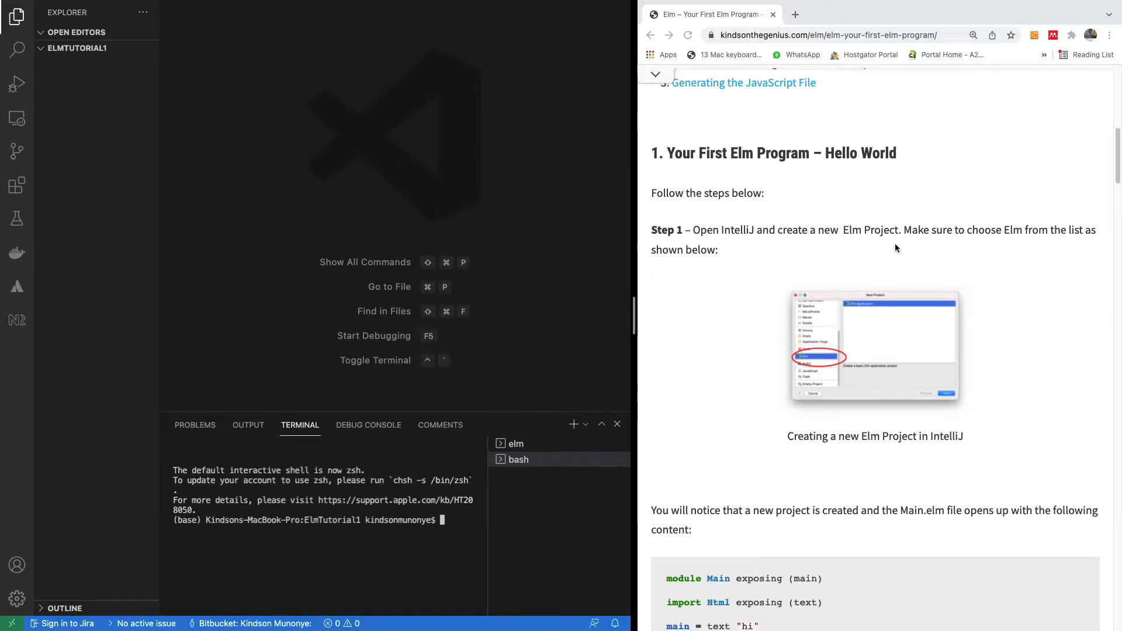
mouse_move(837, 306)
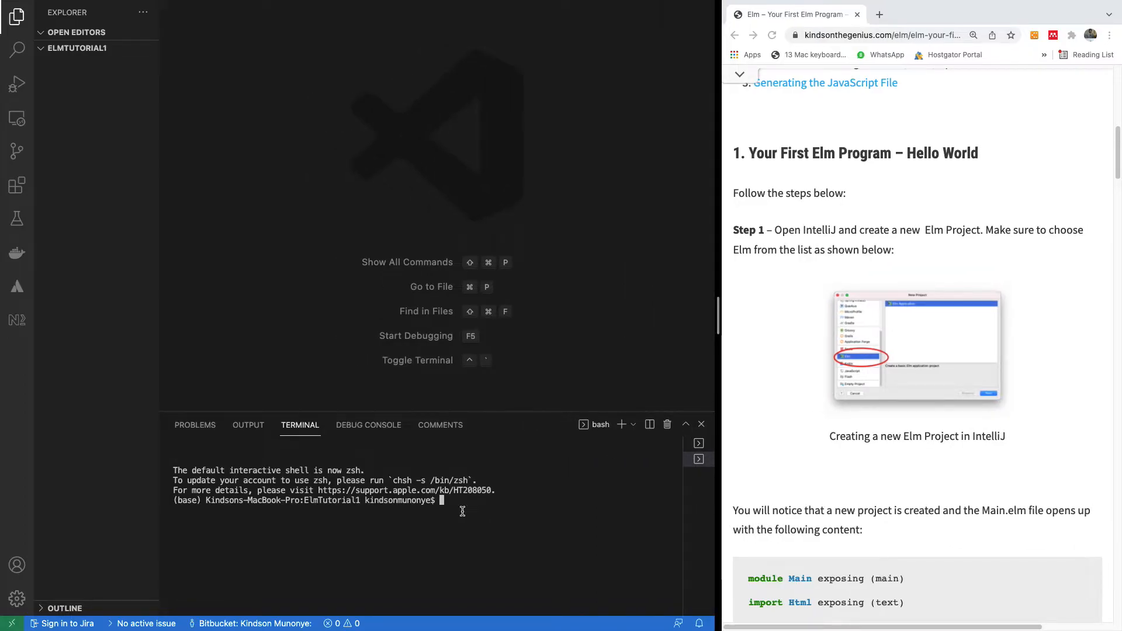
type("elm i")
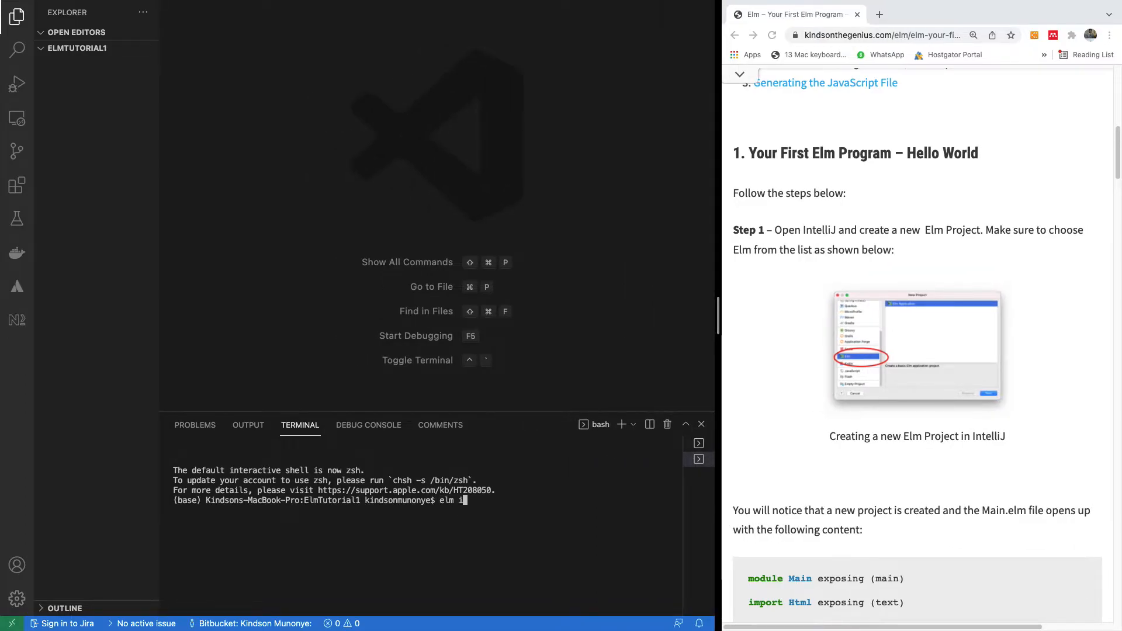
type("nit")
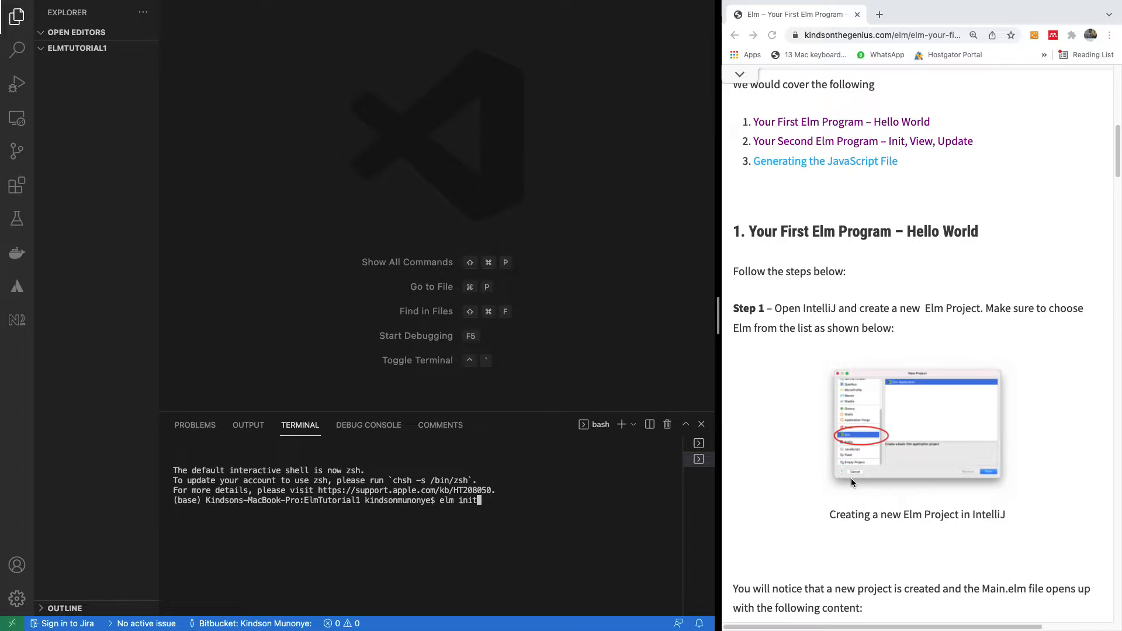
mouse_move(573, 541)
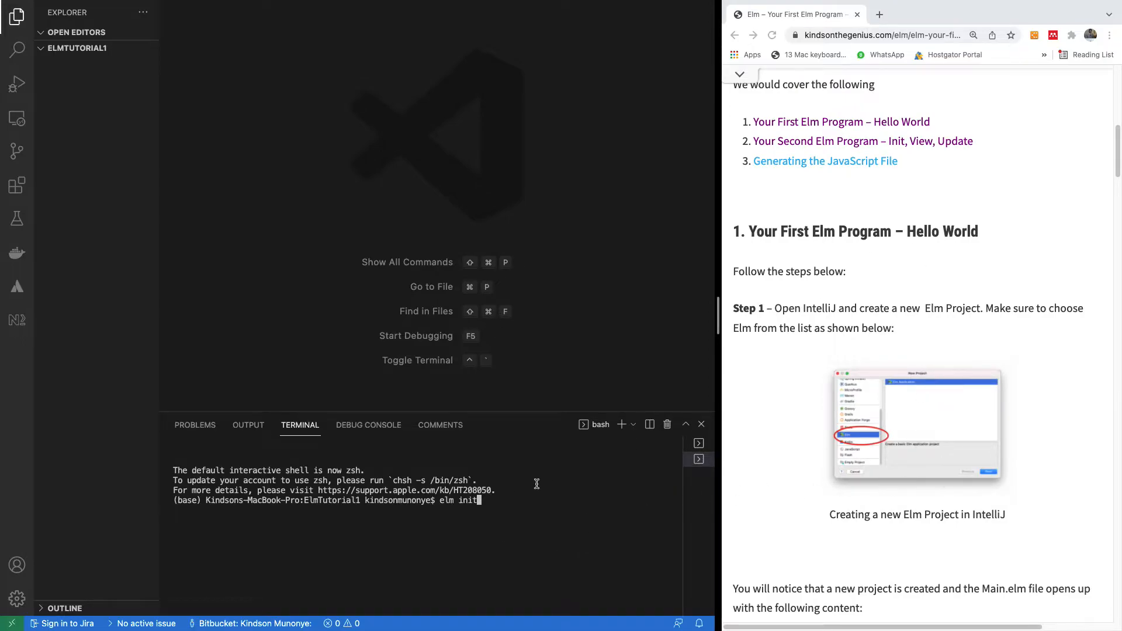
mouse_move(514, 517)
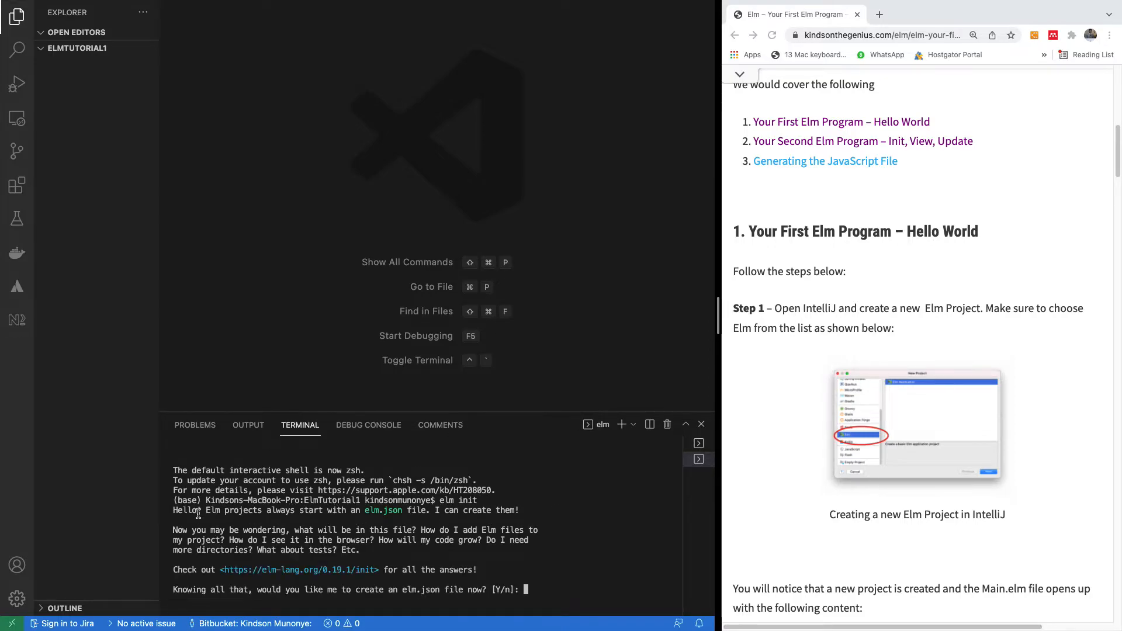
mouse_move(357, 516)
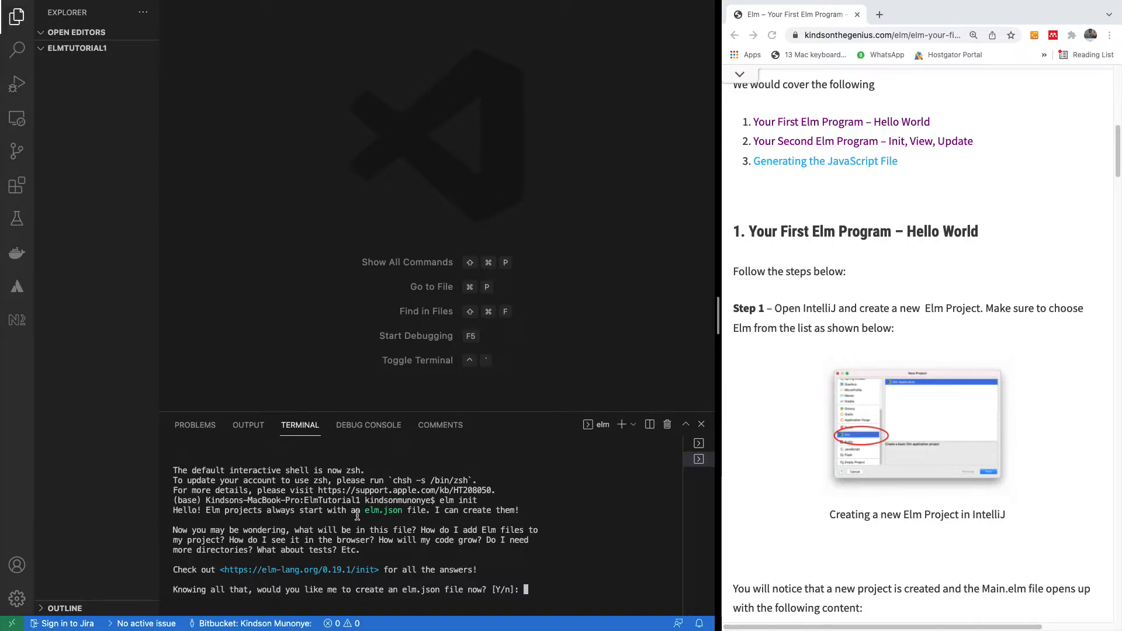
mouse_move(458, 521)
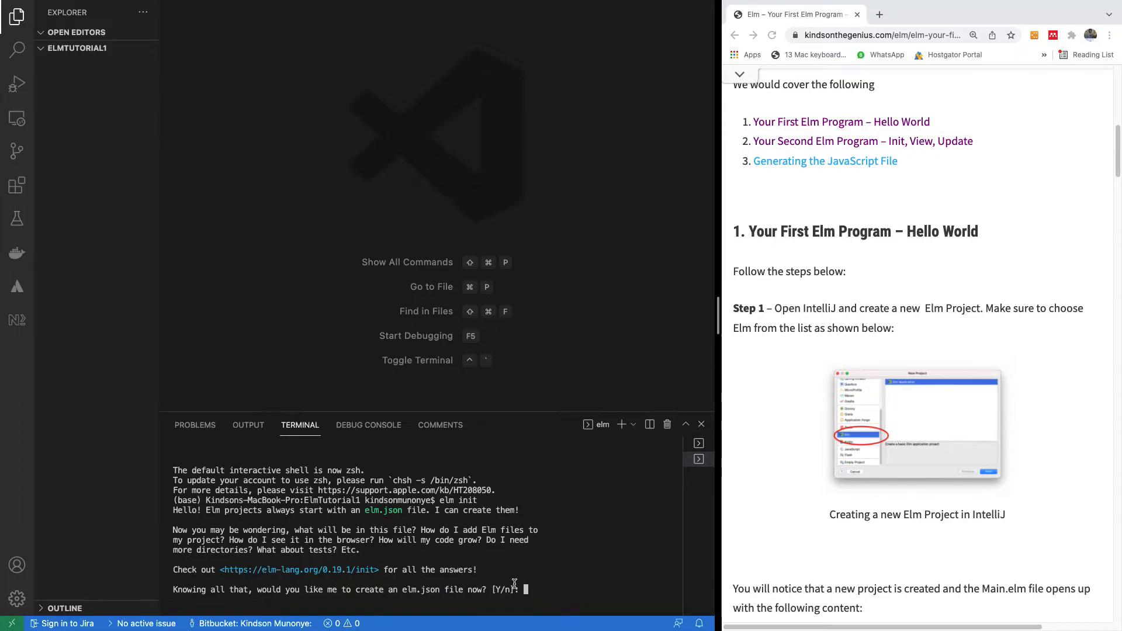
type("y")
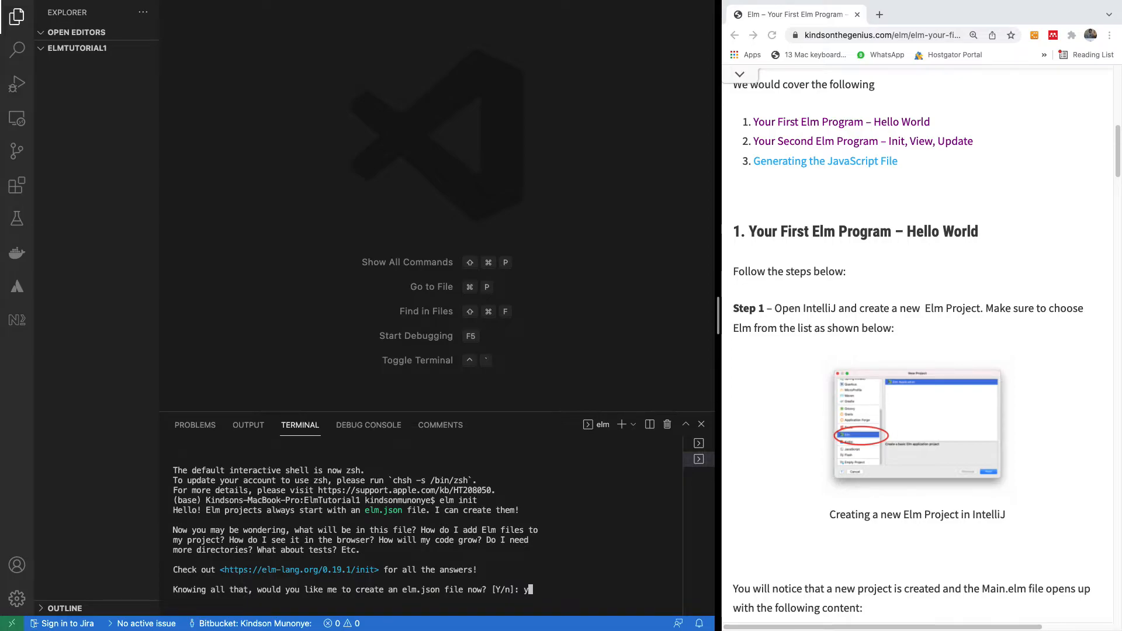
key("Return")
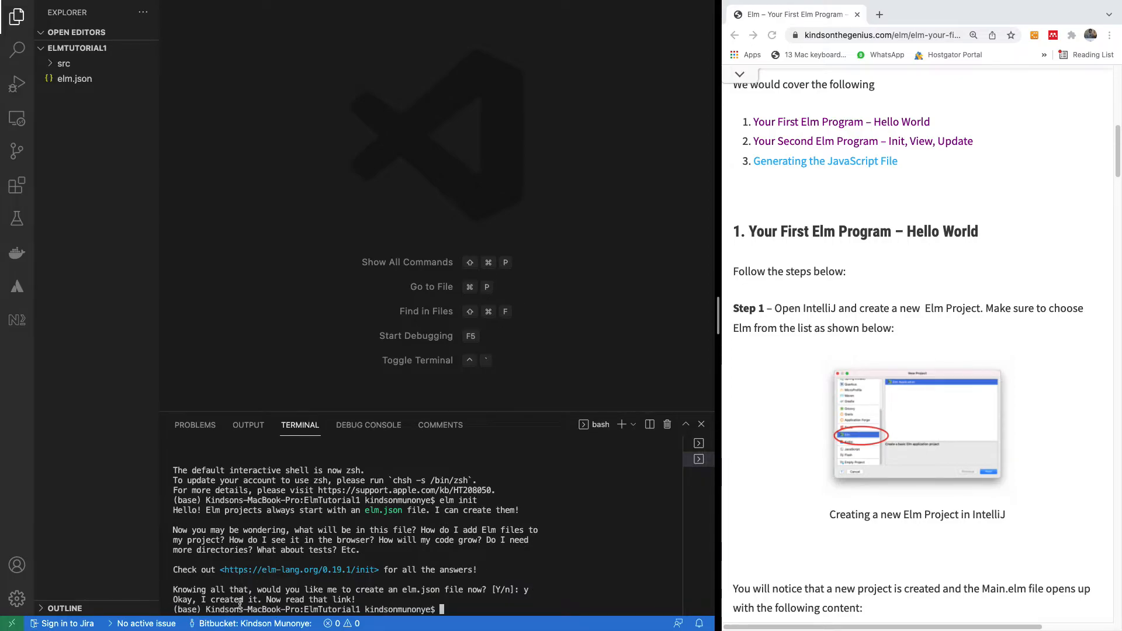
mouse_move(299, 570)
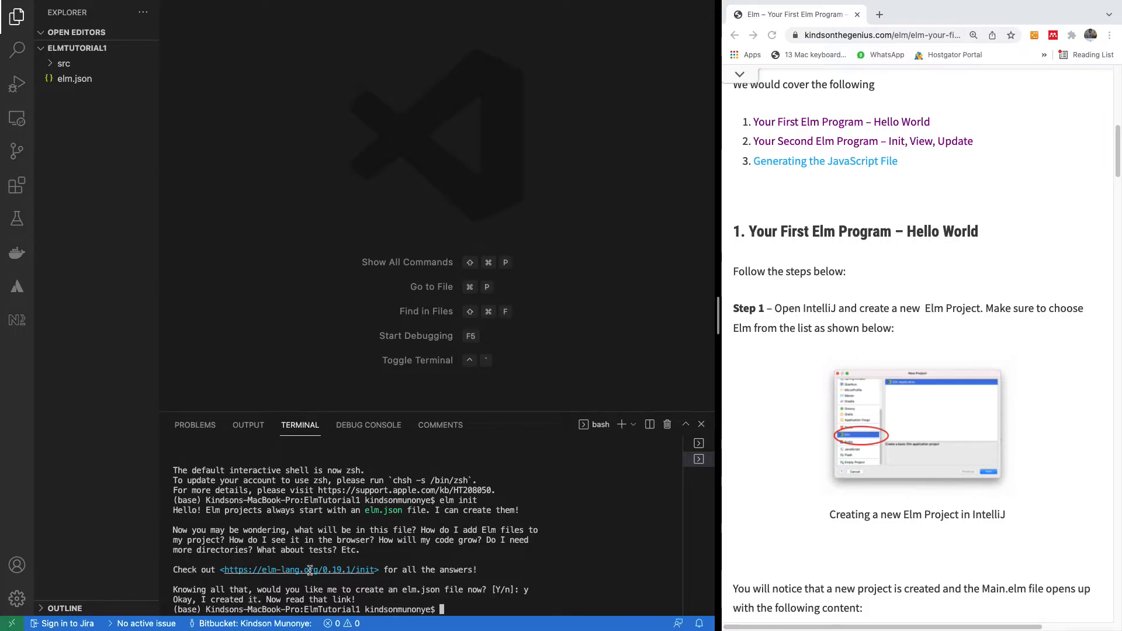
mouse_move(298, 569)
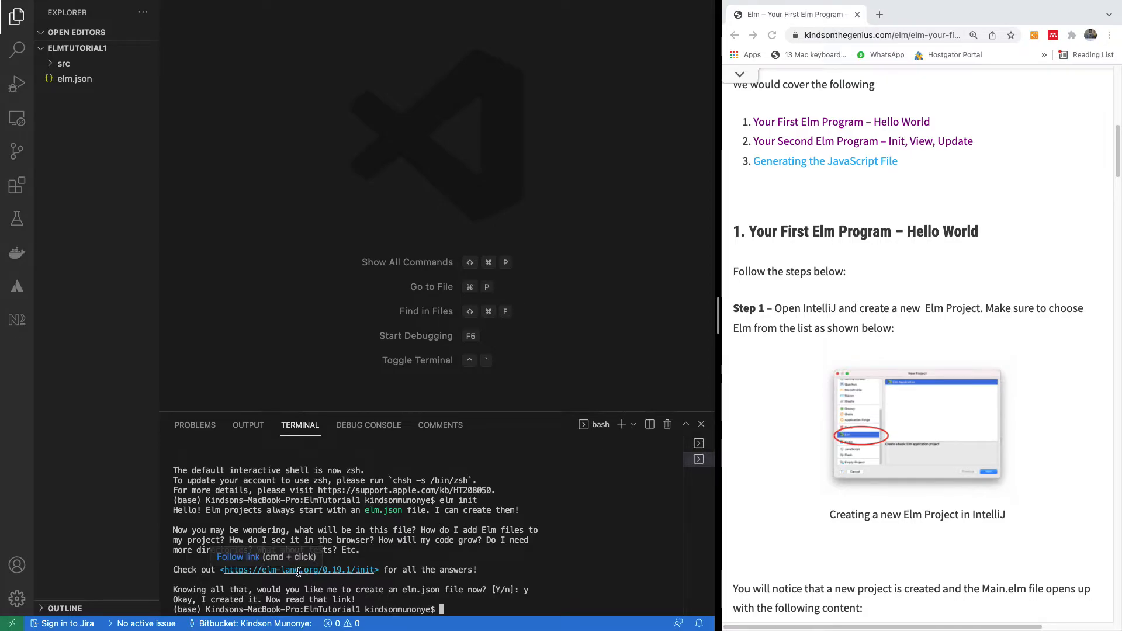
Open the elm-lang.org/0.19.1/init help page from the terminal link and scroll through it
left_click(299, 569)
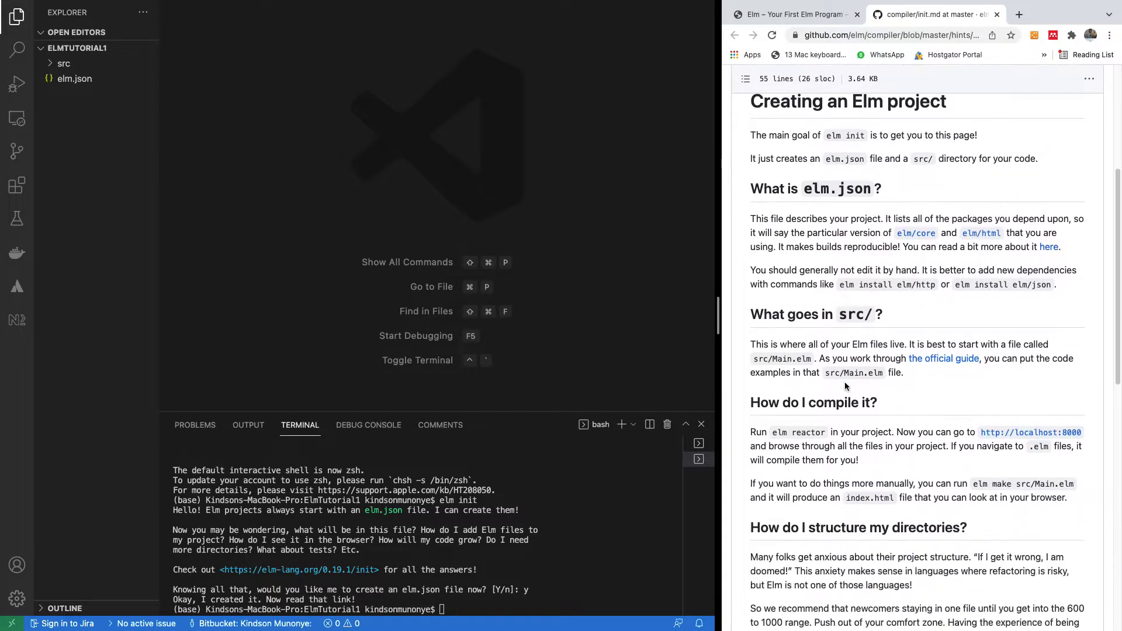
scroll("down", 3)
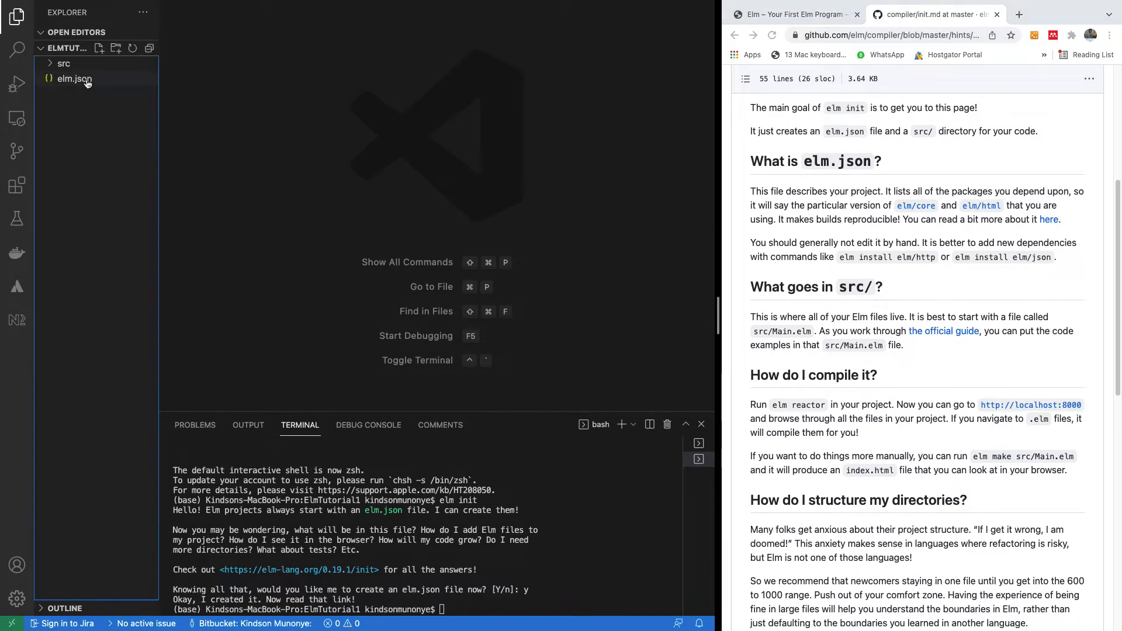
Inspect elm.json, select the src folder, and return to the Chrome tutorial tab
left_click(74, 79)
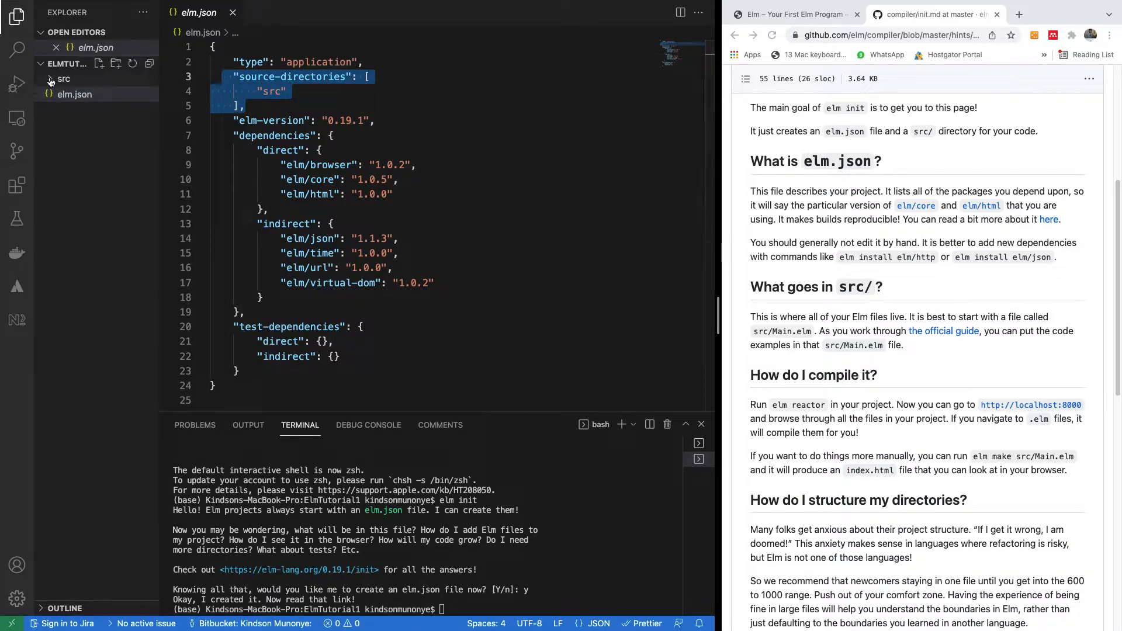
left_click(64, 79)
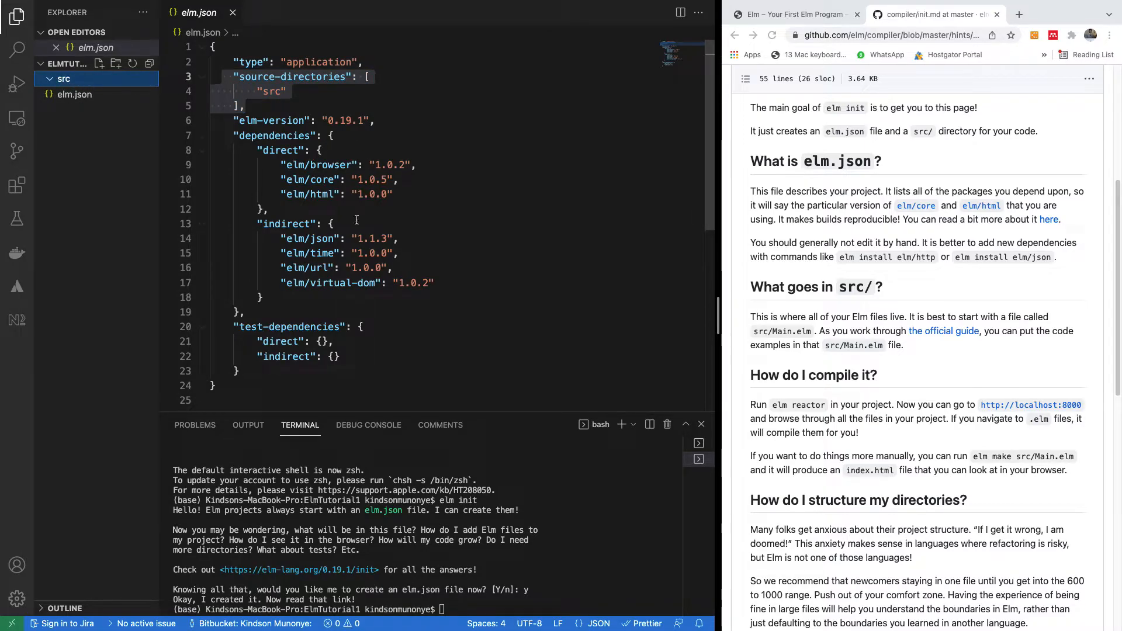
scroll("down", 3)
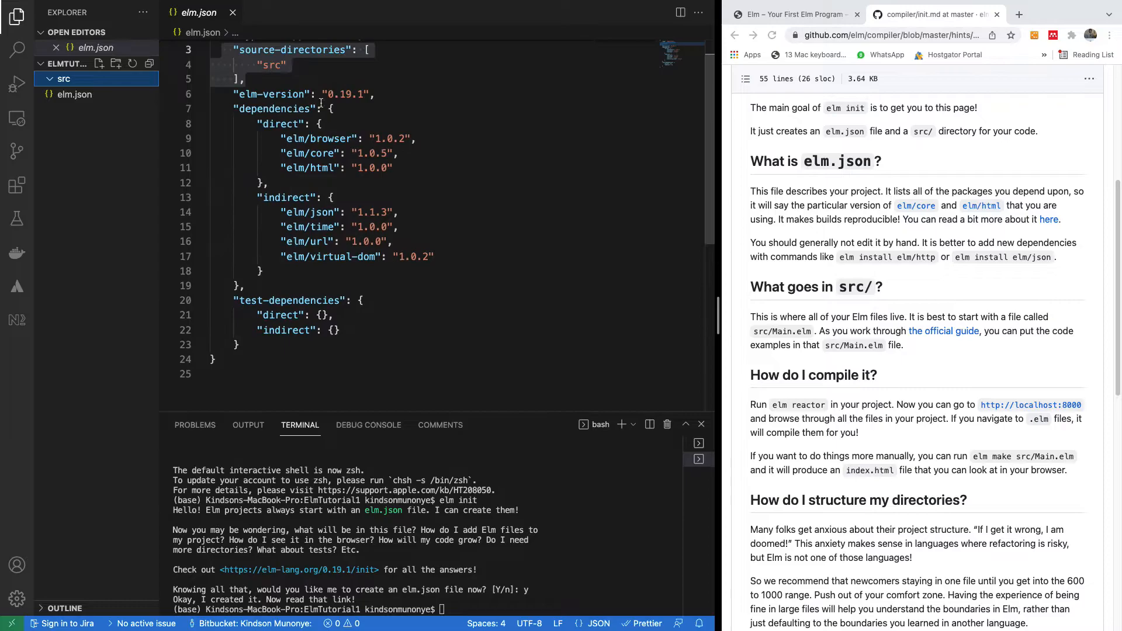
mouse_move(841, 60)
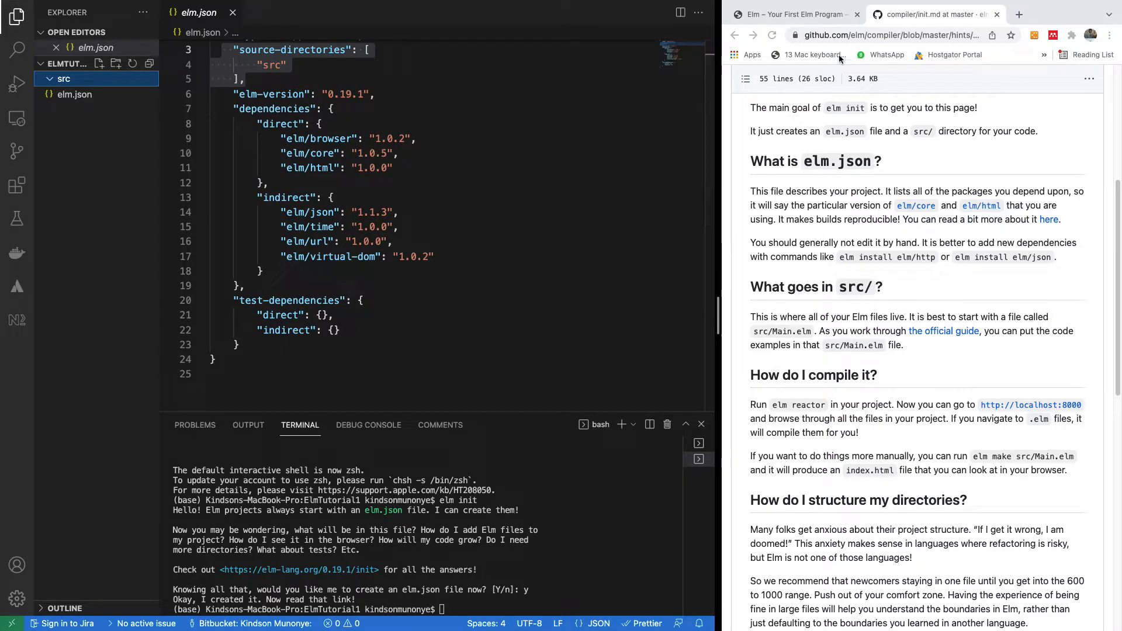
left_click(792, 14)
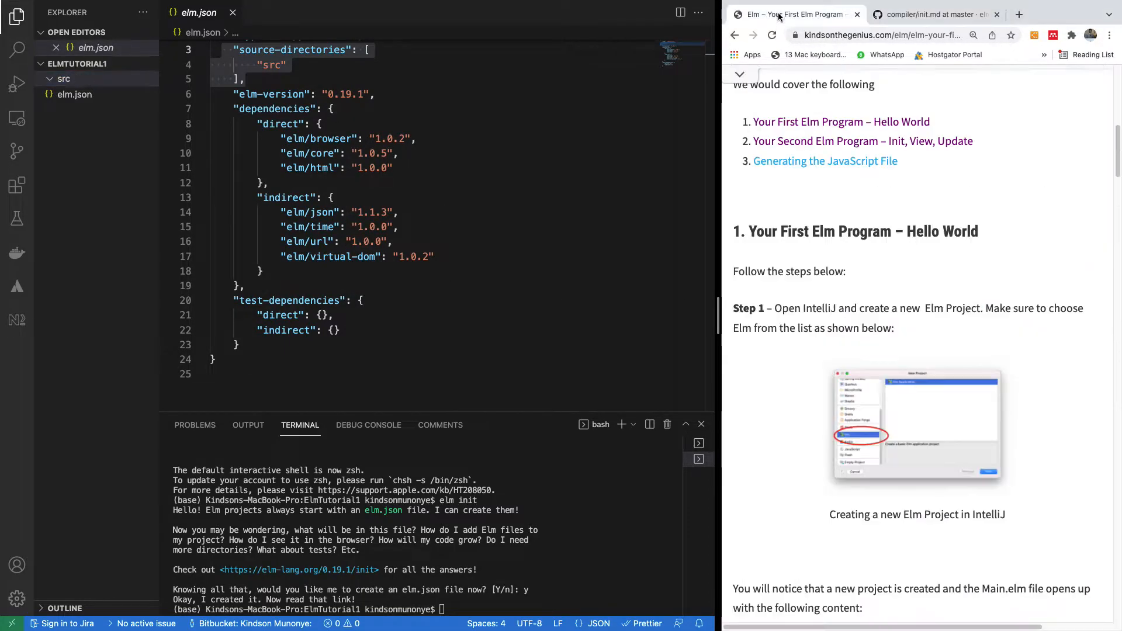
Scroll the tutorial down to the starter Main.elm code sample and its elm make steps
scroll("down", 3)
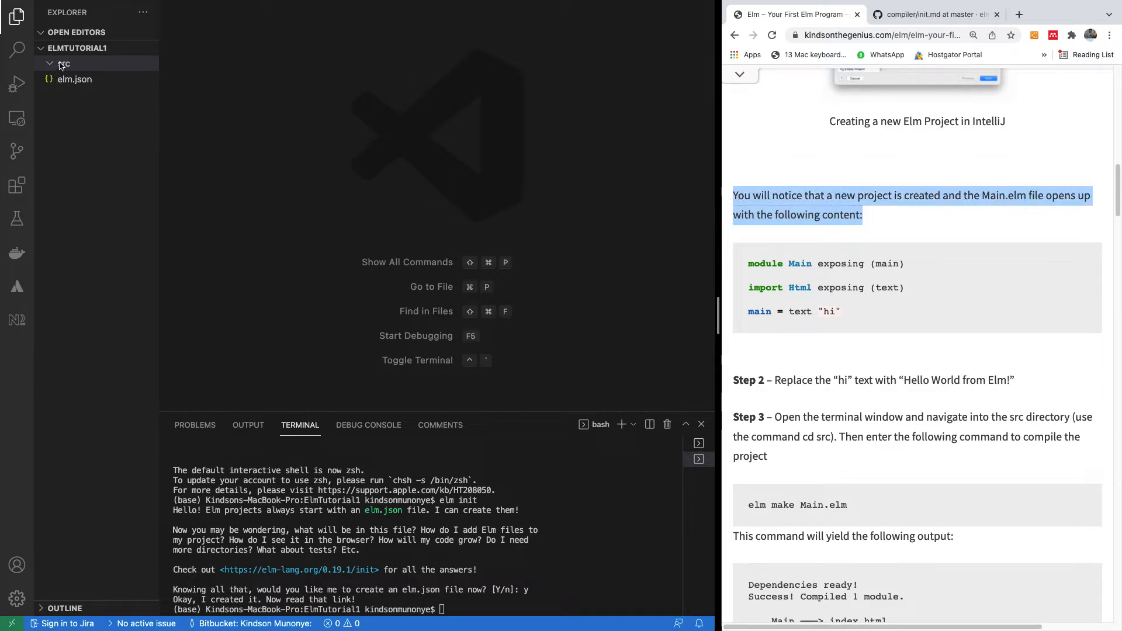
Create Main.elm in src and declare module Main exposing (main)
right_click(64, 64)
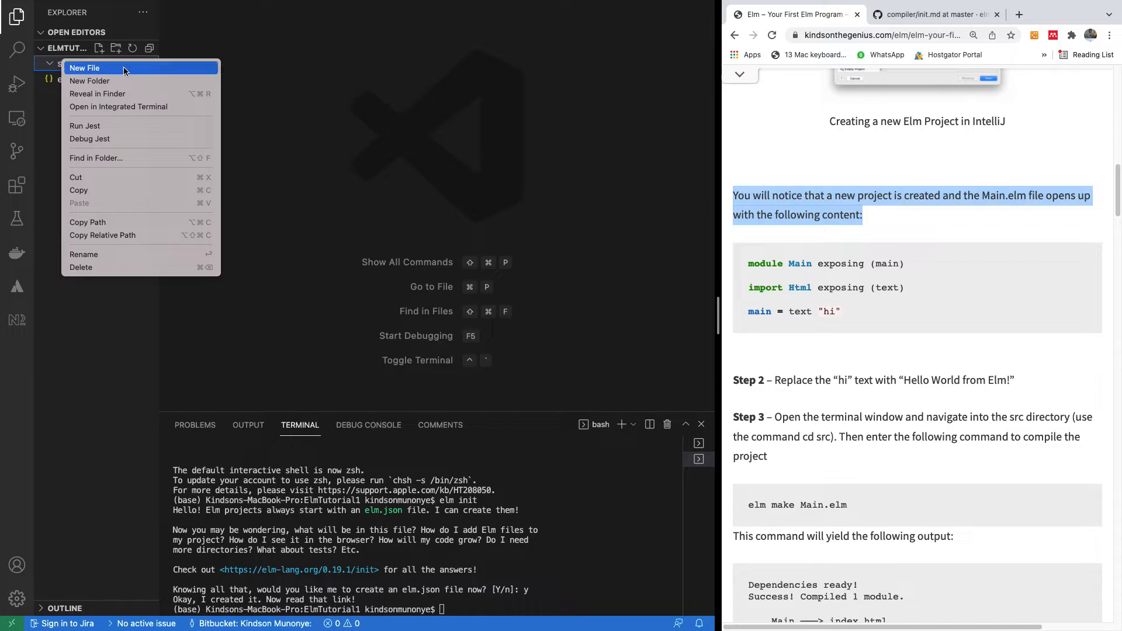
left_click(86, 67)
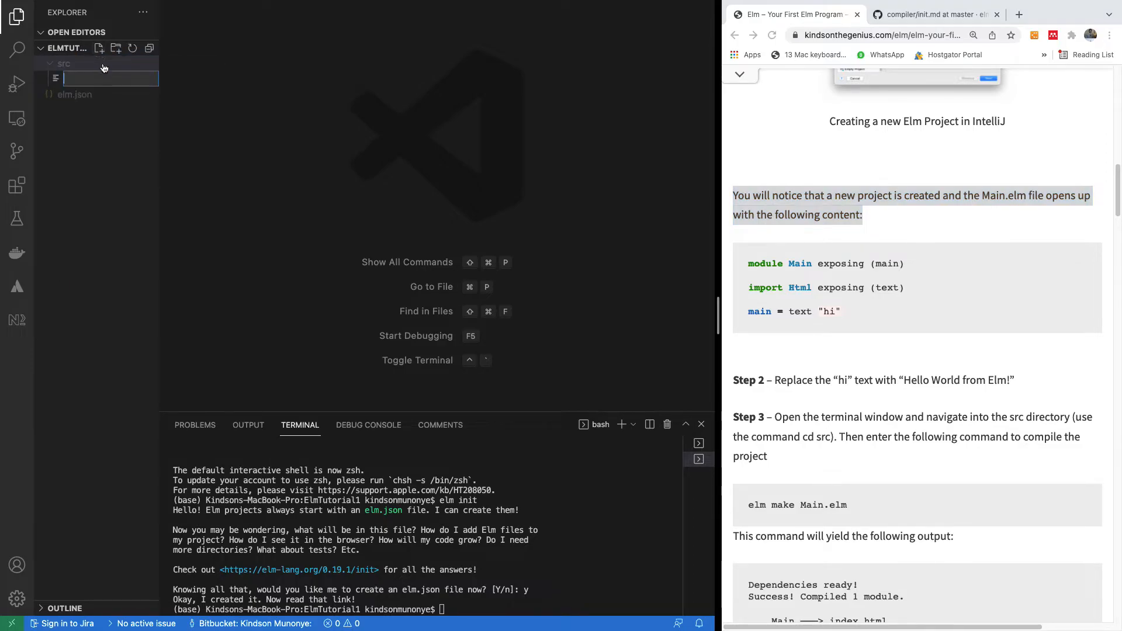
type("Mail")
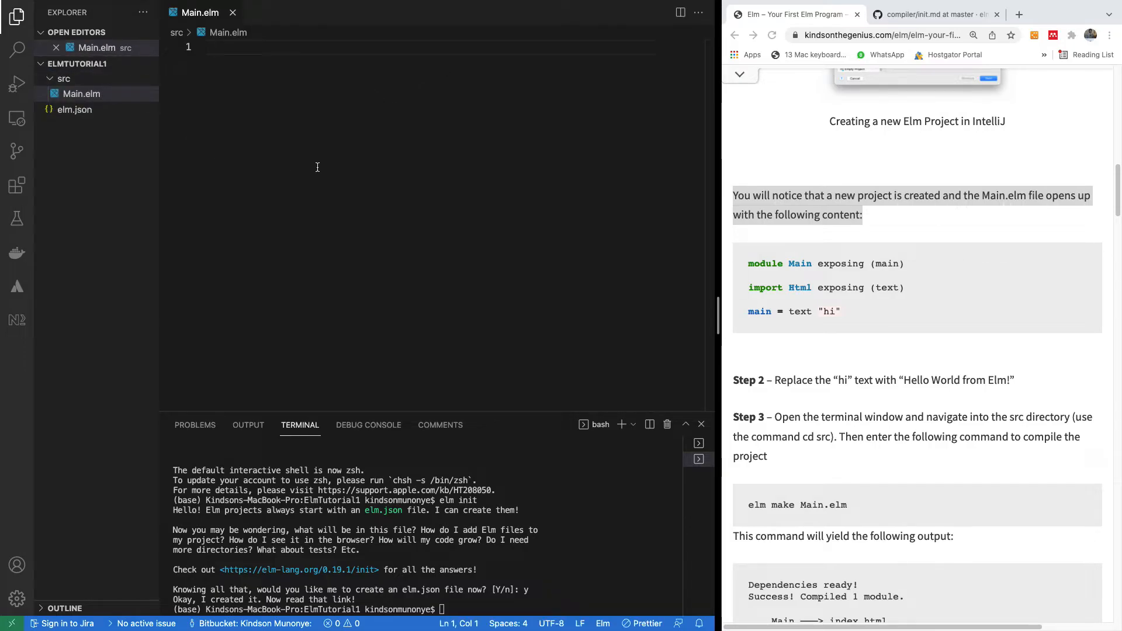
type("module")
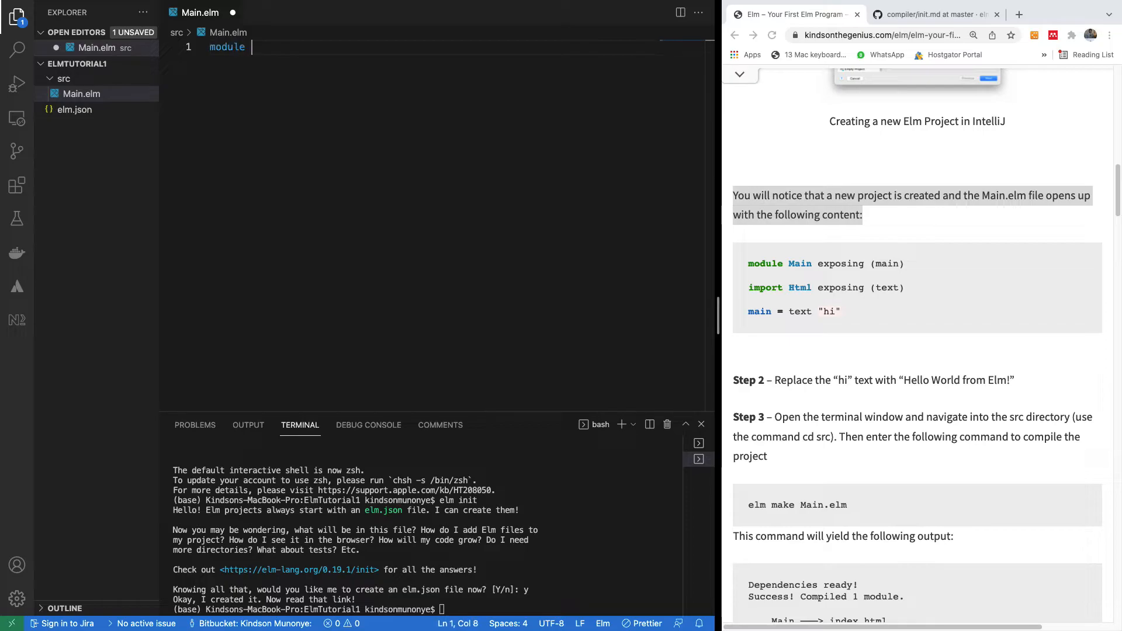
type("Main")
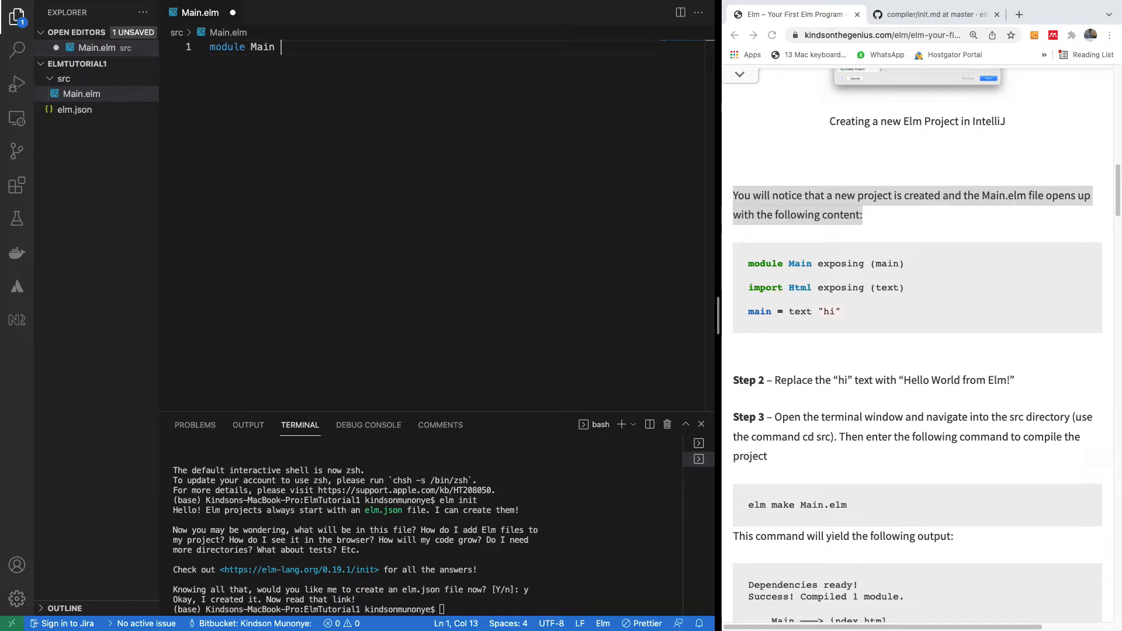
type("exposing")
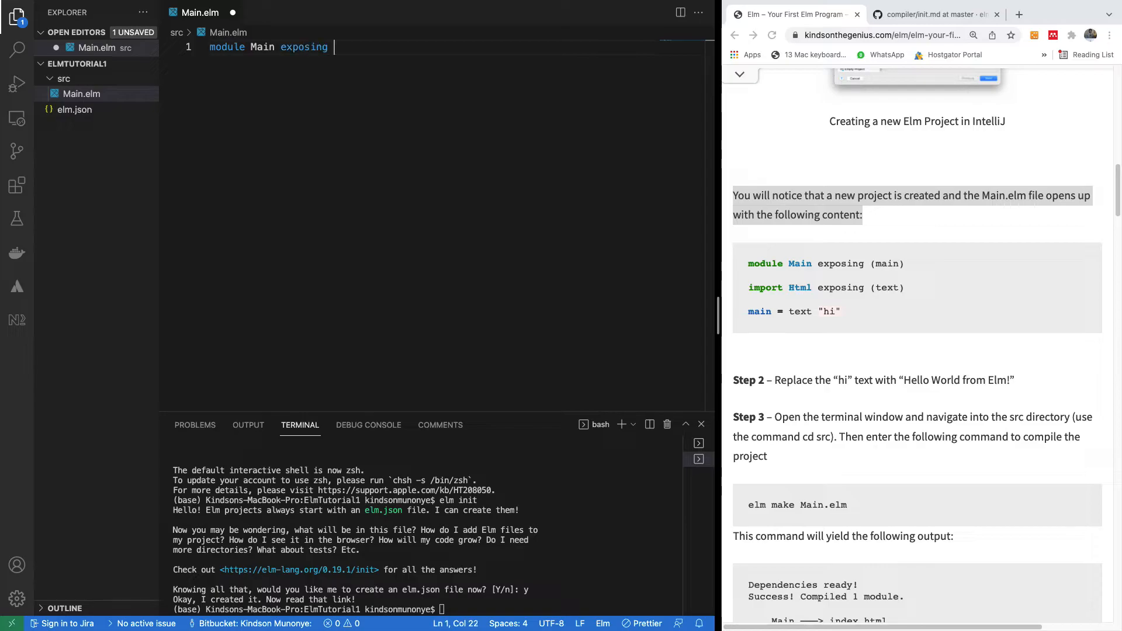
type("(main)")
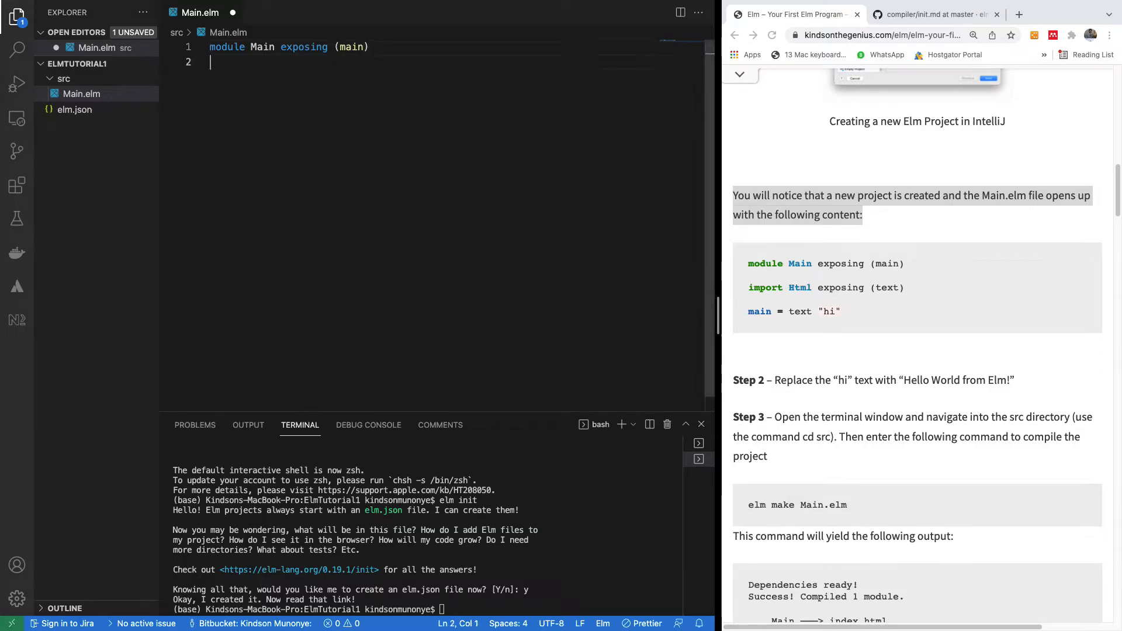
Add the Html import exposing text to Main.elm
type("import Htl")
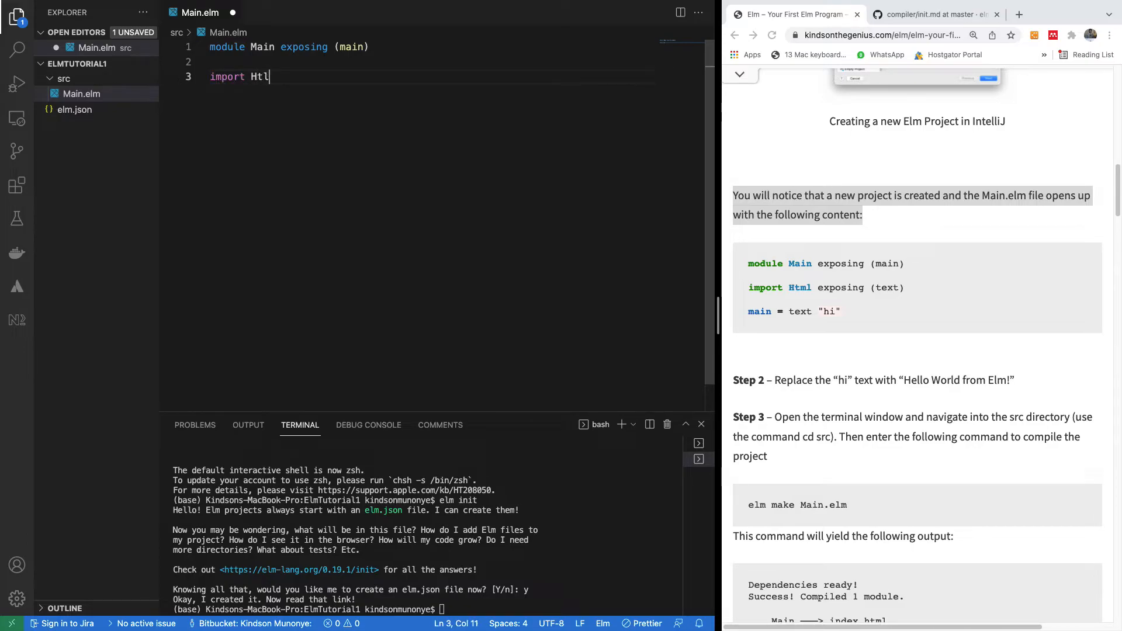
type("ml exposing (")
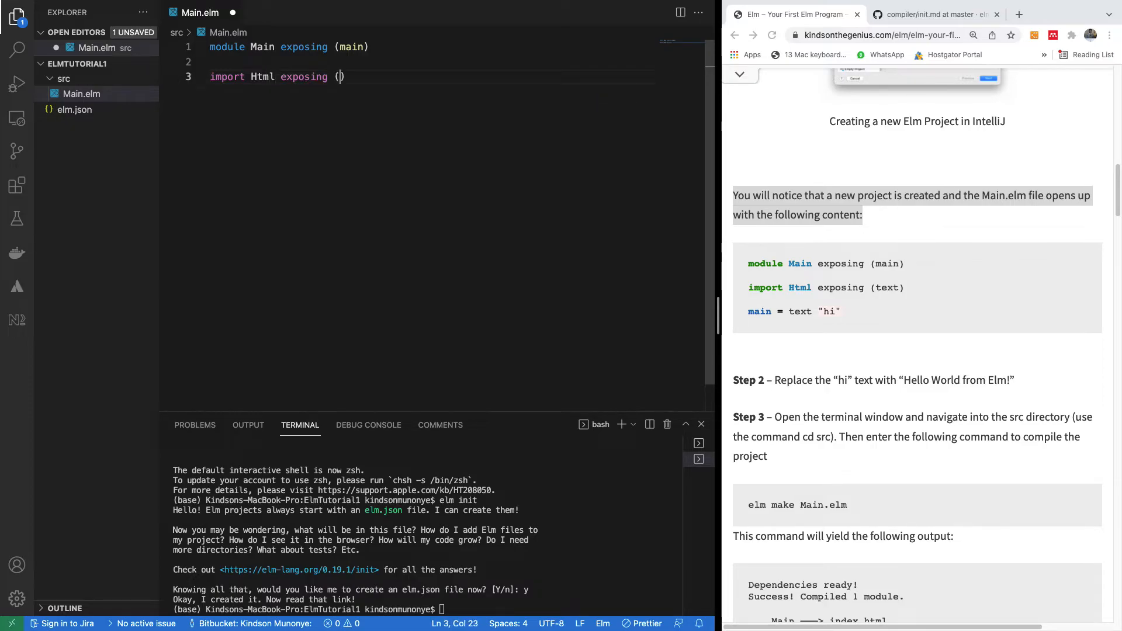
type("te")
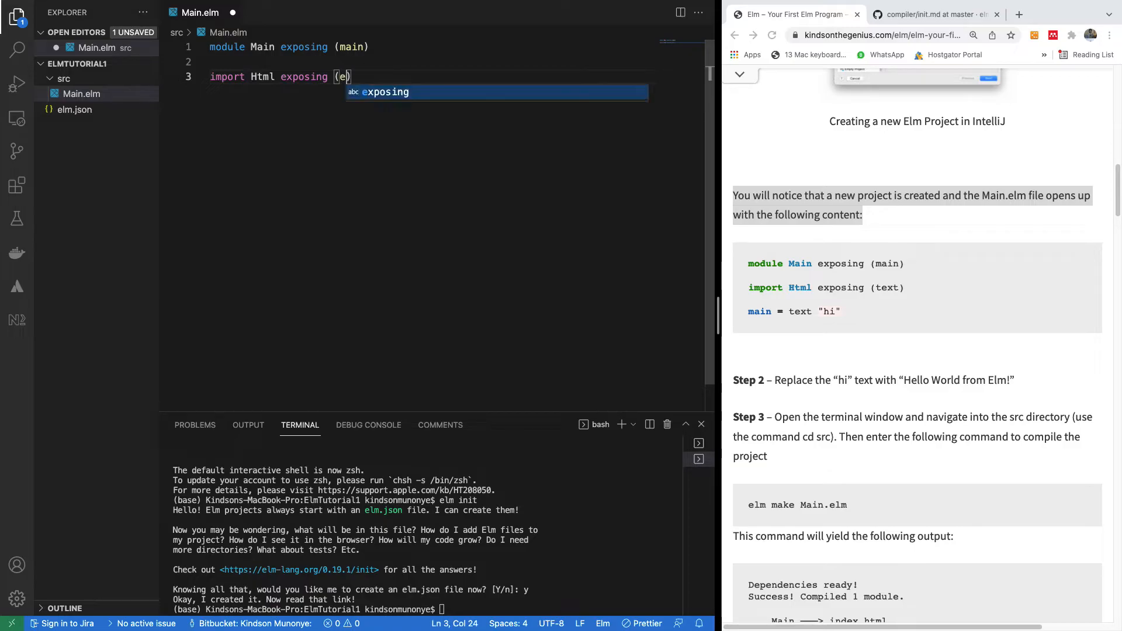
type("text")
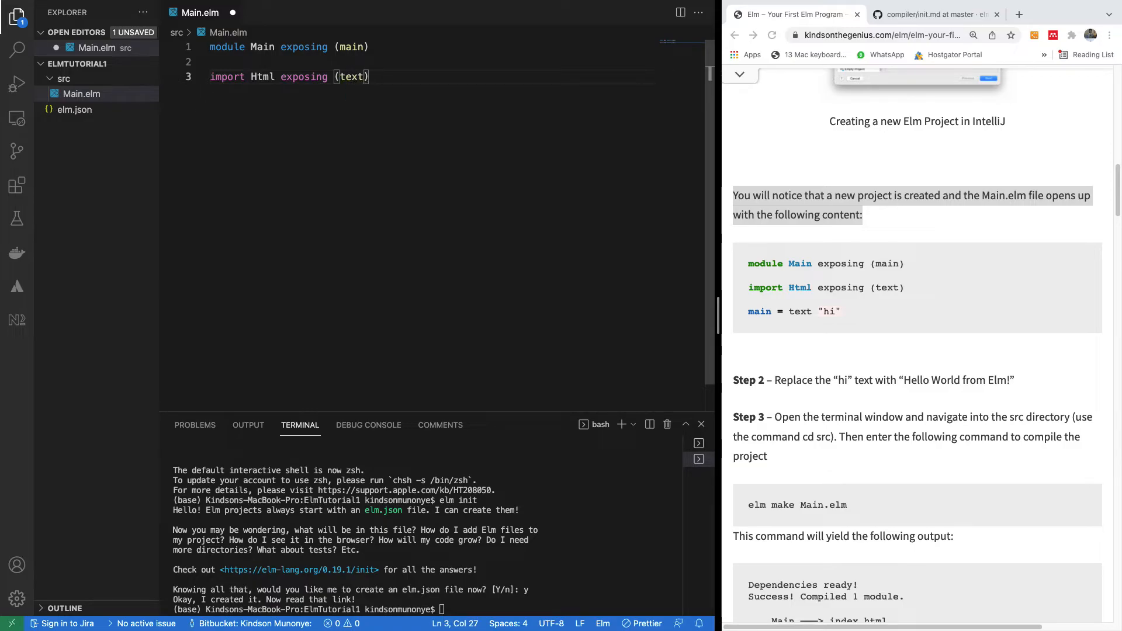
key("enter")
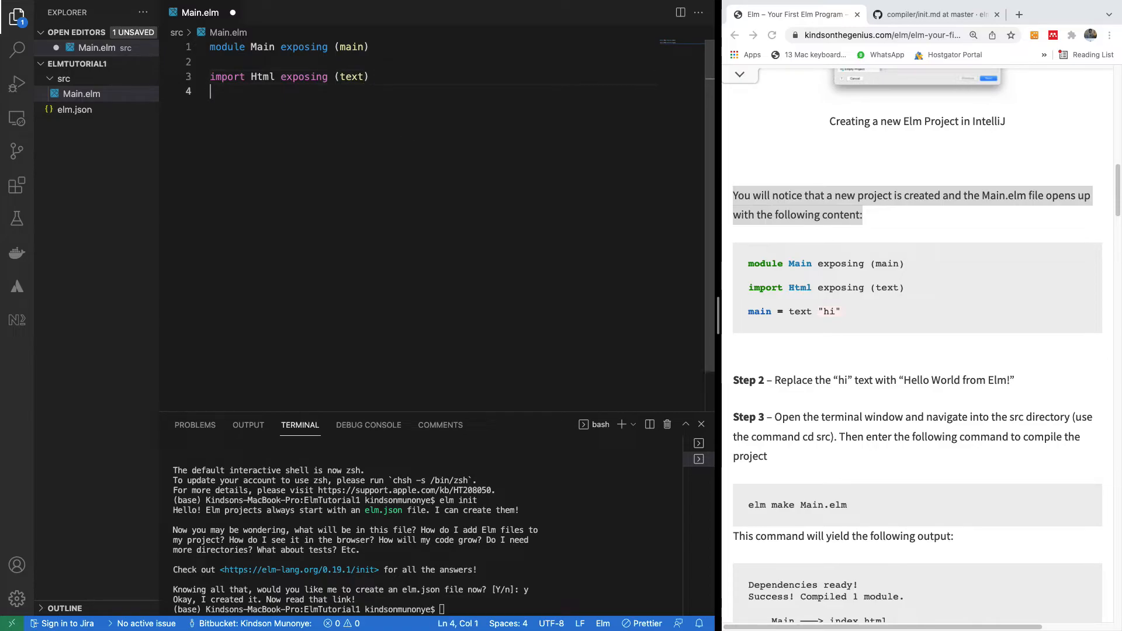
Define main as text "Hello World!", correcting the mistyped text
type("main =")
type("tr3e")
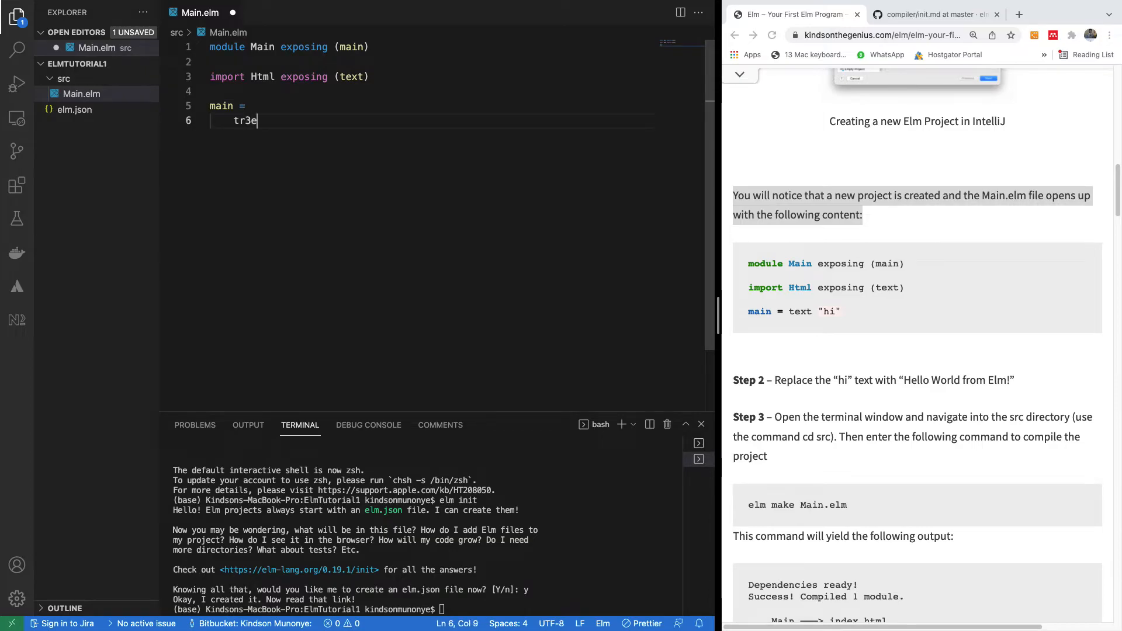
type("texct")
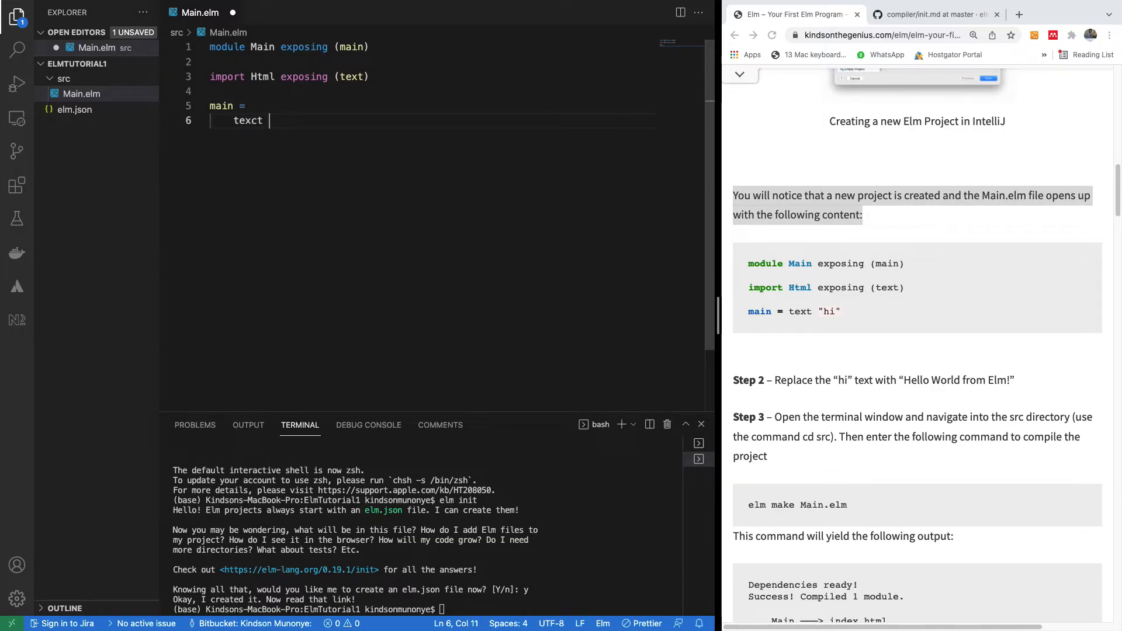
key("Backspace")
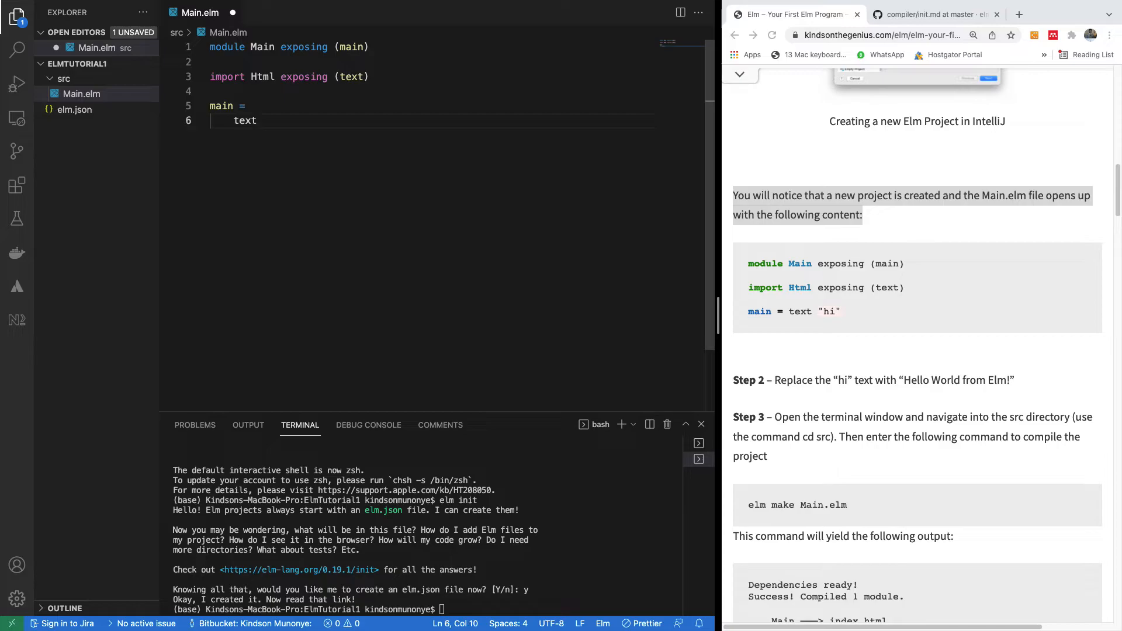
type("\"Hello\"")
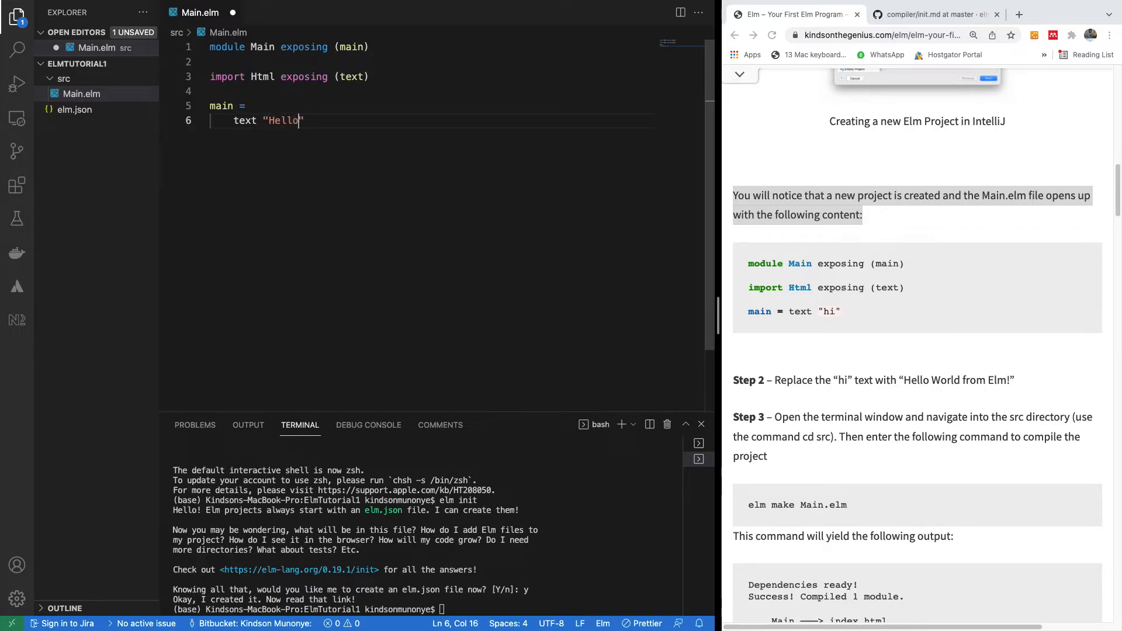
type("World")
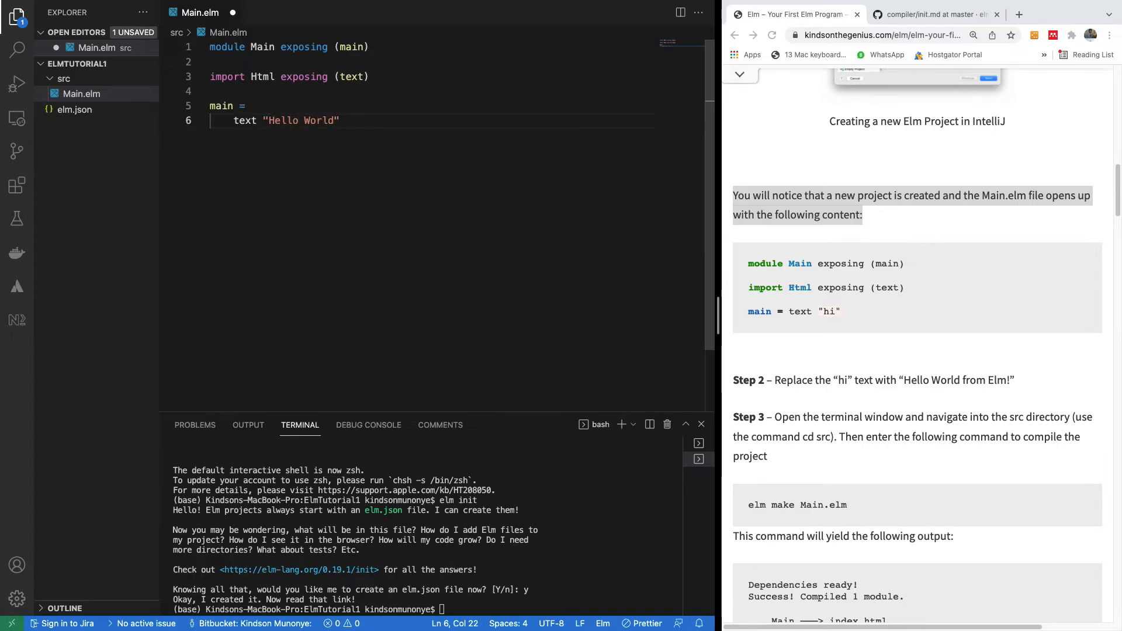
type("!")
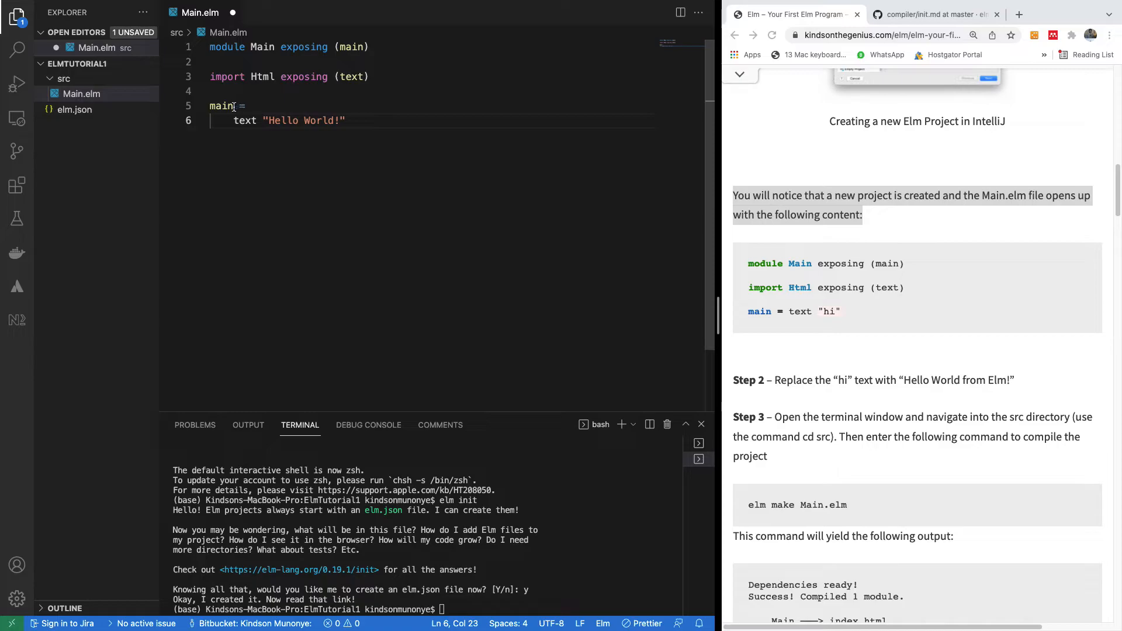
double_click(222, 106)
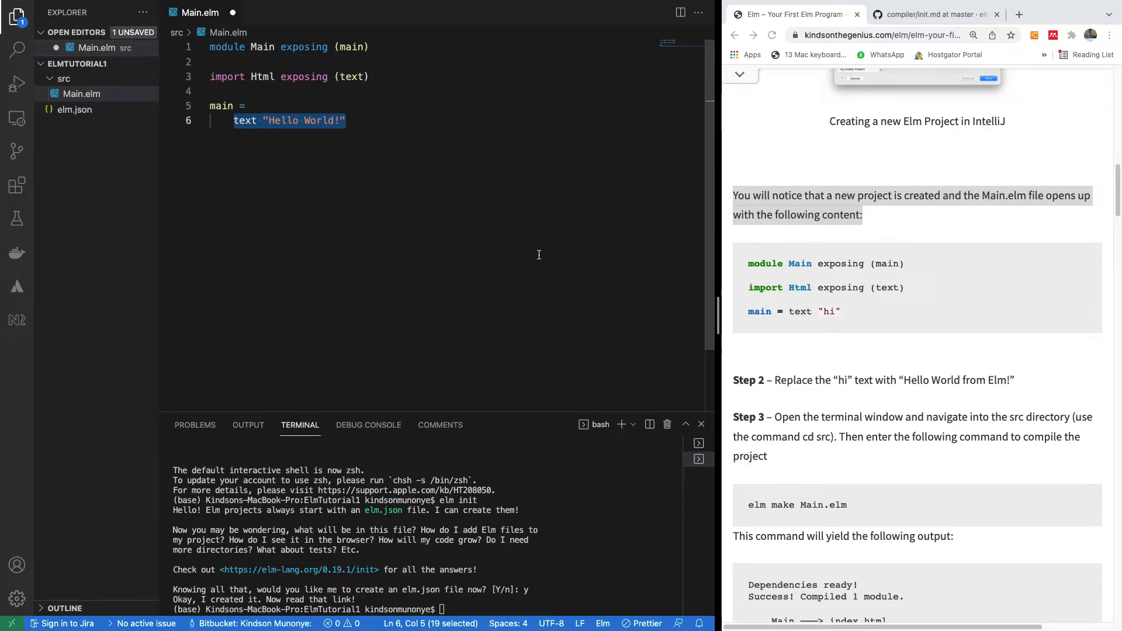
mouse_move(368, 424)
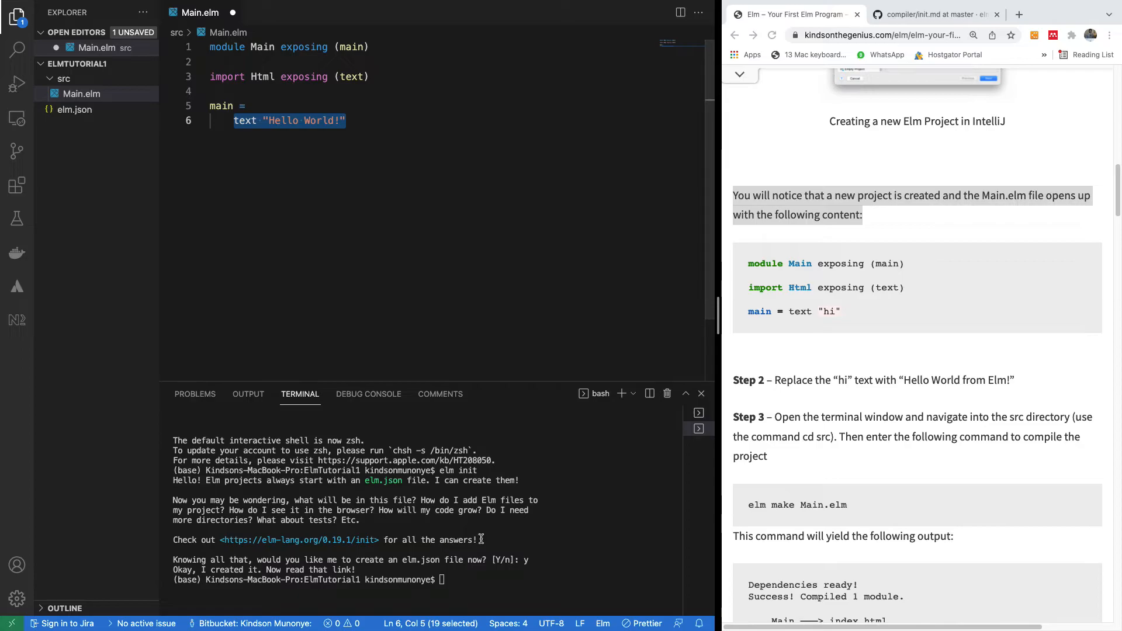
left_click(347, 120)
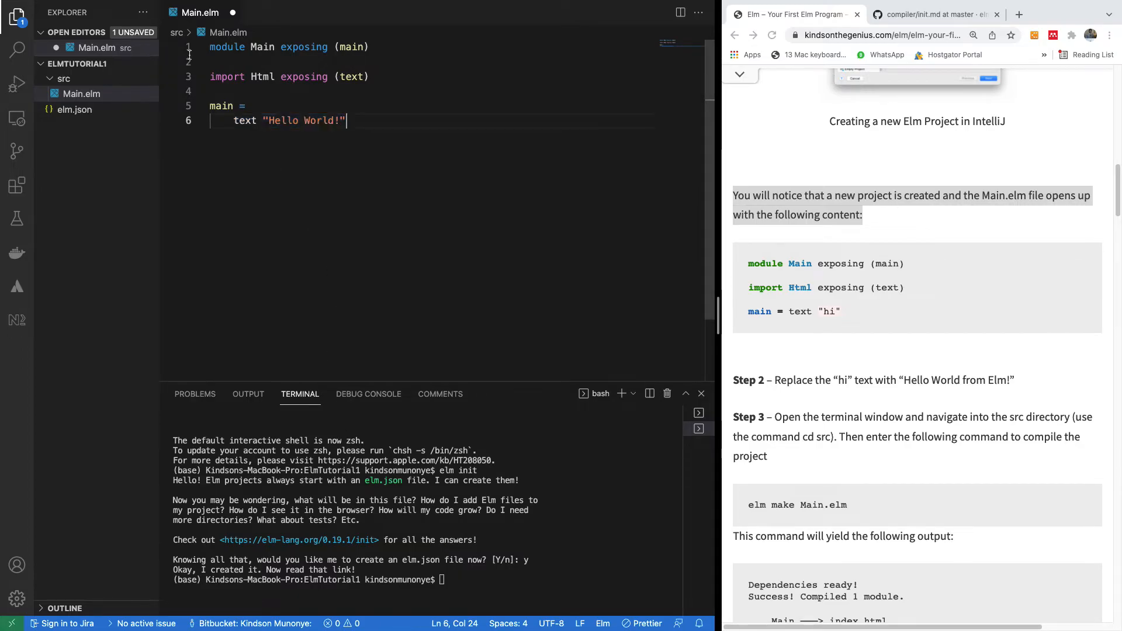
Save Main.elm, clear the terminal, cd into src and run elm make Main.elm
left_click(70, 7)
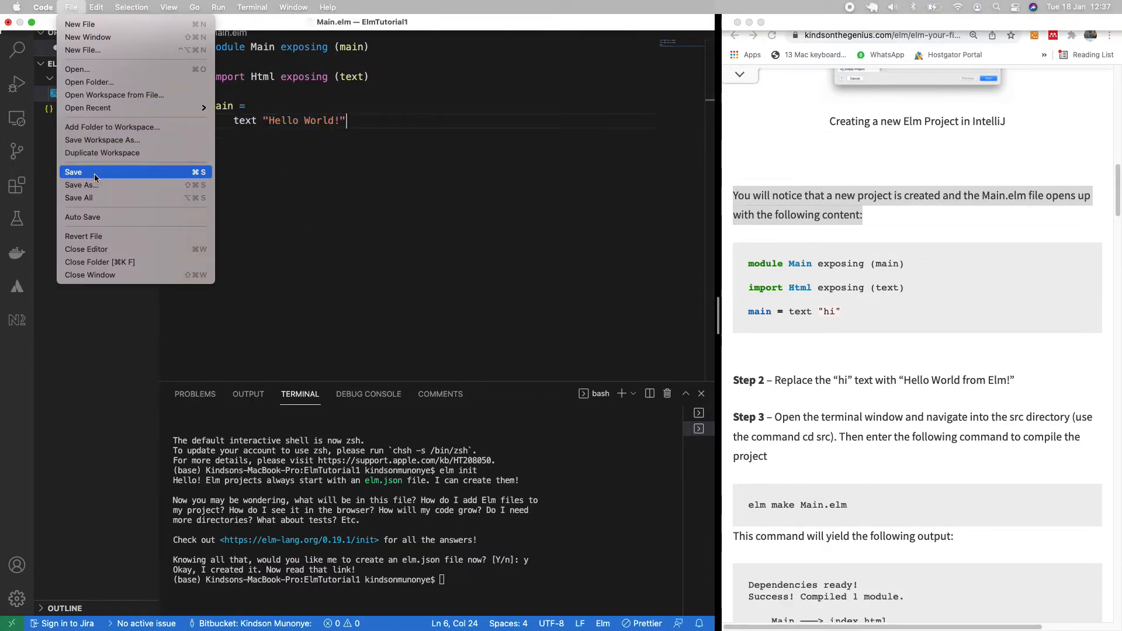
left_click(73, 172)
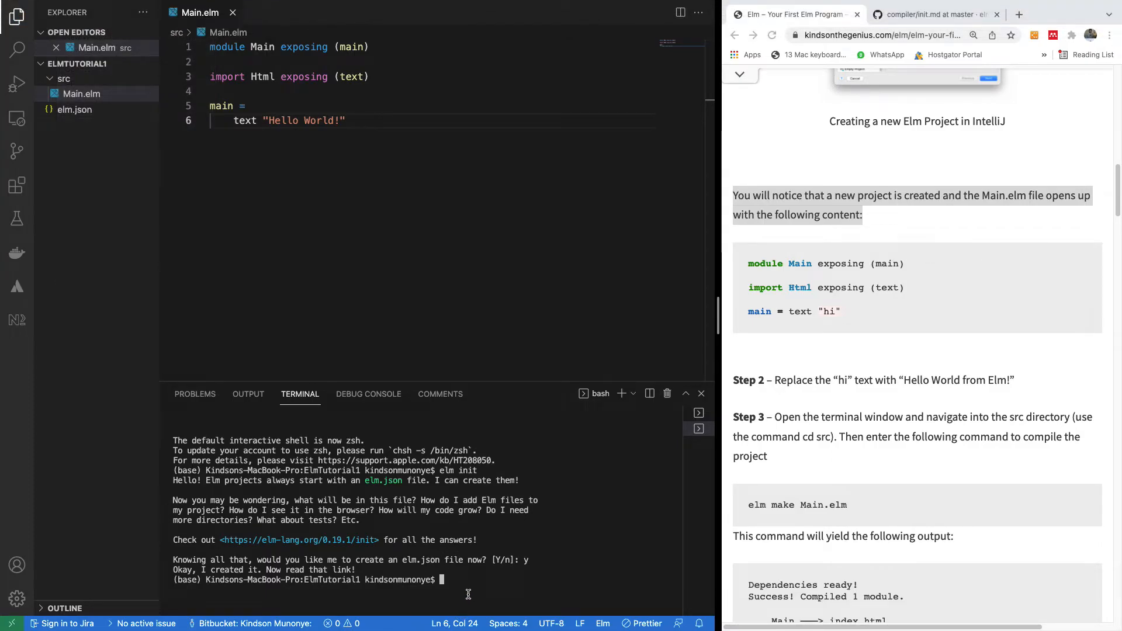
type("cle")
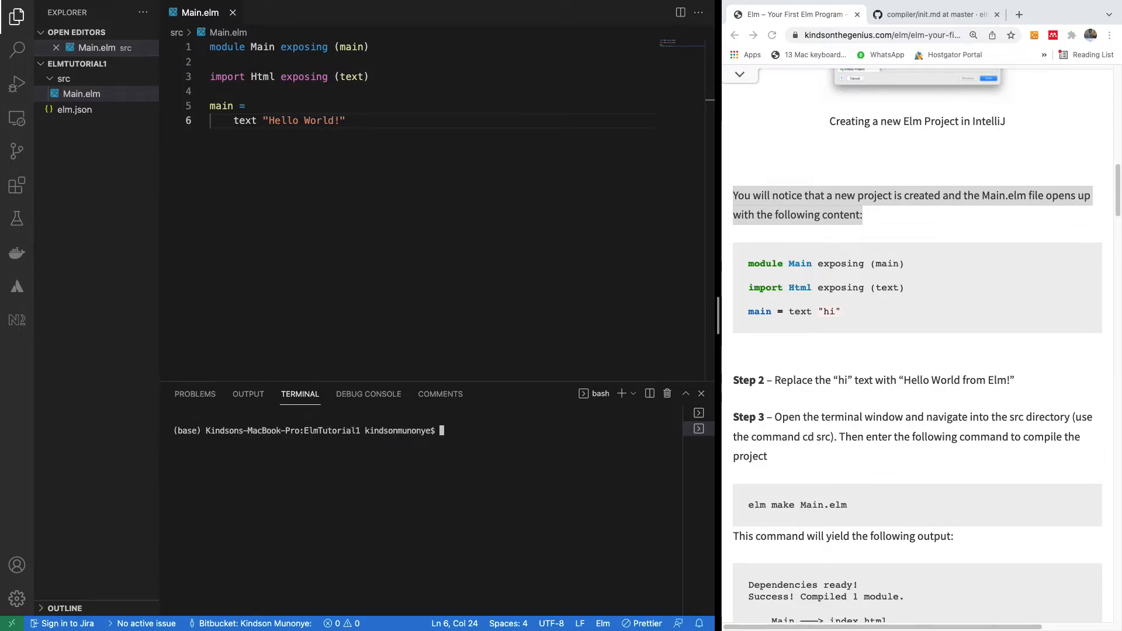
type("cm")
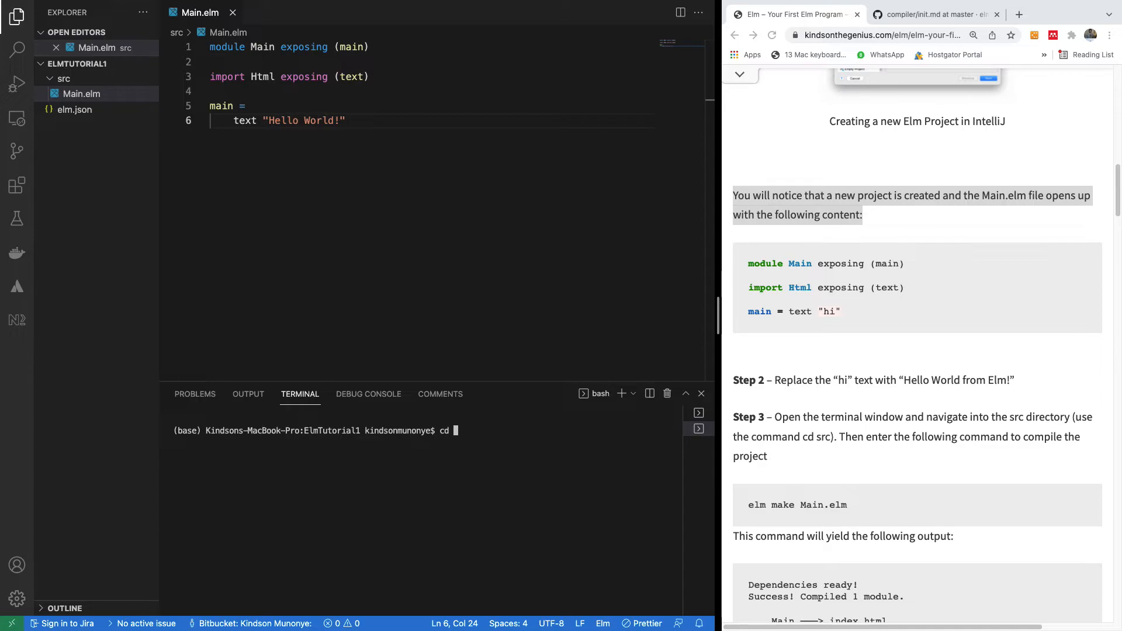
type("src")
type("elm make Mai")
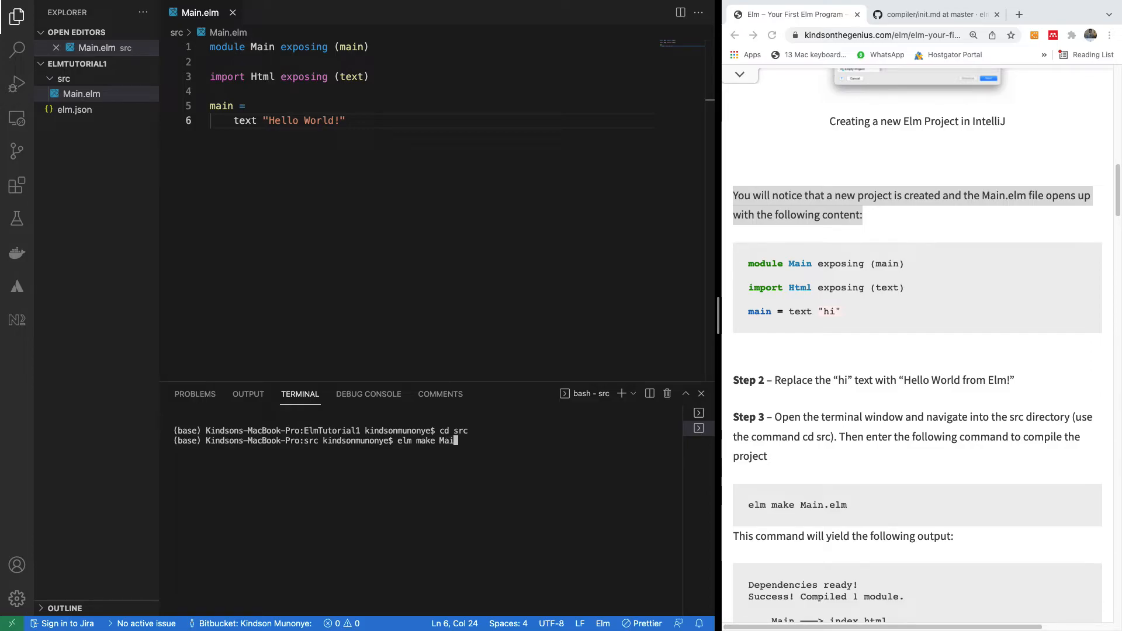
type("n.elm")
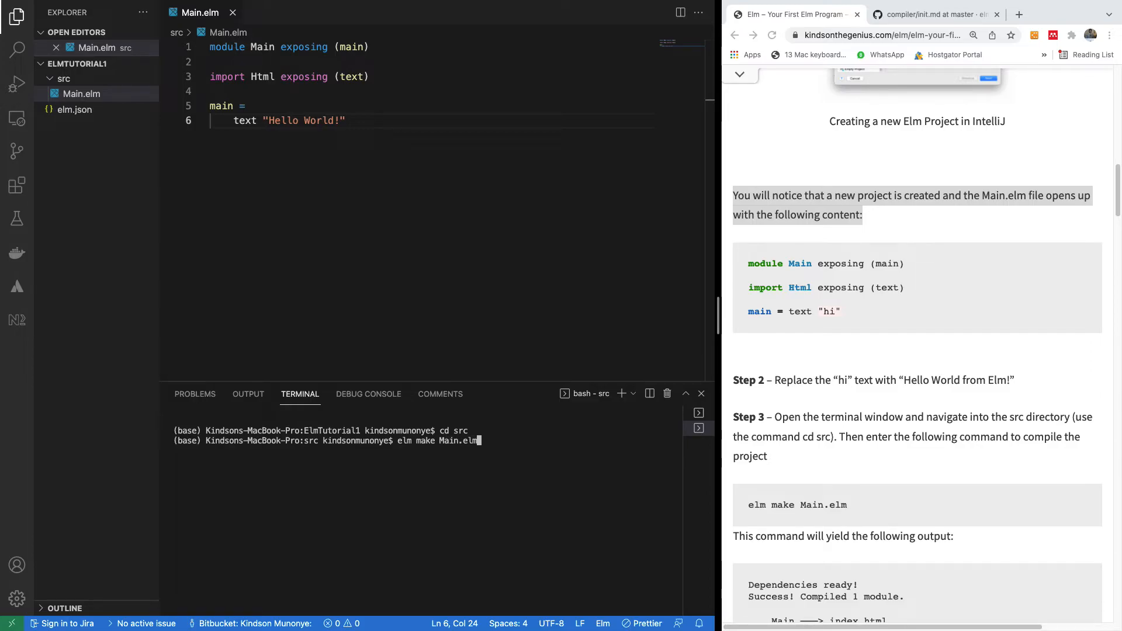
key("Return")
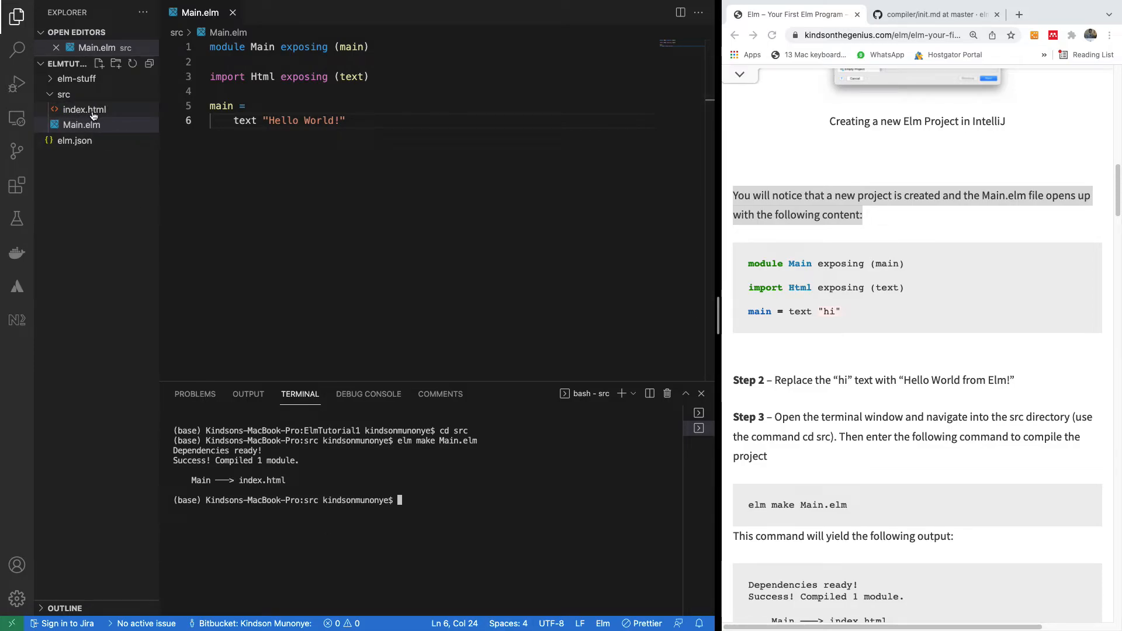
mouse_move(84, 110)
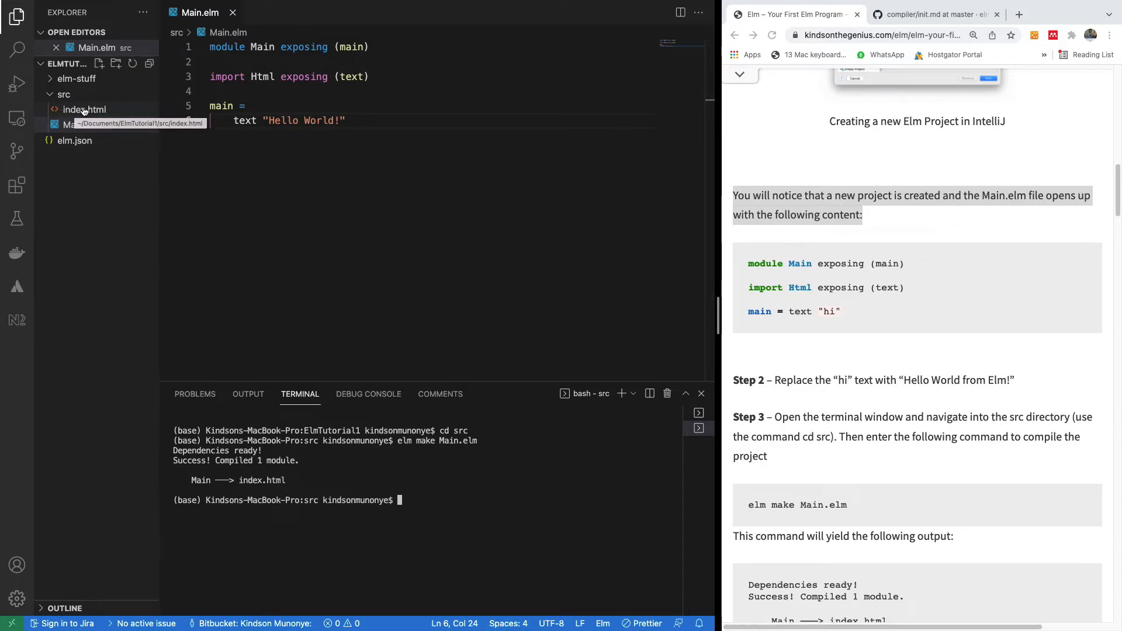
left_click(84, 109)
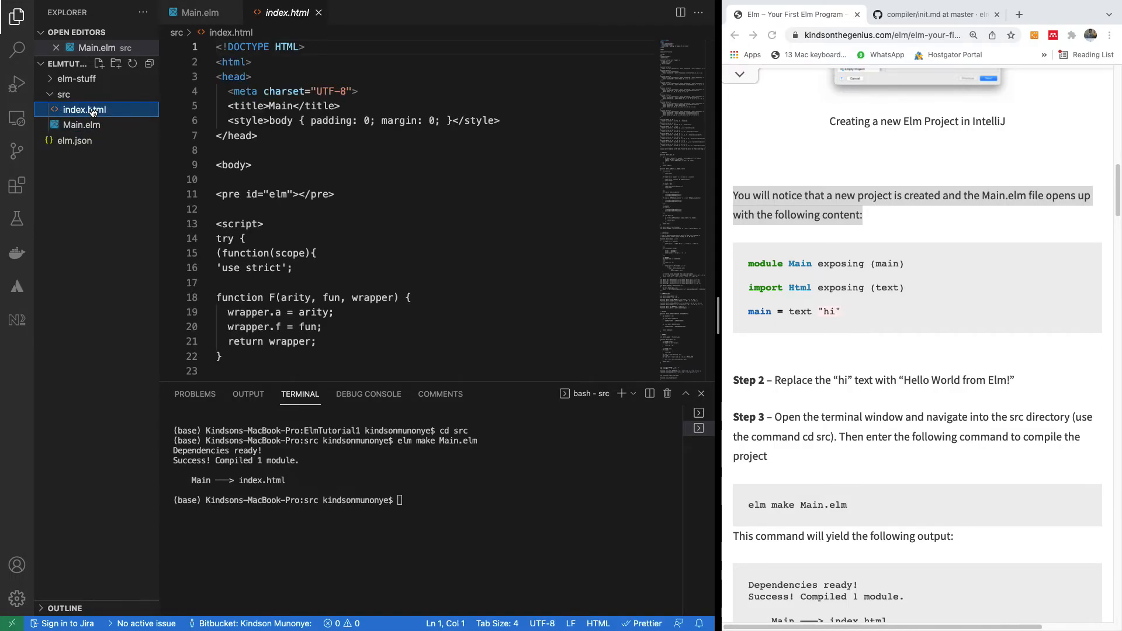
scroll("down", 3)
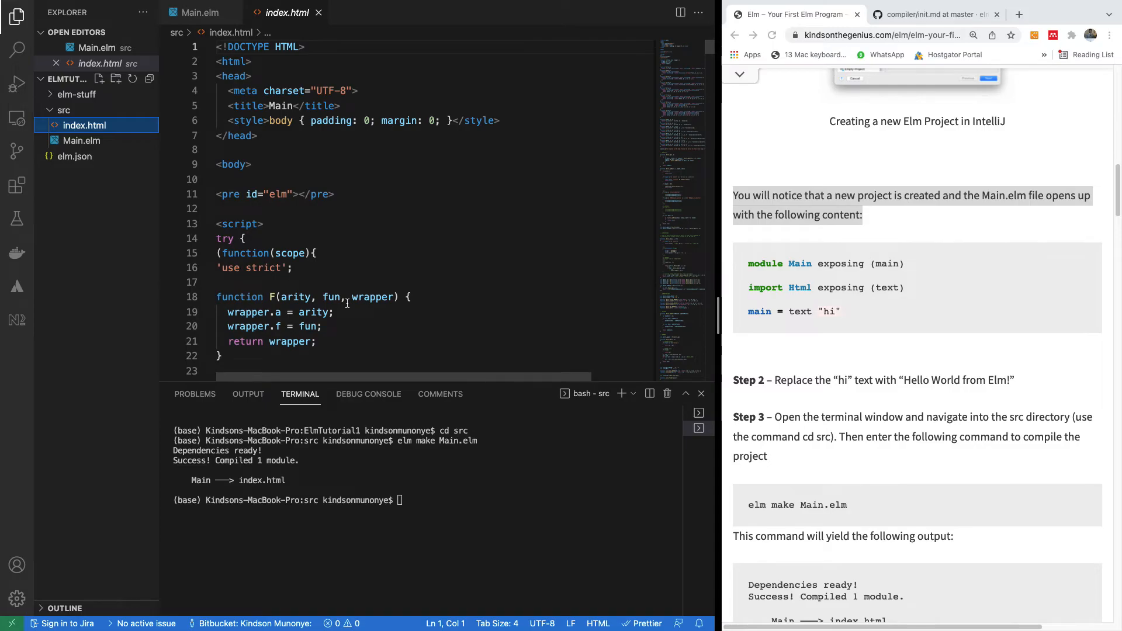
left_click(251, 165)
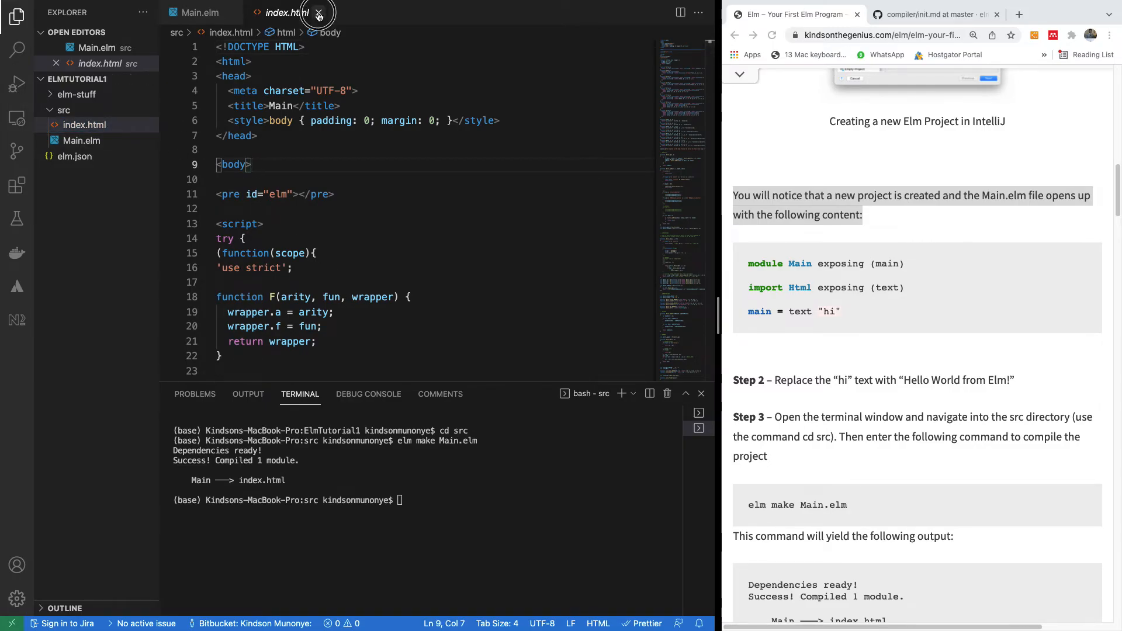
left_click(318, 13)
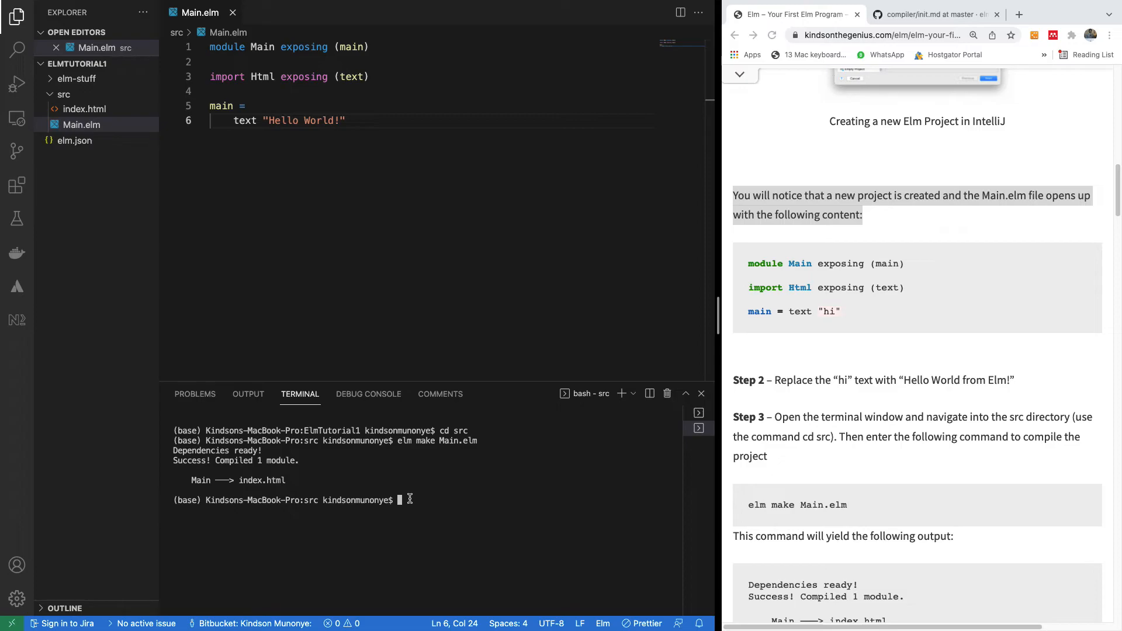
Run elm reactor, view Main.elm showing Hello World! at localhost:8000, then return to the tutorial
type("elm reactor")
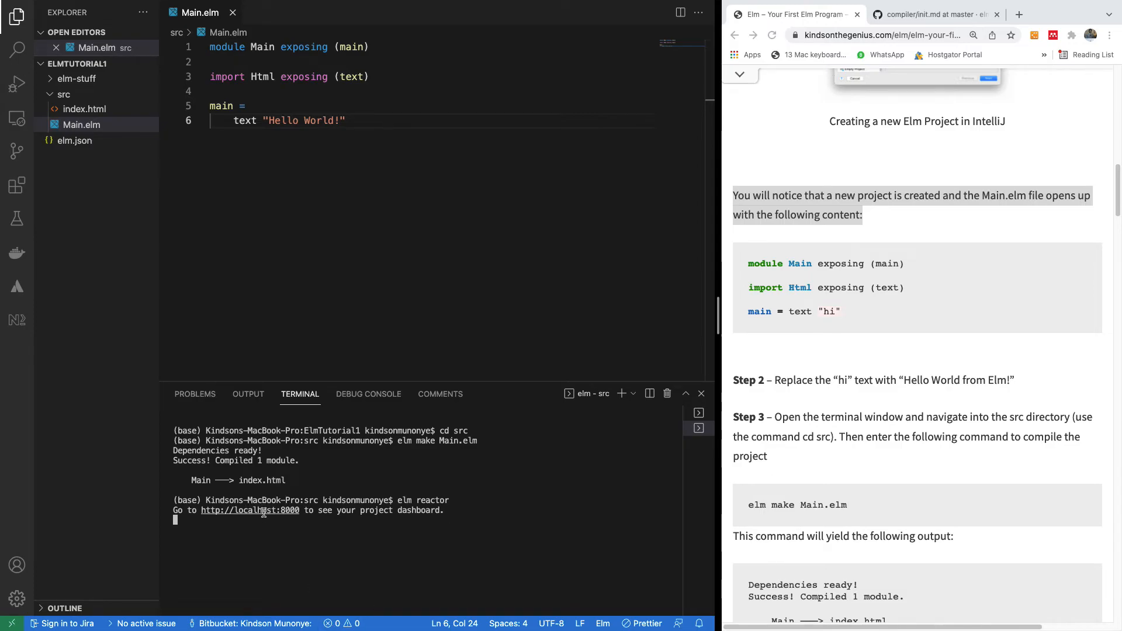
left_click(249, 510)
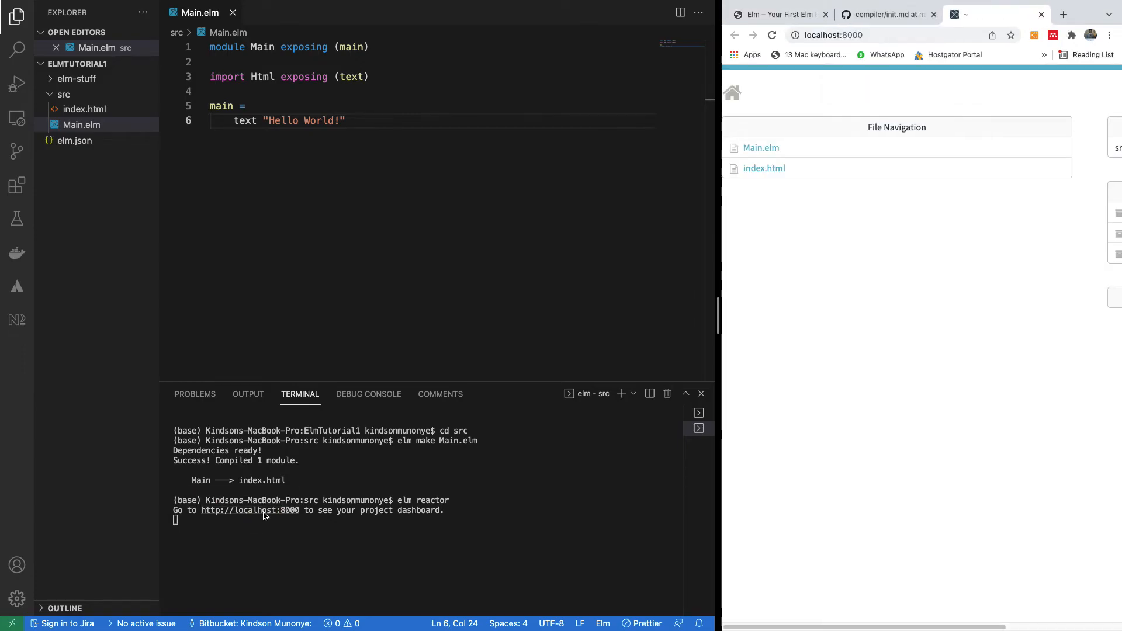
mouse_move(717, 286)
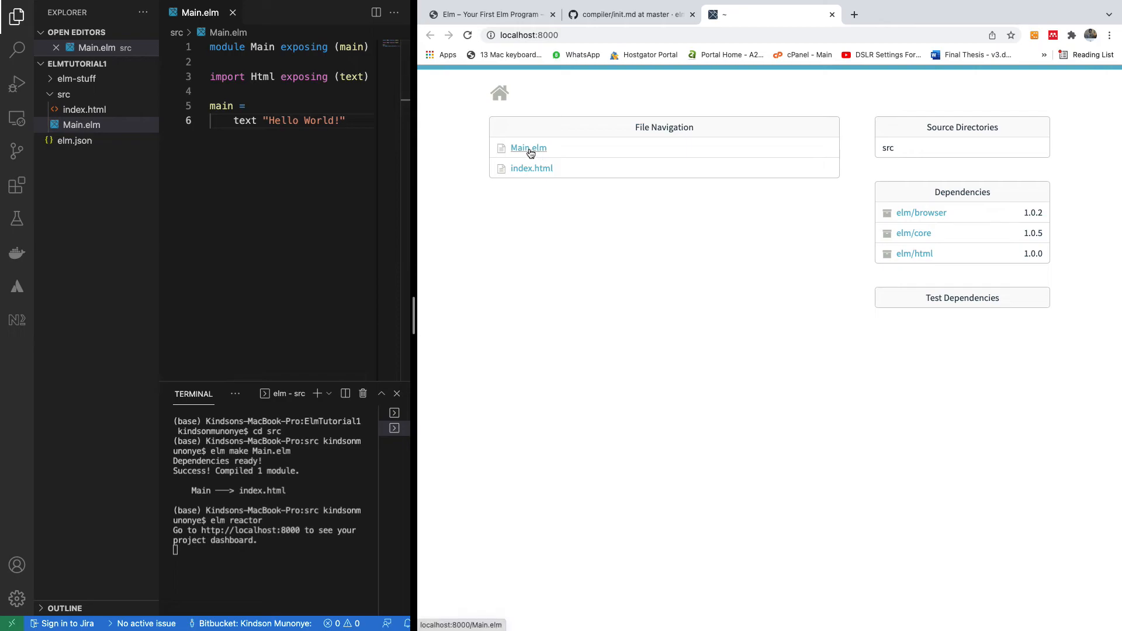
left_click(528, 148)
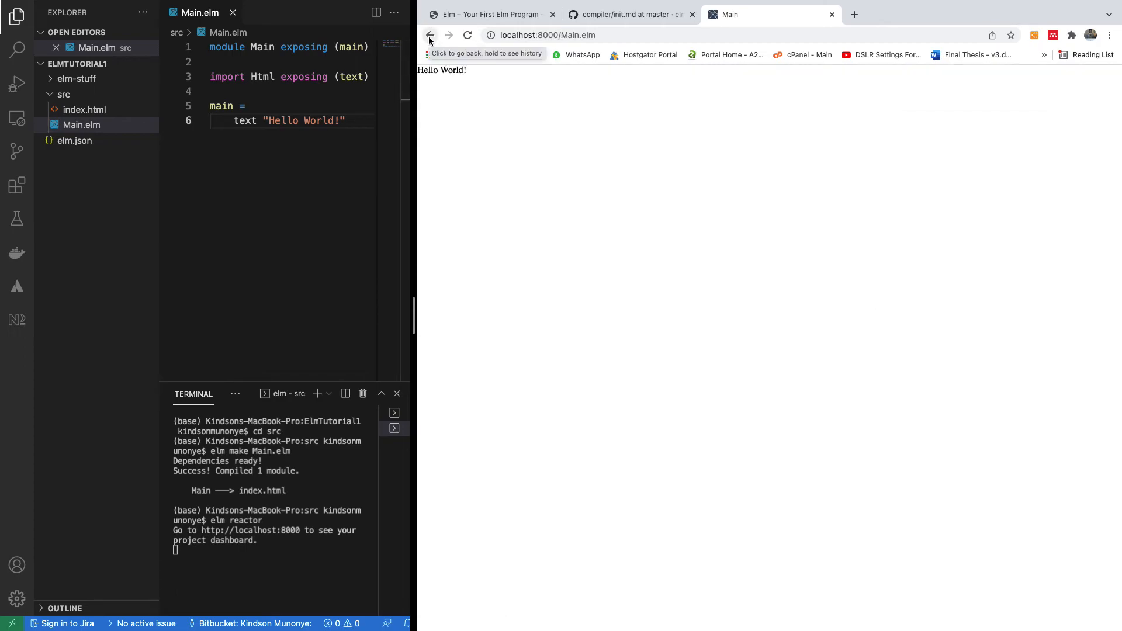
left_click(429, 36)
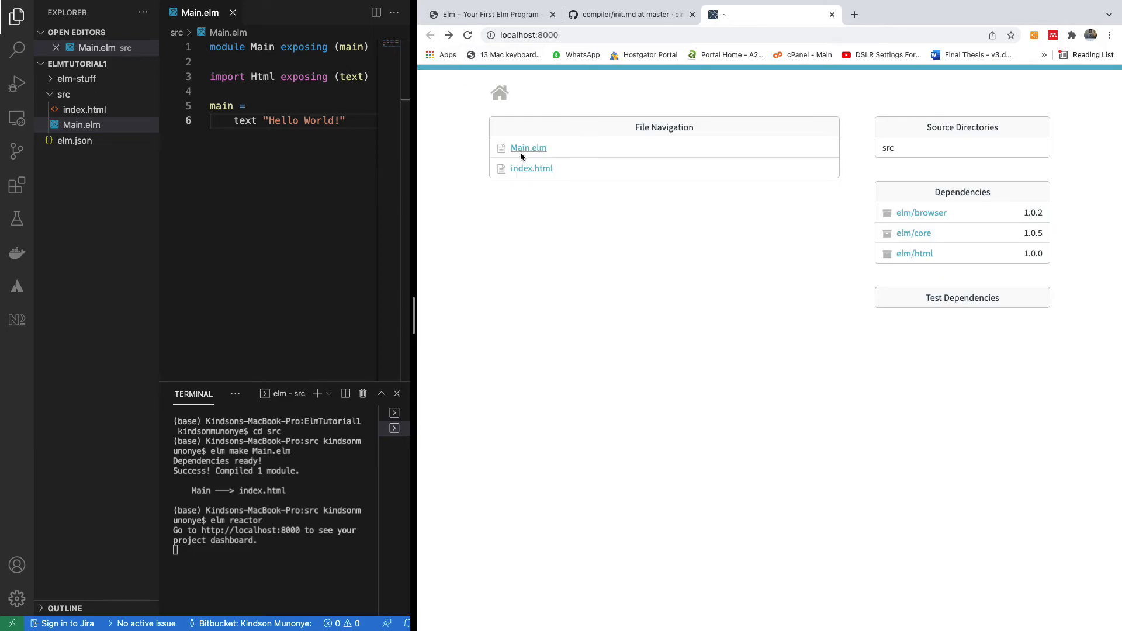
left_click(528, 147)
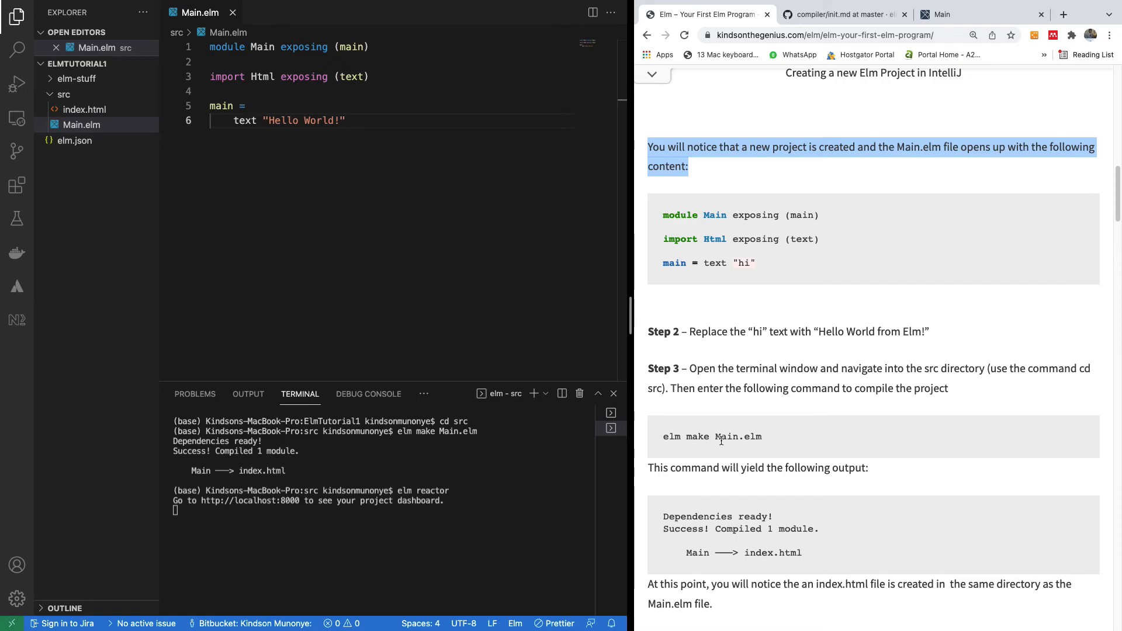
Scroll to section 2, 'Your Second Program – Init, View, Update', with its Browser.sandbox code
scroll("down", 3)
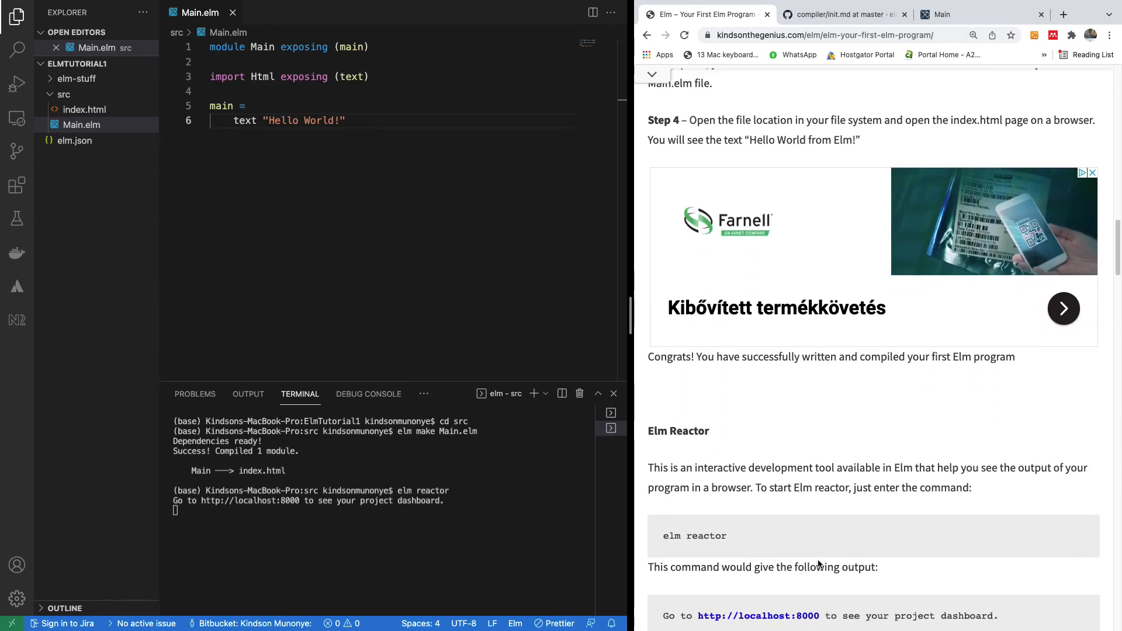
scroll("down", 3)
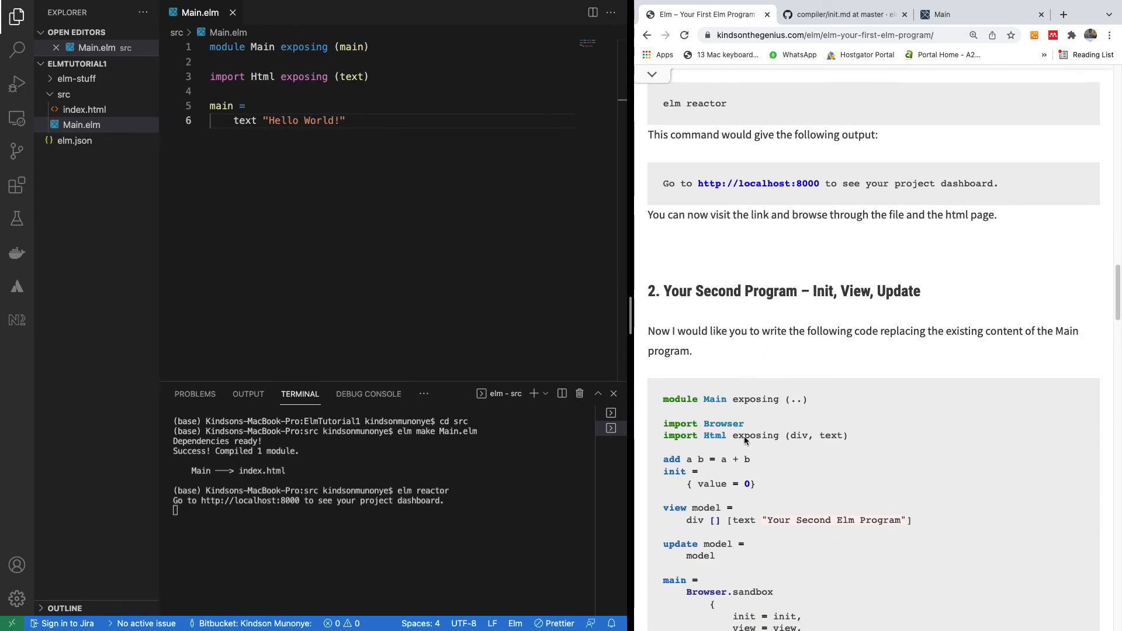
scroll("down", 3)
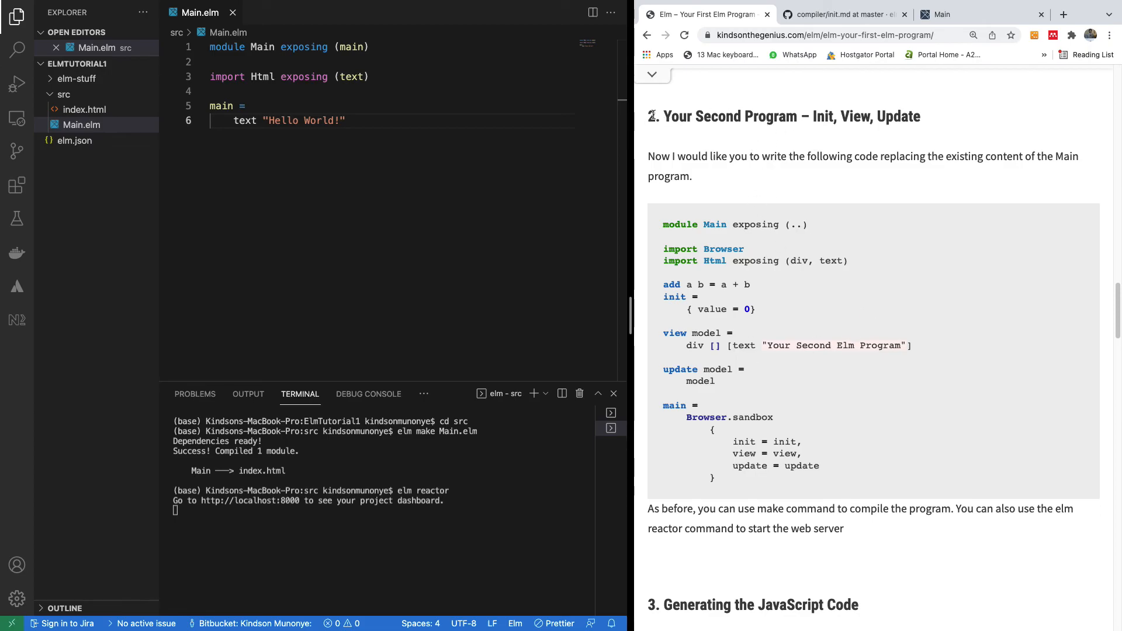
mouse_move(644, 270)
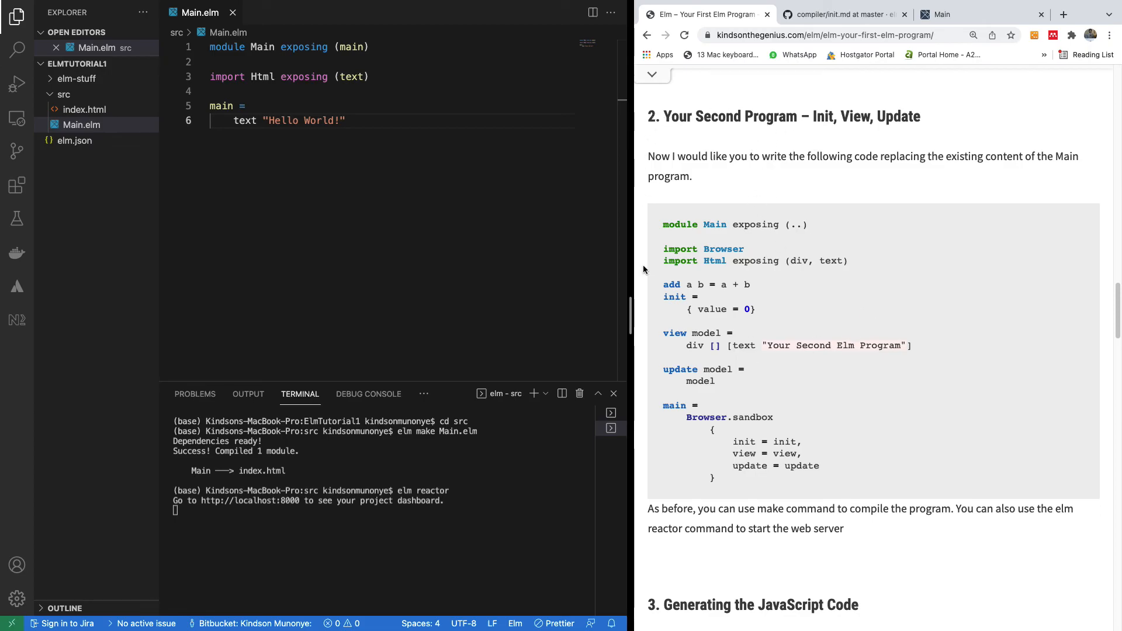